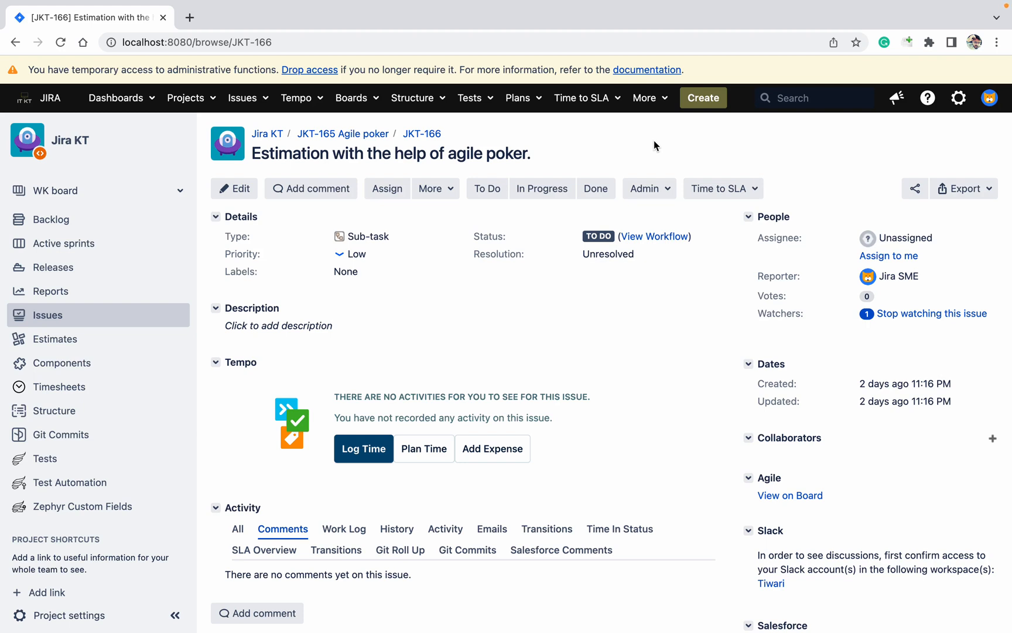
{"action": "mouse_move", "coordinate": [721, 151]}
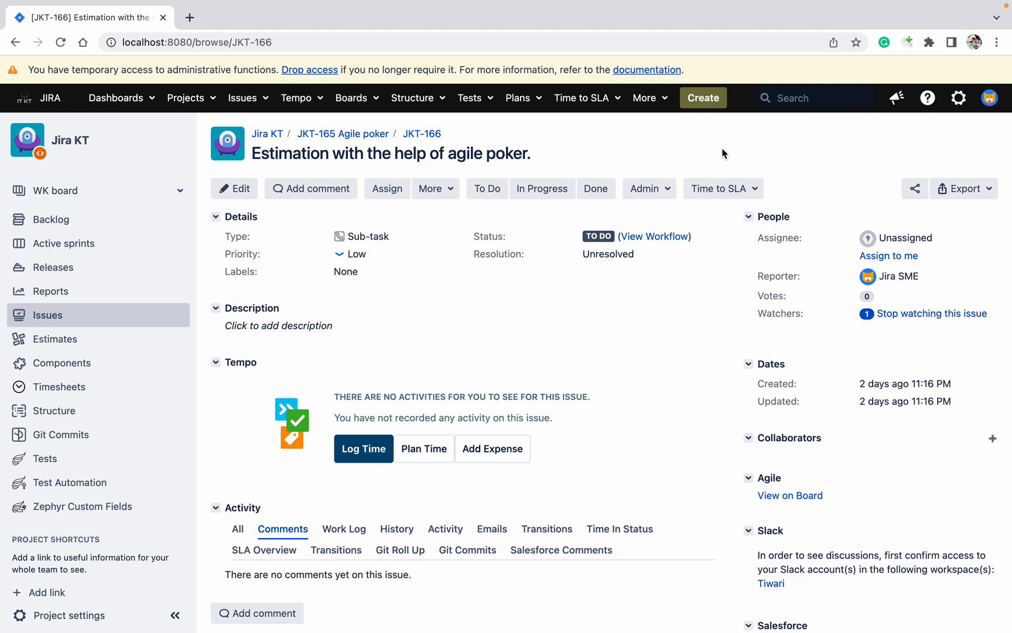
{"action": "mouse_move", "coordinate": [222, 120]}
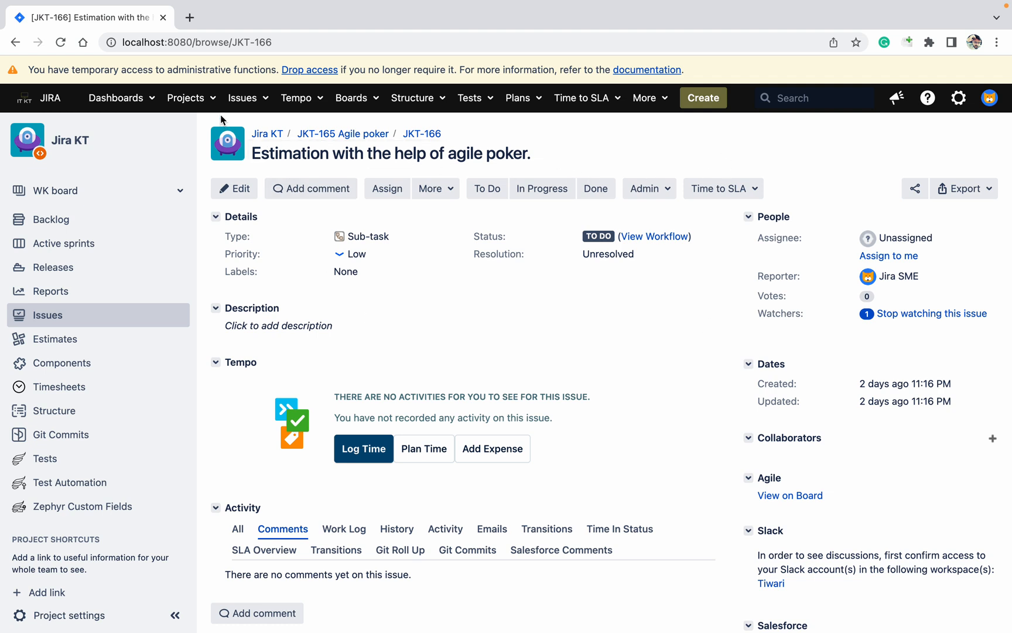
Step: In a new Chrome tab, search for the distance between Bangalore and Pune
{"action": "left_click", "coordinate": [185, 97]}
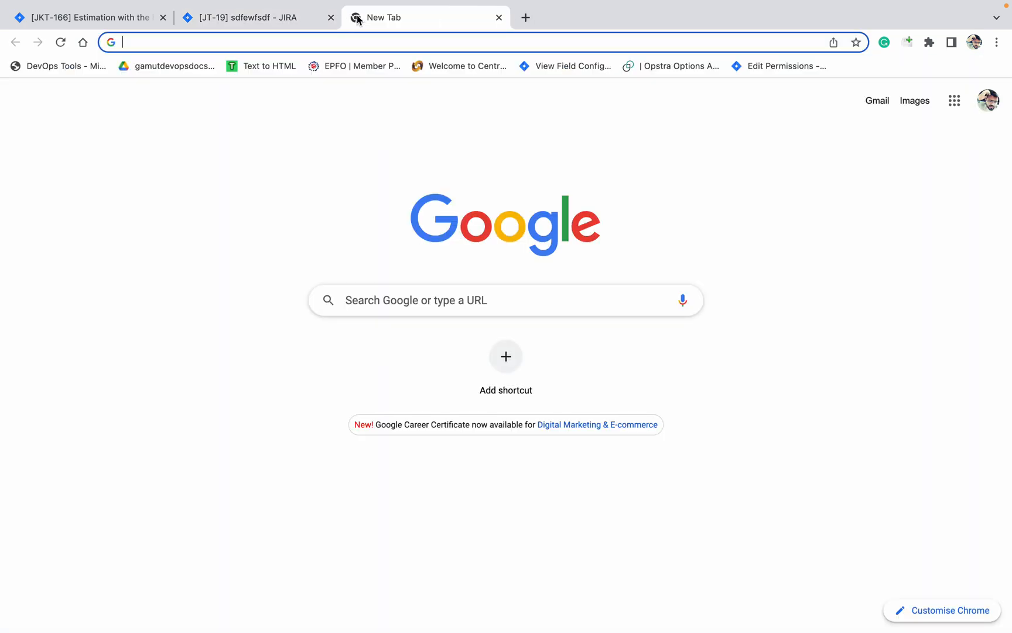
{"action": "type", "text": "distya"}
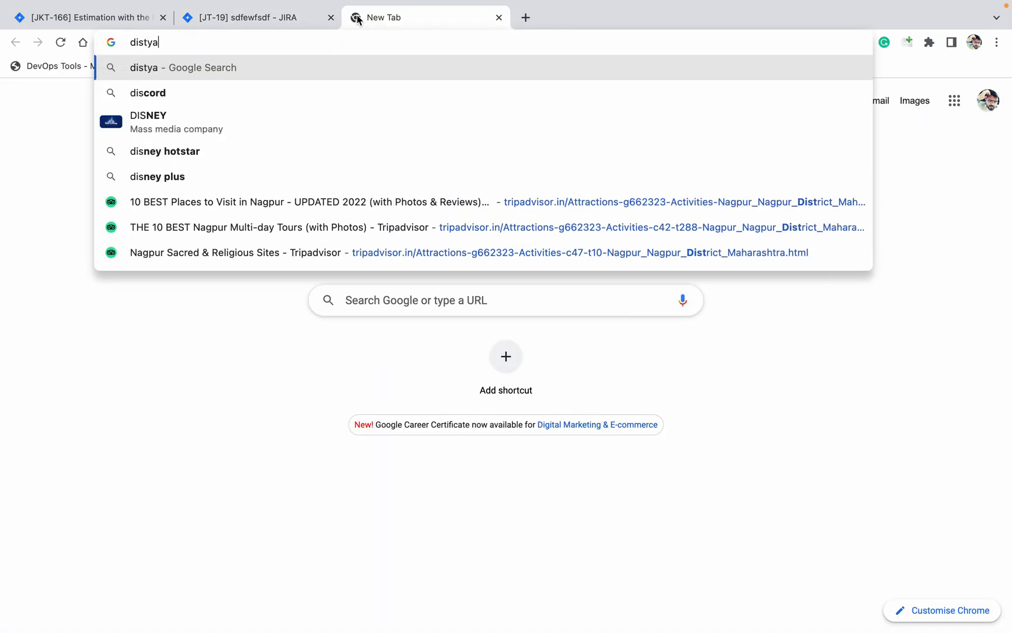
{"action": "key", "text": "Backspace"}
{"action": "type", "text": "nce b"}
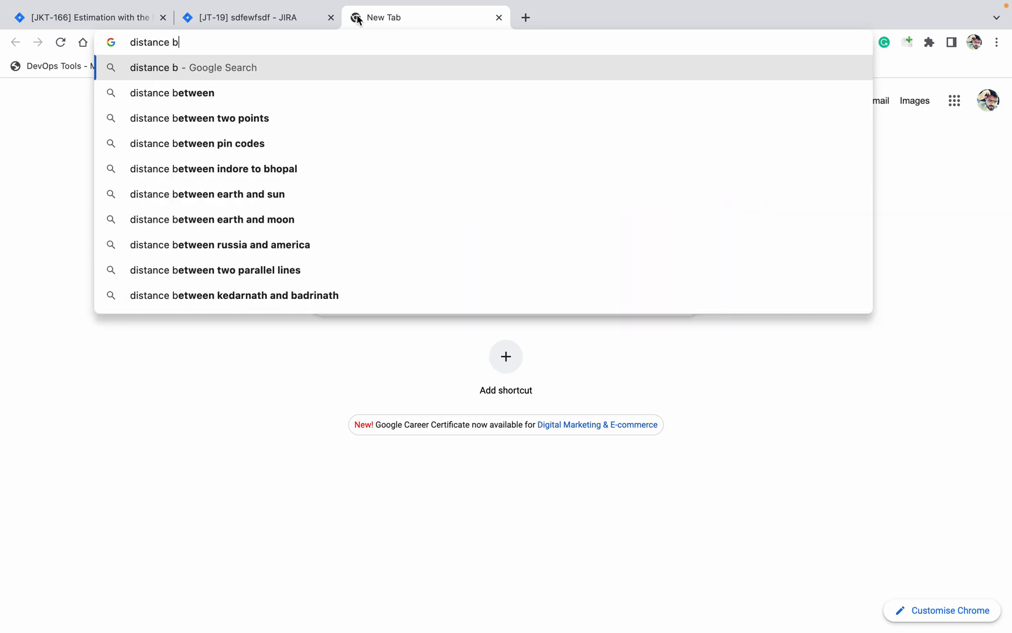
{"action": "type", "text": "etween ban"}
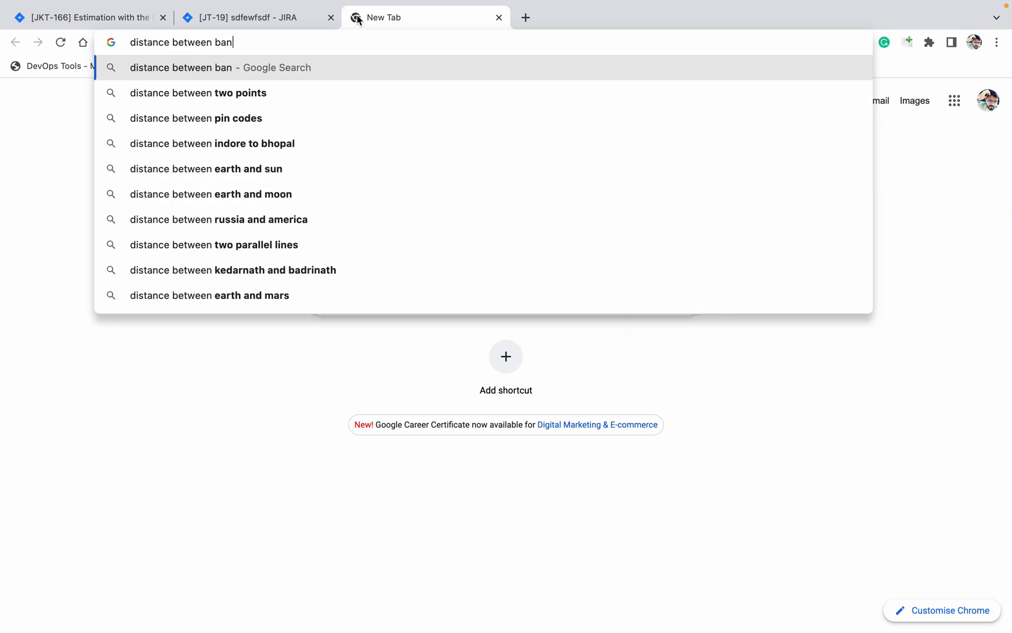
{"action": "type", "text": "galore"}
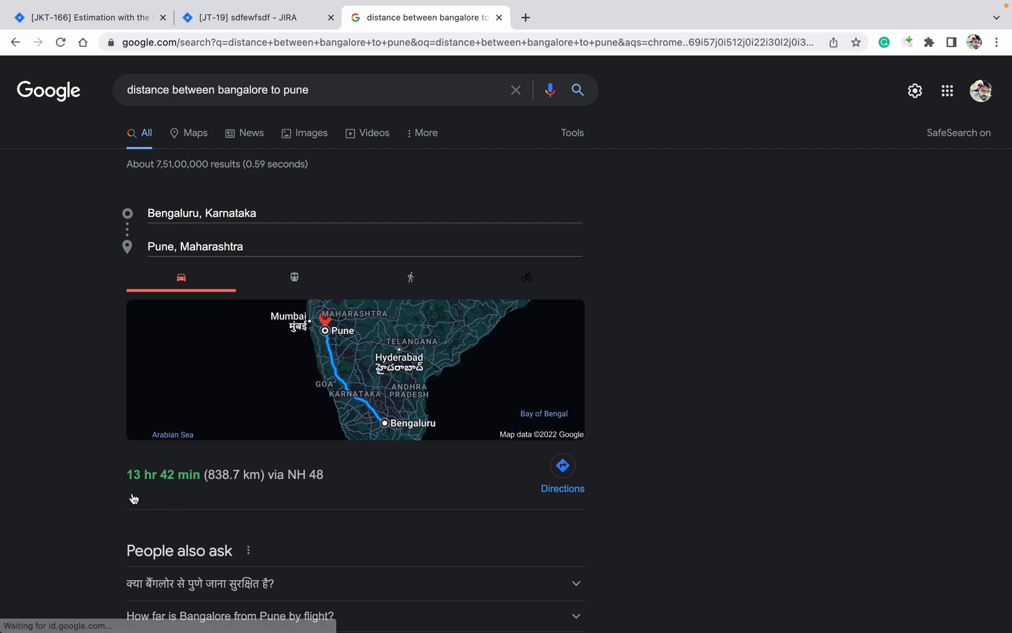
{"action": "mouse_move", "coordinate": [215, 487]}
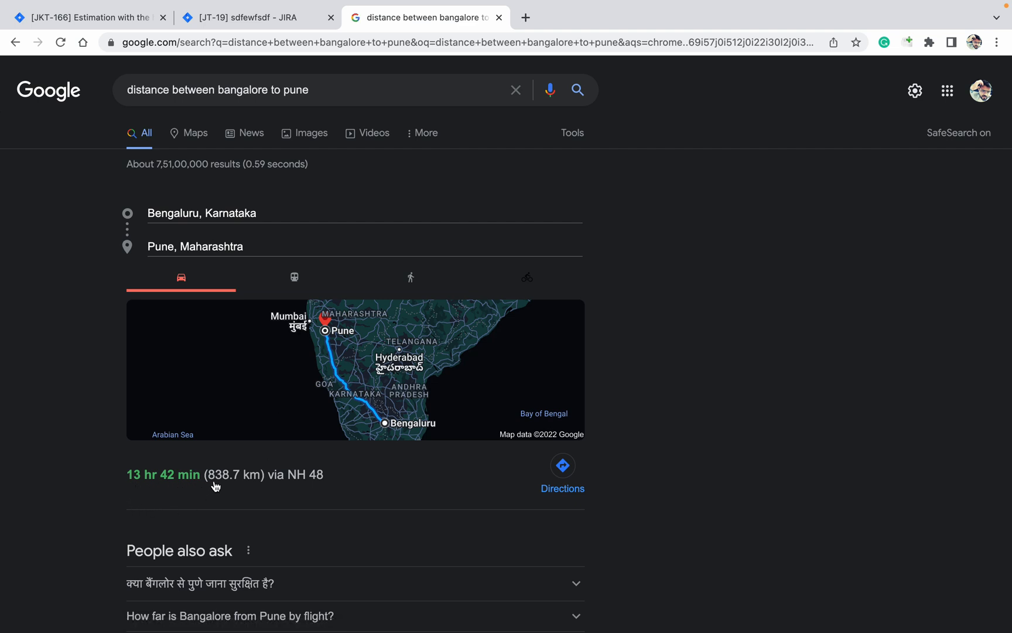
{"action": "mouse_move", "coordinate": [172, 489]}
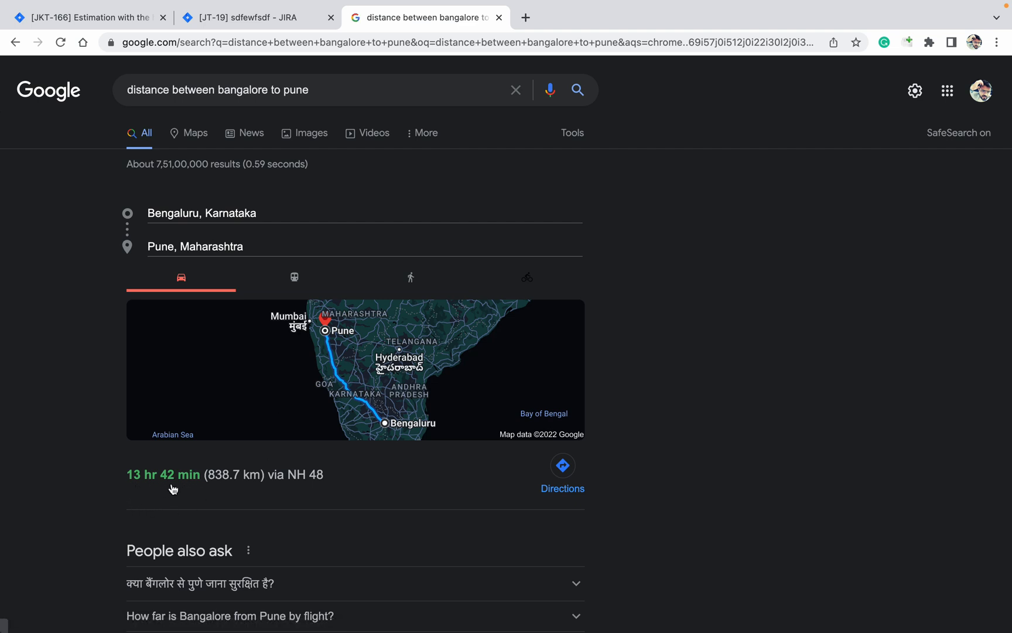
{"action": "mouse_move", "coordinate": [188, 482]}
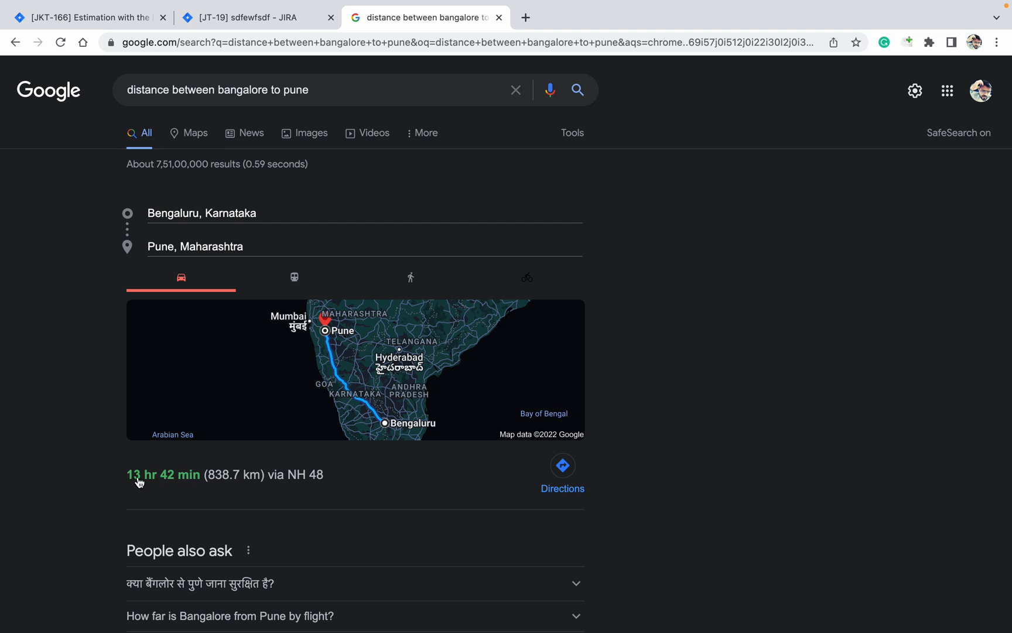
{"action": "mouse_move", "coordinate": [210, 485]}
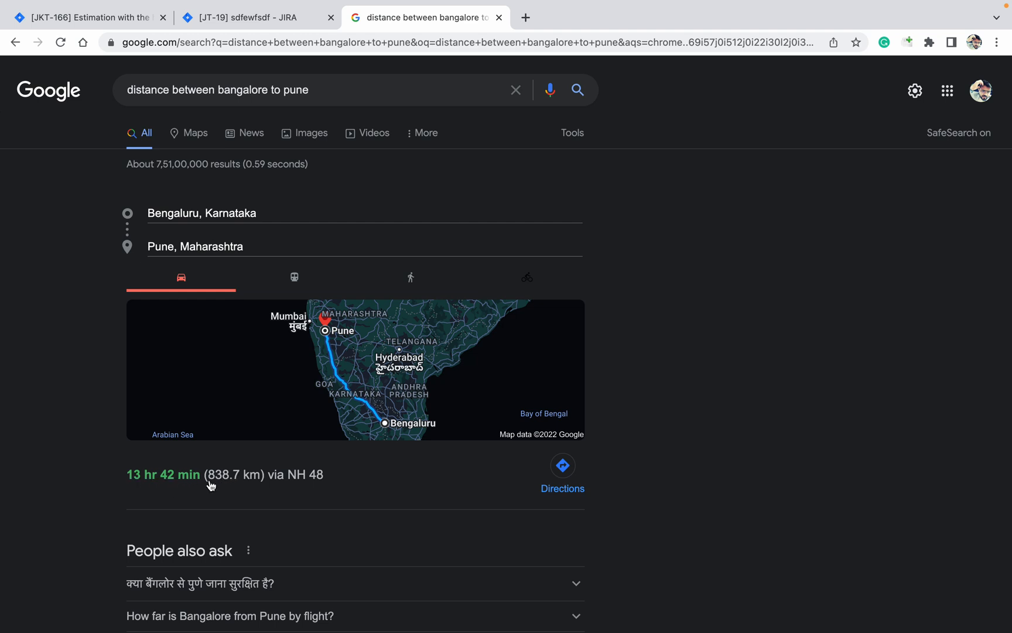
{"action": "mouse_move", "coordinate": [222, 486]}
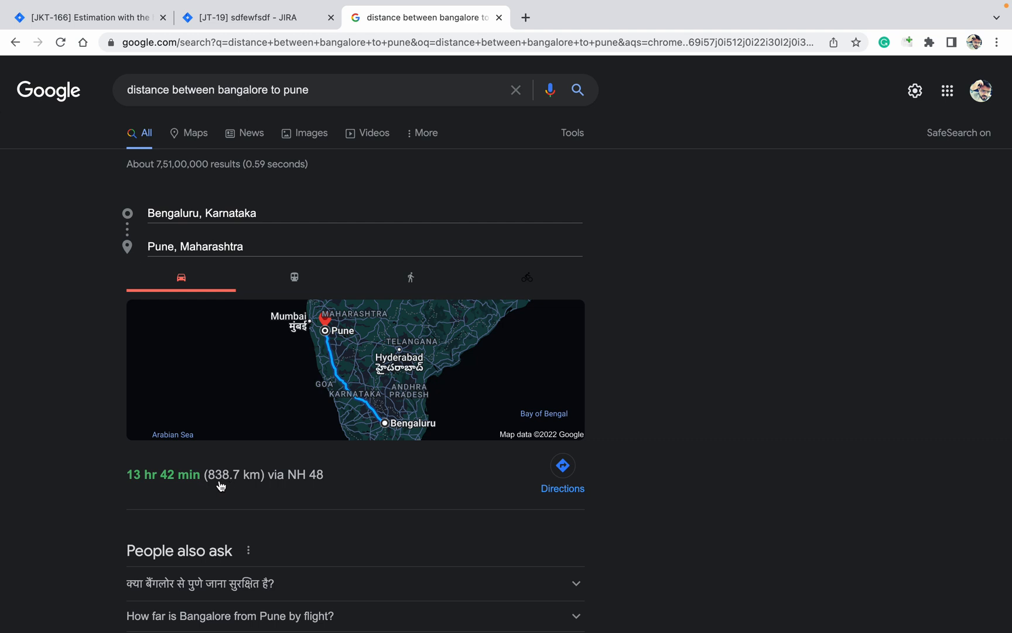
{"action": "mouse_move", "coordinate": [188, 291]}
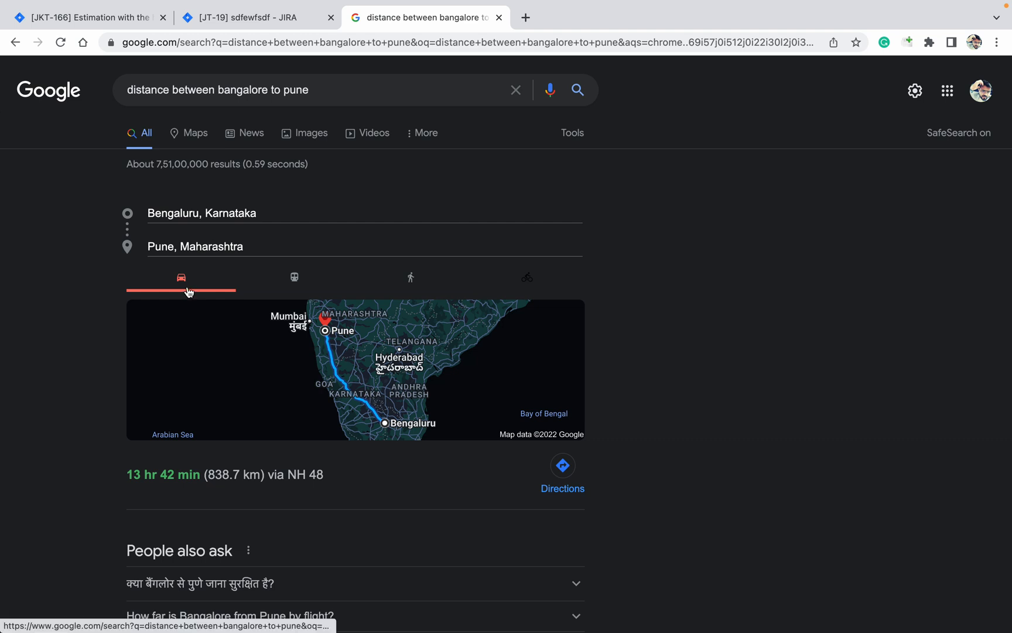
Step: View train (18 hr 15 min) and walking routes, then return to driving (838.7 km)
{"action": "left_click", "coordinate": [293, 278]}
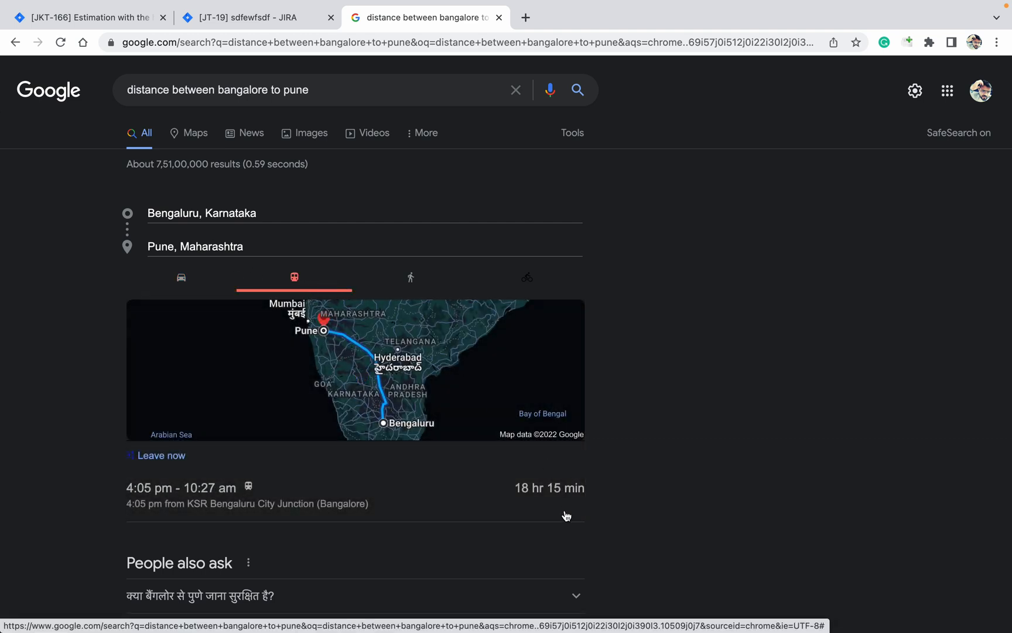
{"action": "left_click", "coordinate": [410, 277]}
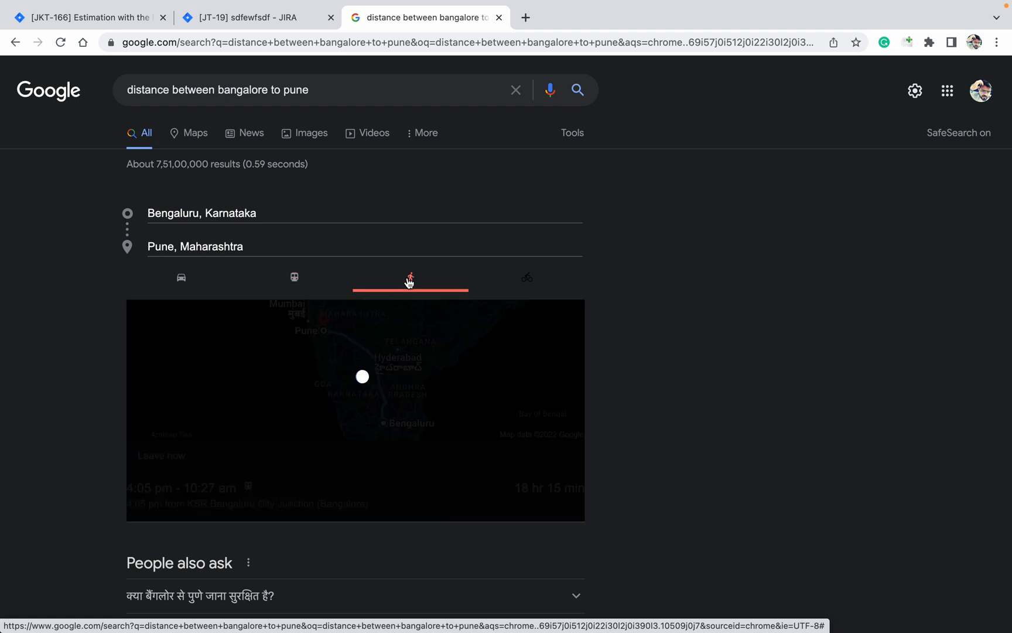
{"action": "left_click", "coordinate": [409, 277]}
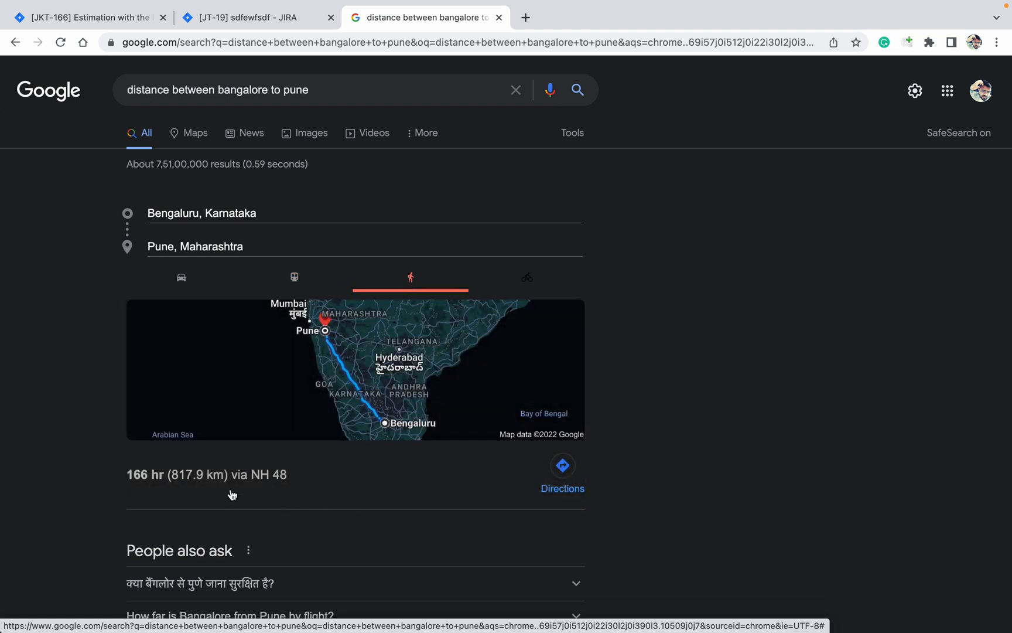
{"action": "mouse_move", "coordinate": [177, 315]}
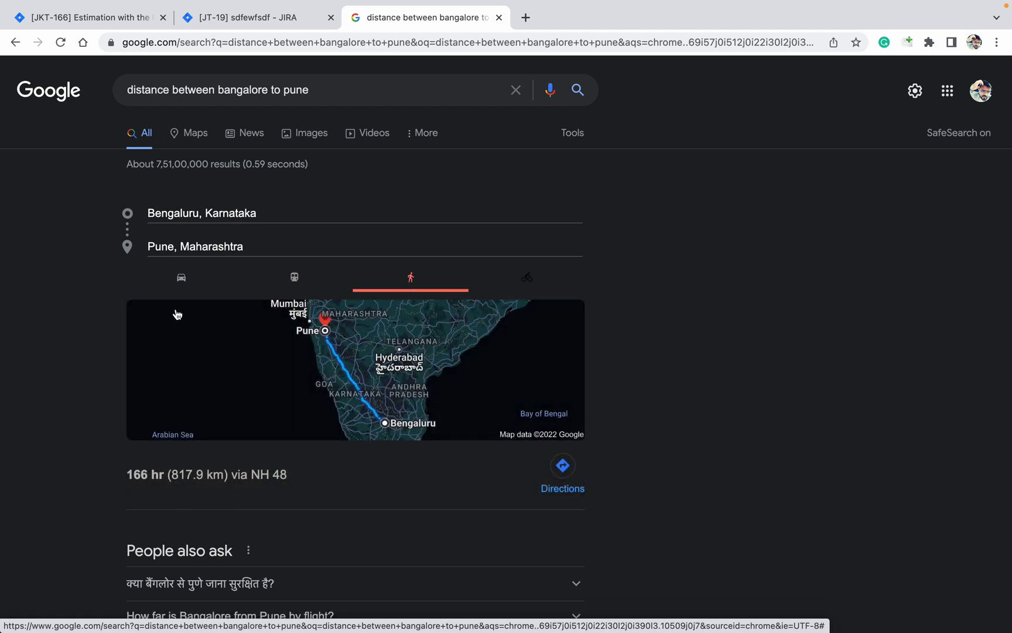
{"action": "left_click", "coordinate": [181, 277]}
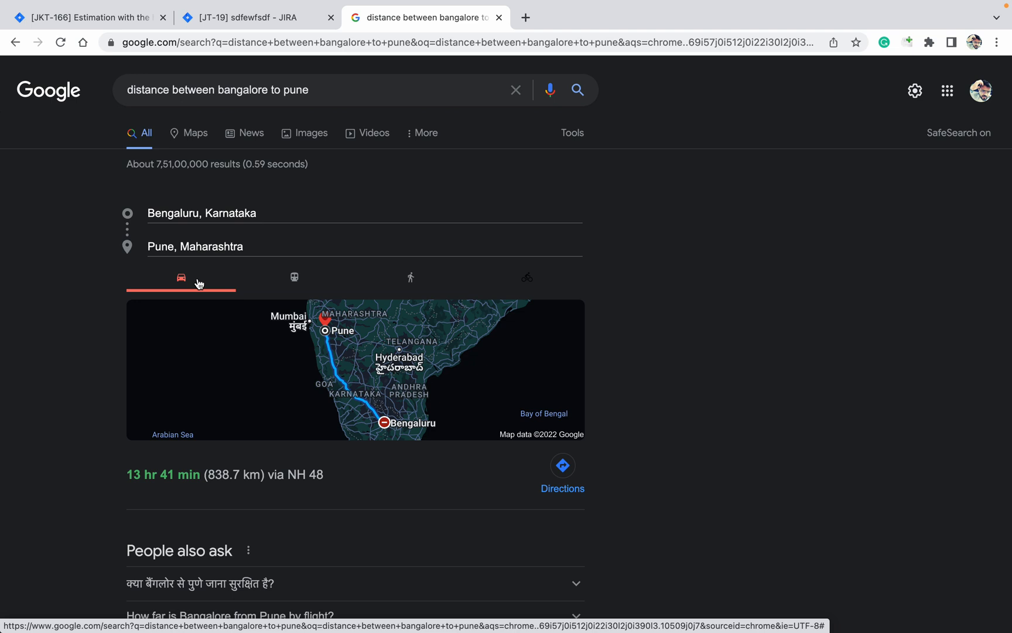
{"action": "mouse_move", "coordinate": [407, 271]}
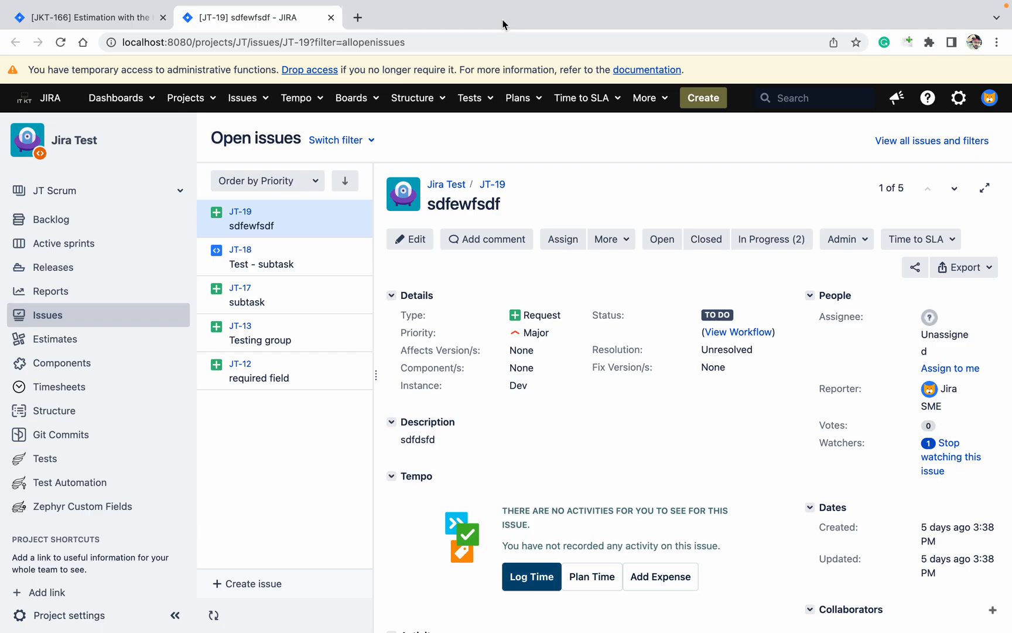
{"action": "mouse_move", "coordinate": [574, 141]}
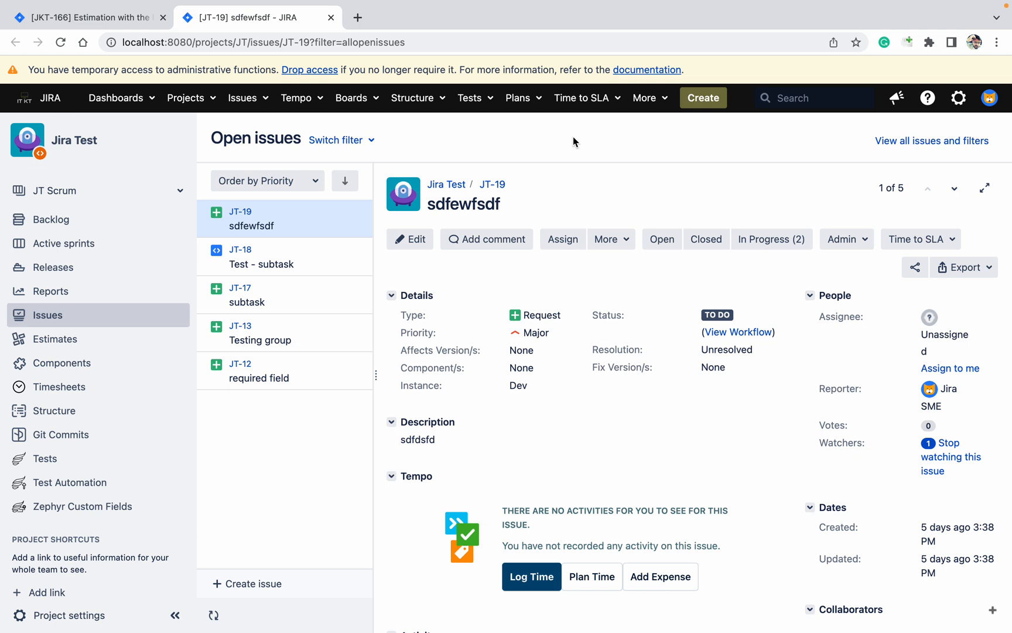
{"action": "mouse_move", "coordinate": [446, 183]}
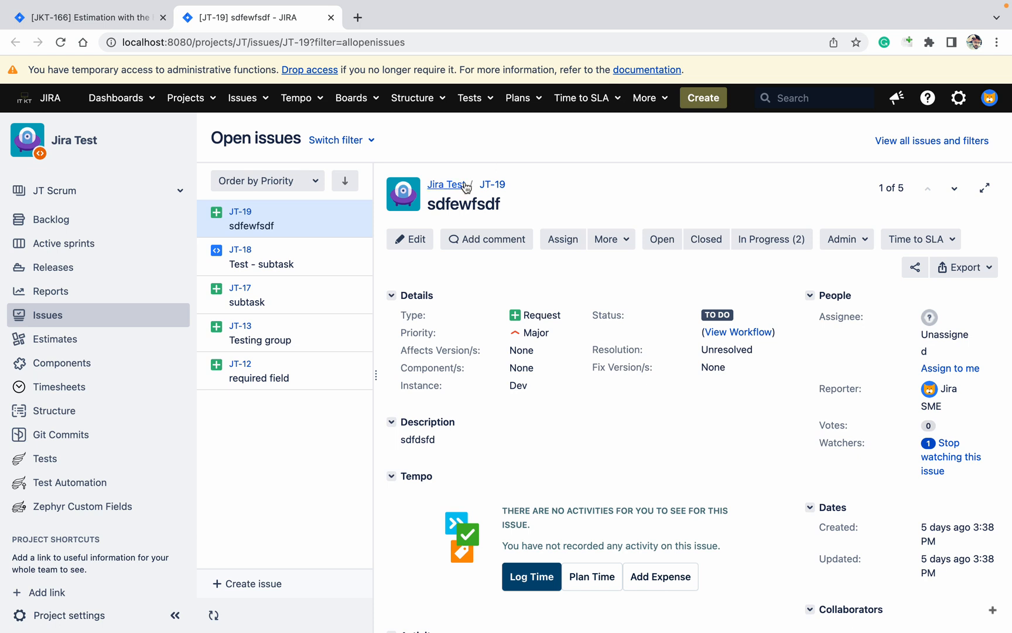
{"action": "mouse_move", "coordinate": [605, 170]}
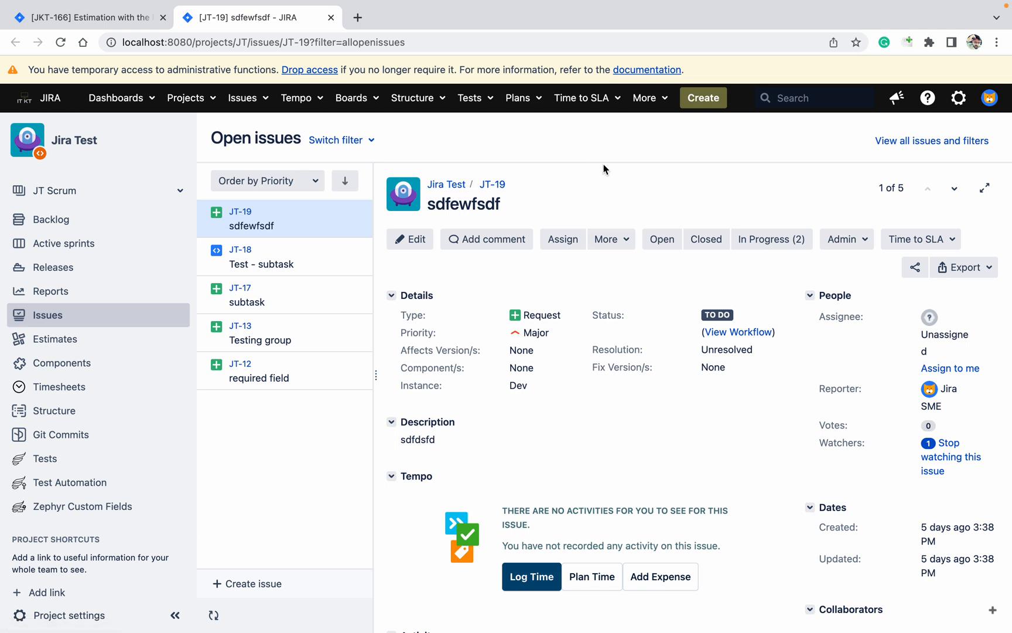
{"action": "mouse_move", "coordinate": [620, 168]}
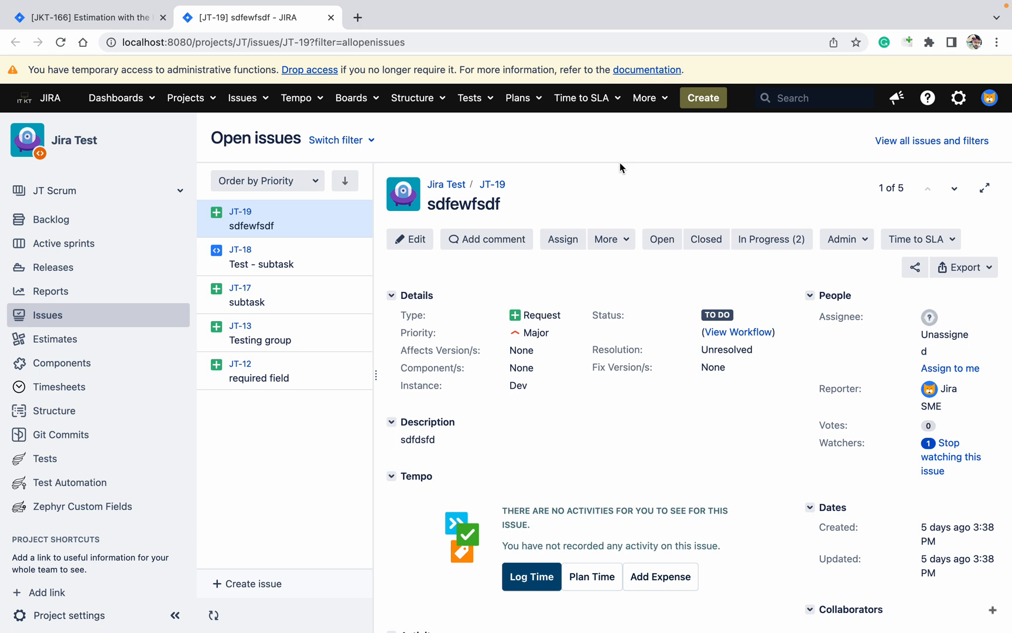
{"action": "mouse_move", "coordinate": [573, 165]}
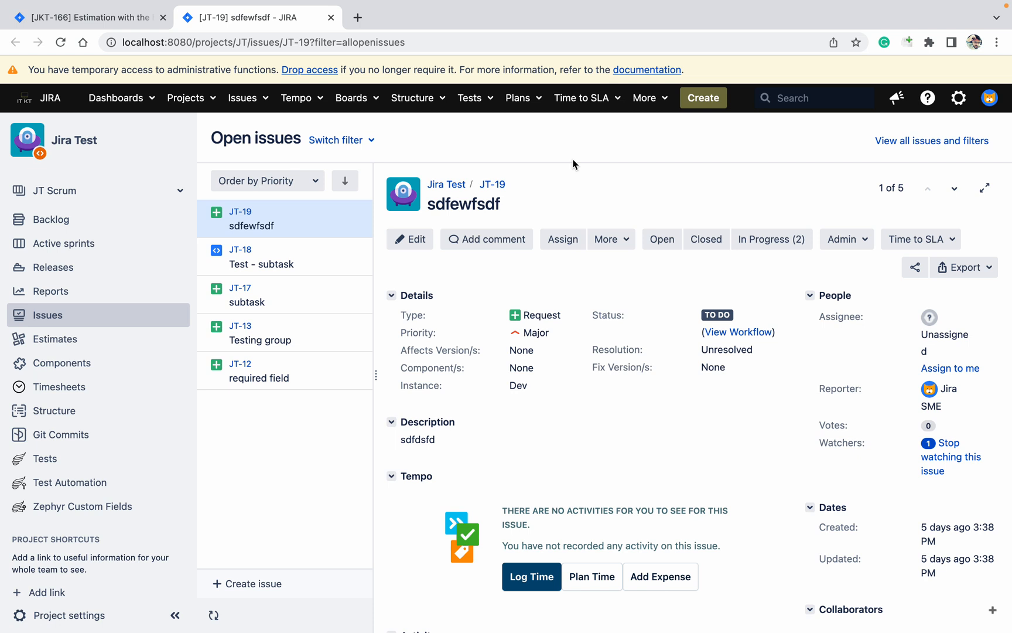
{"action": "mouse_move", "coordinate": [562, 159]}
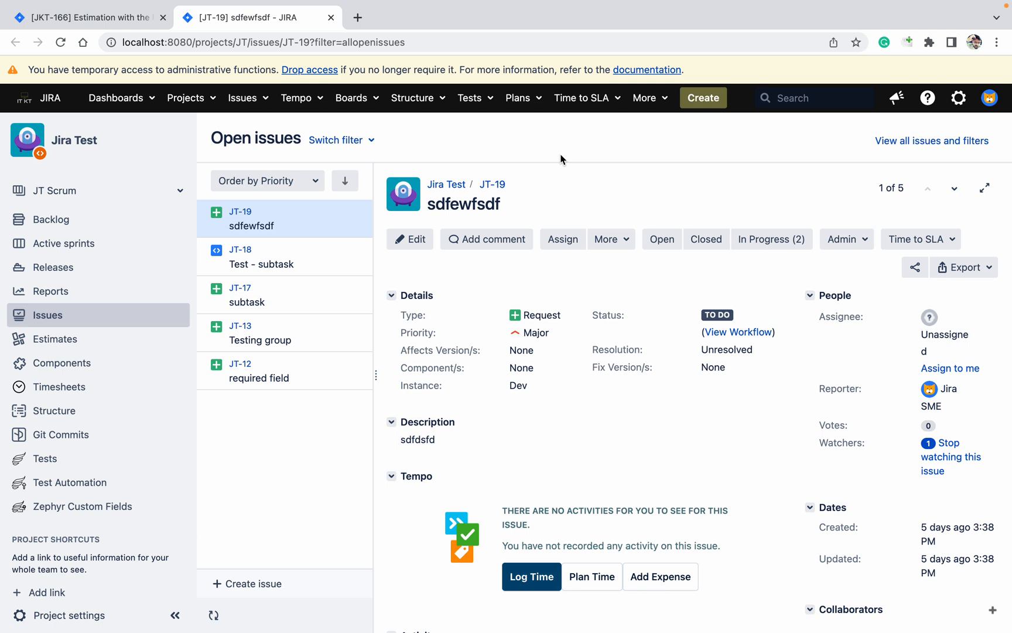
{"action": "mouse_move", "coordinate": [108, 350]}
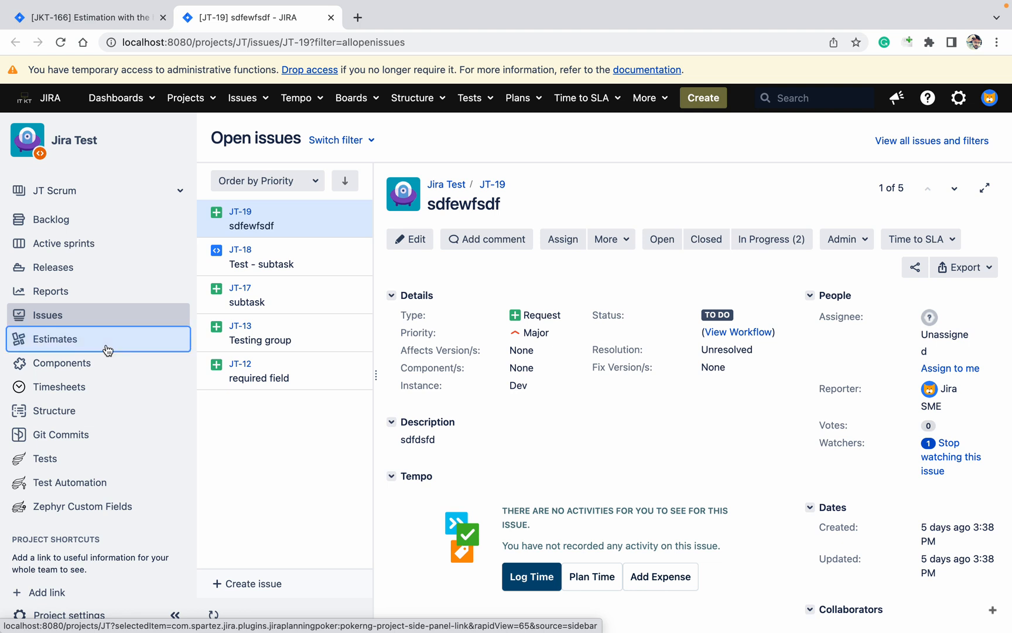
Step: Open JT Scrum's Agile Poker estimates and start creating a new session
{"action": "left_click", "coordinate": [54, 338]}
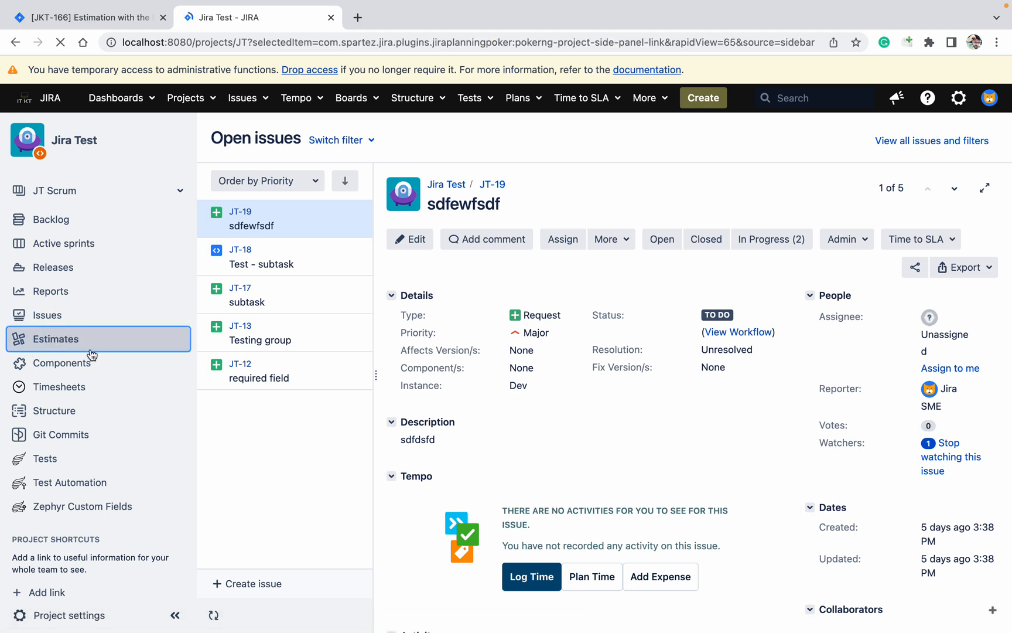
{"action": "left_click", "coordinate": [57, 338]}
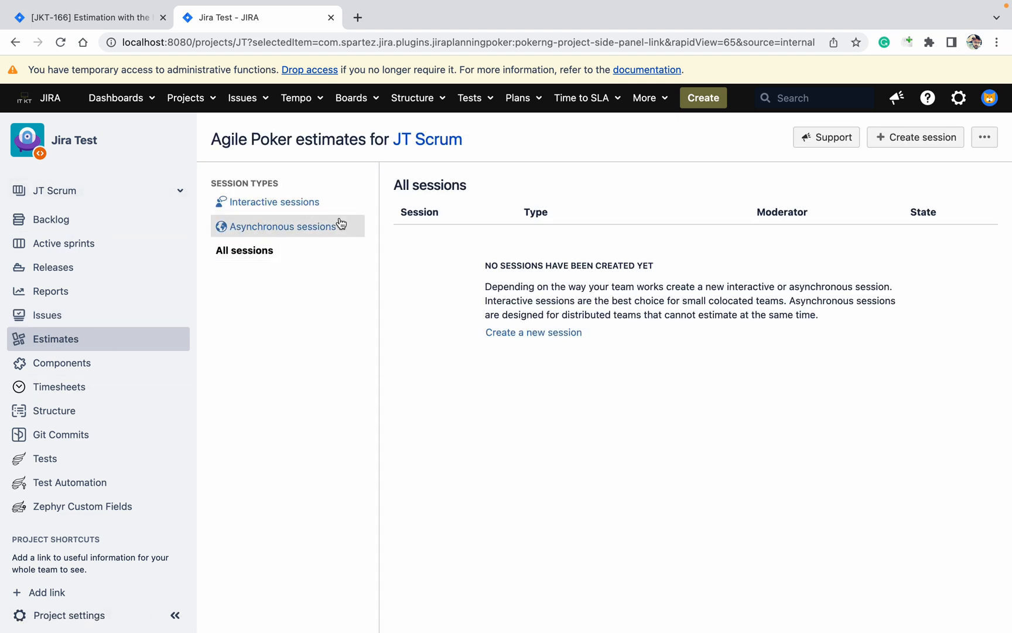
{"action": "mouse_move", "coordinate": [915, 137]}
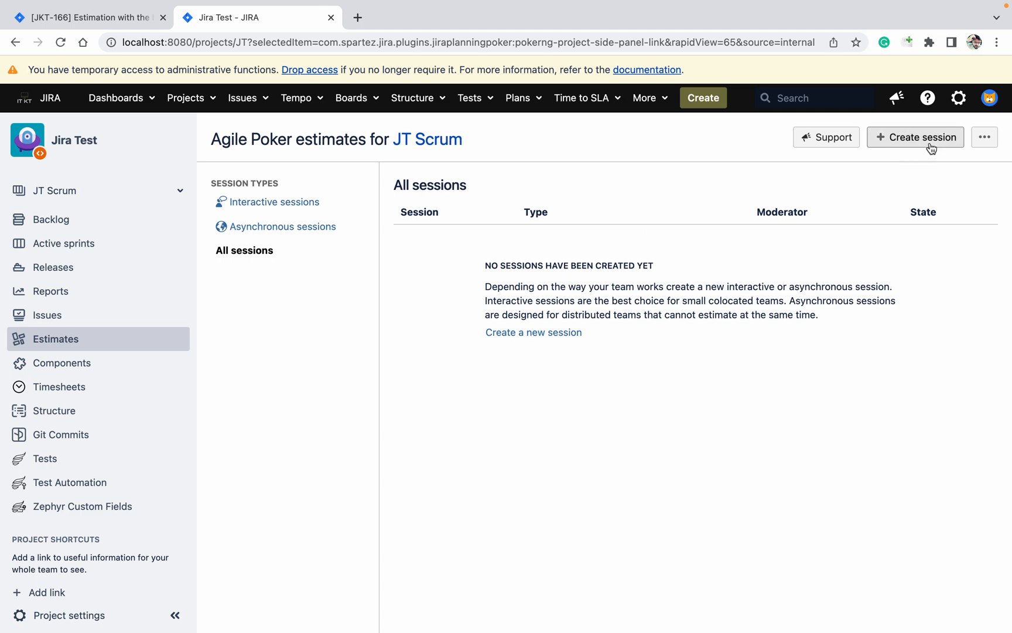
{"action": "left_click", "coordinate": [915, 137]}
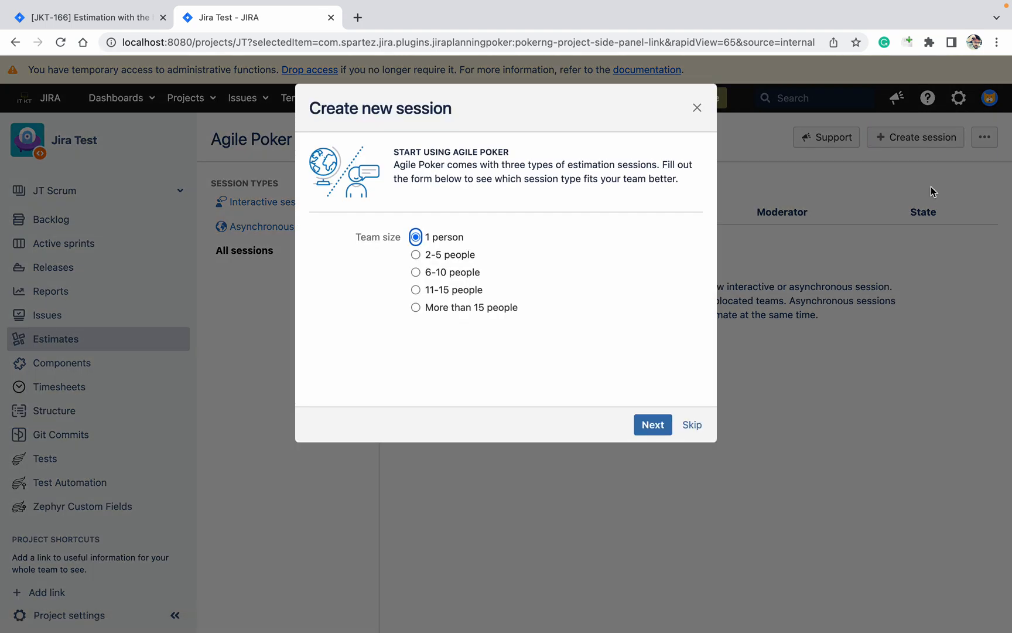
{"action": "mouse_move", "coordinate": [569, 222]}
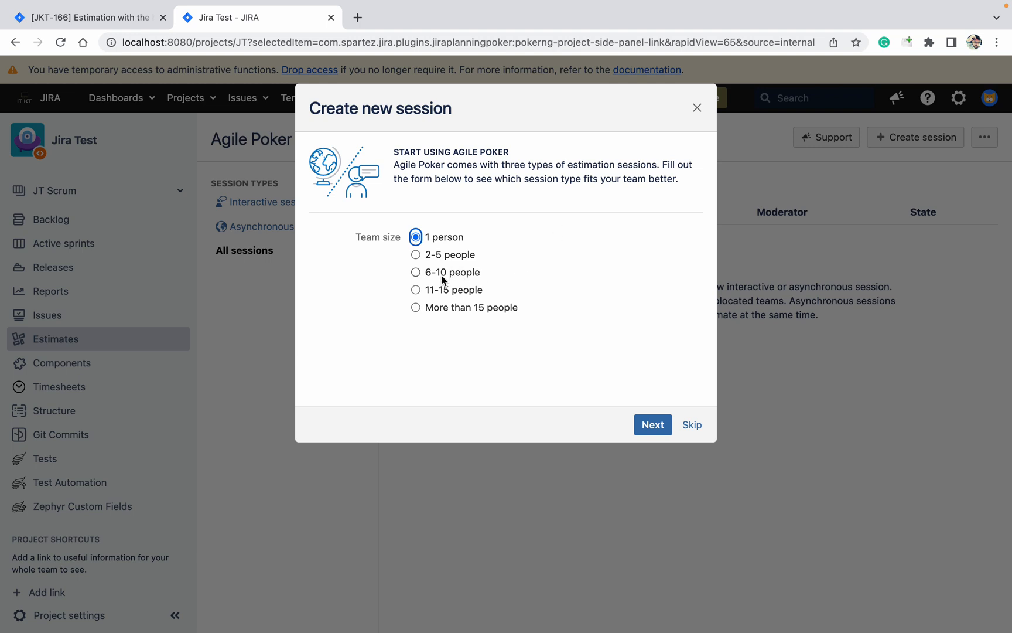
{"action": "mouse_move", "coordinate": [414, 277]}
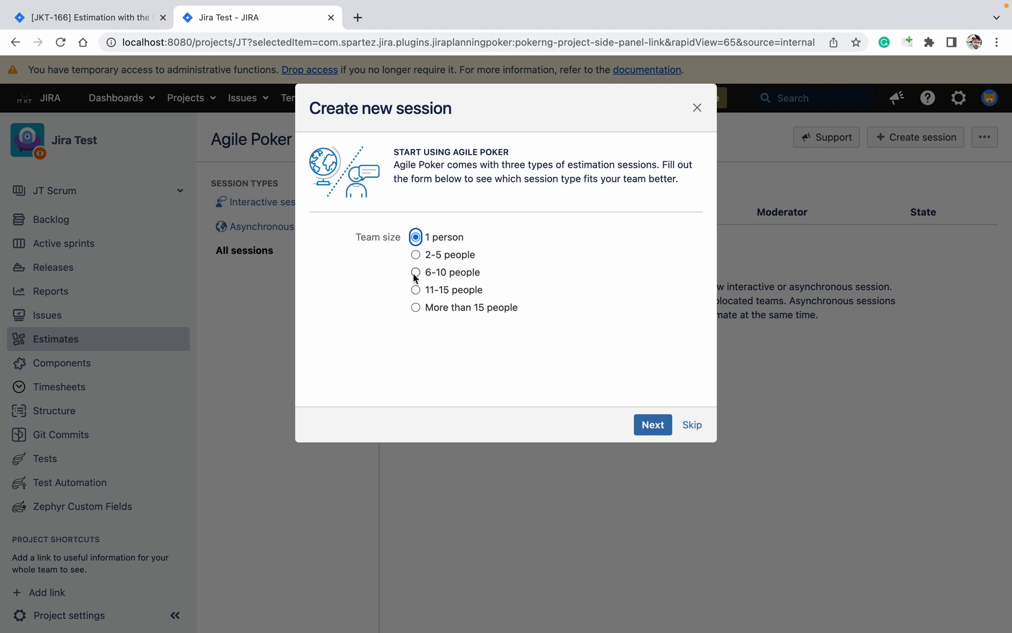
Step: Set team size to 6-10 people and team type to spread across multiple timezones
{"action": "left_click", "coordinate": [416, 271]}
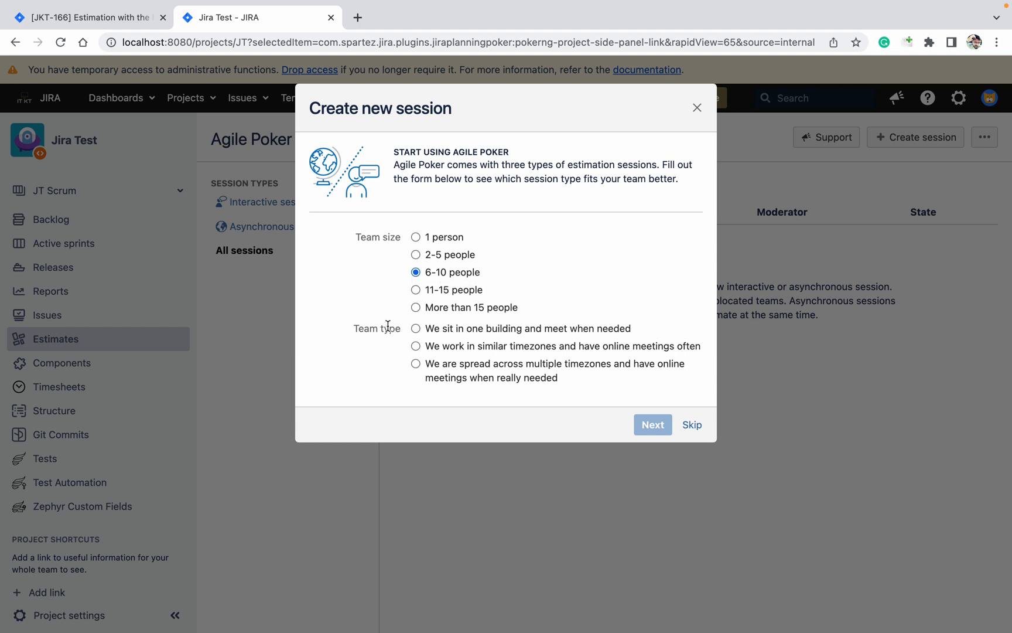
{"action": "mouse_move", "coordinate": [487, 328]}
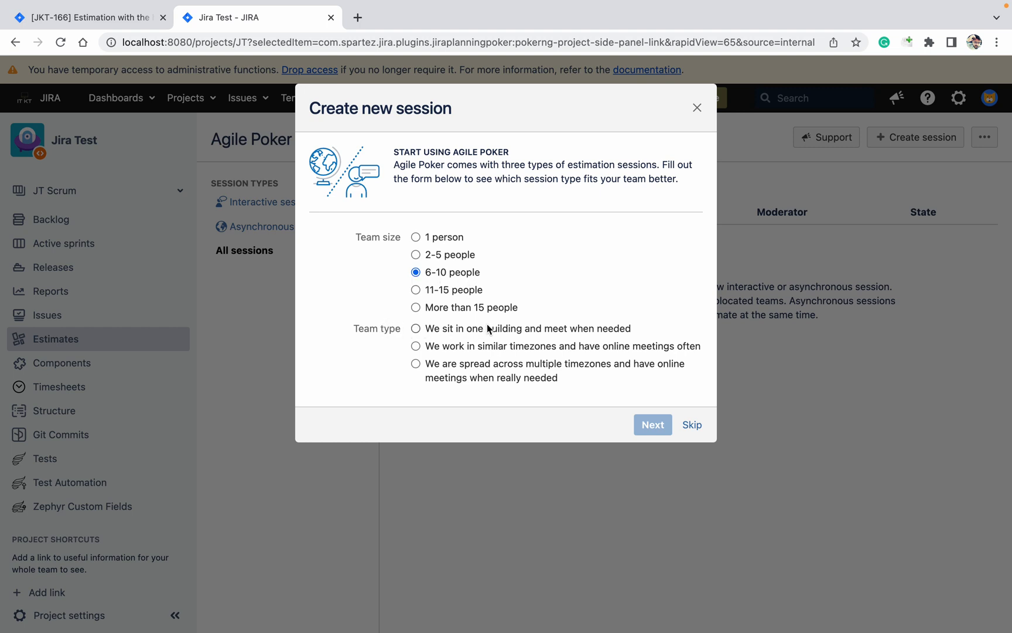
{"action": "mouse_move", "coordinate": [477, 330]}
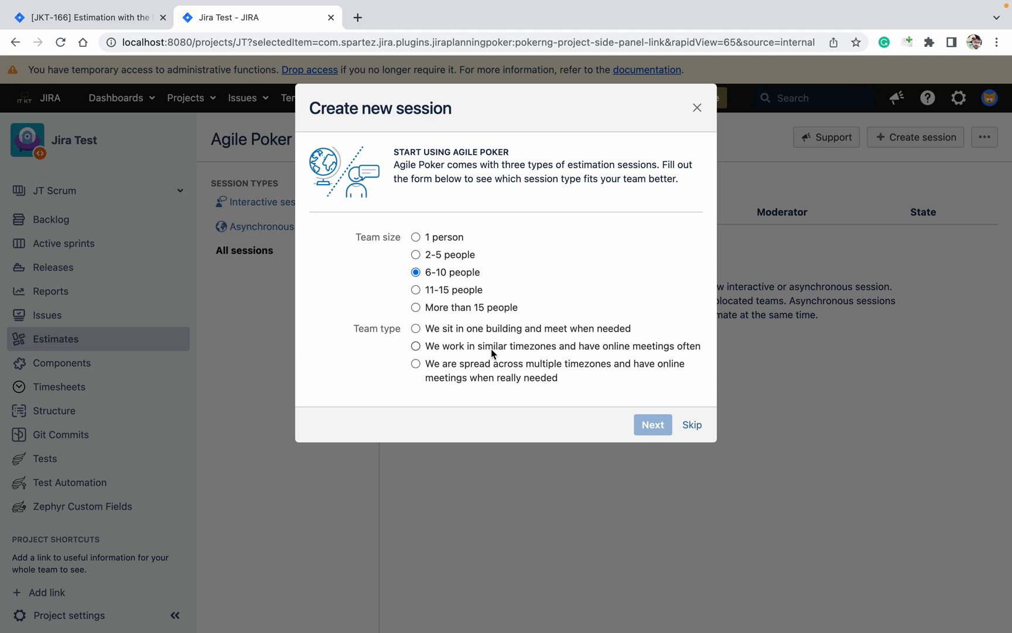
{"action": "left_click", "coordinate": [416, 363]}
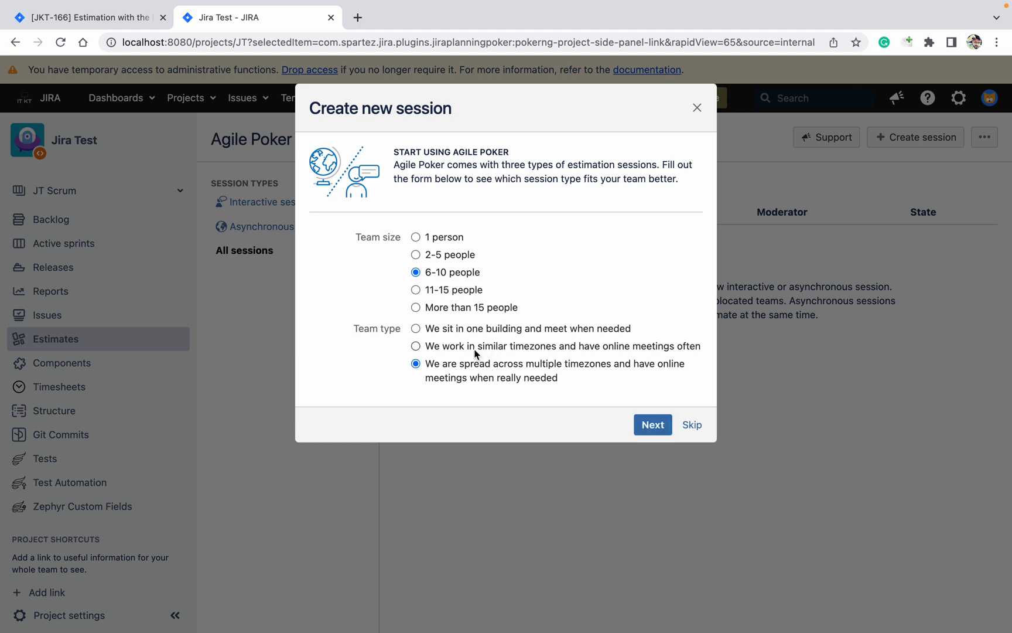
{"action": "left_click", "coordinate": [416, 346]}
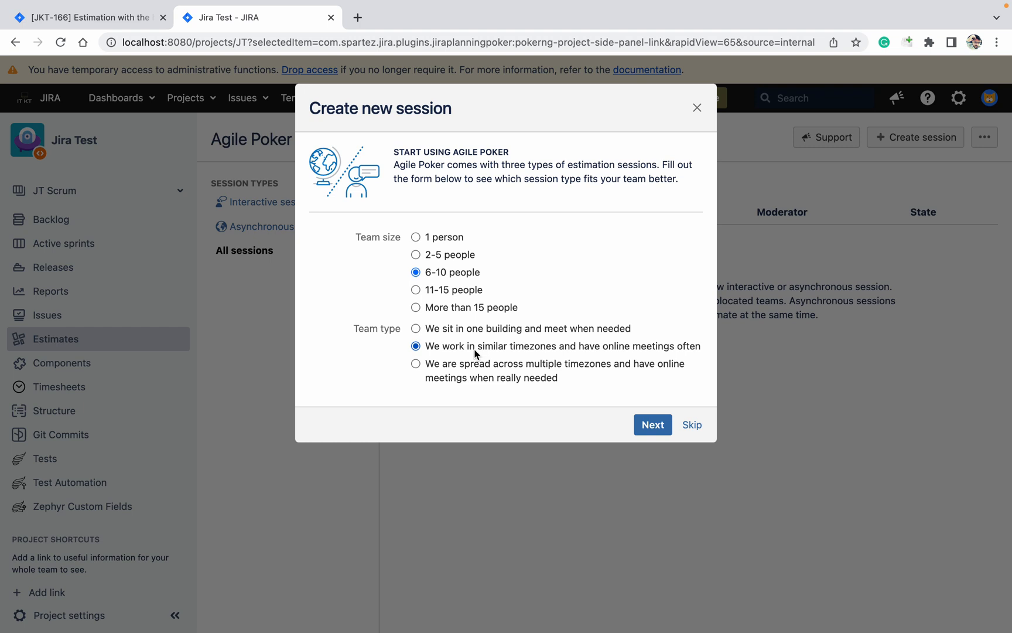
{"action": "left_click", "coordinate": [416, 363]}
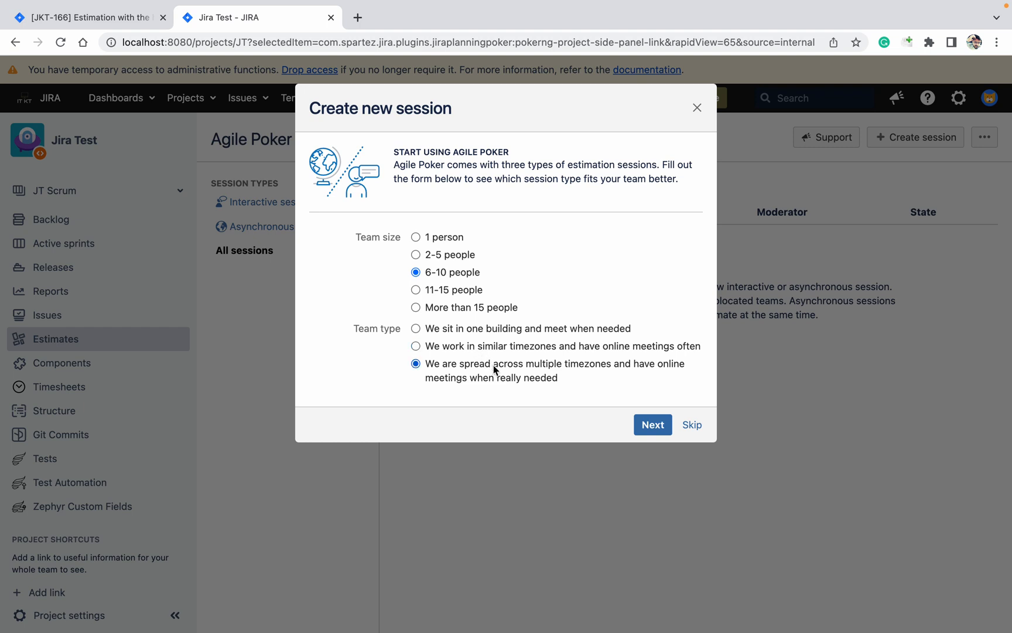
Step: Change the team type to 'We sit in one building' to get an interactive-session recommendation
{"action": "left_click", "coordinate": [652, 424]}
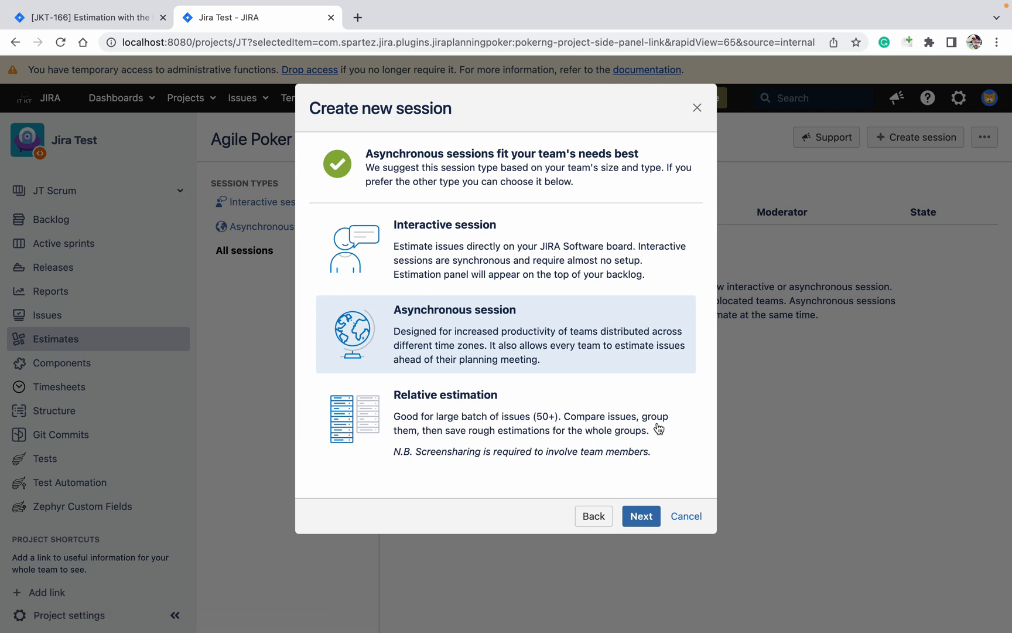
{"action": "mouse_move", "coordinate": [524, 230]}
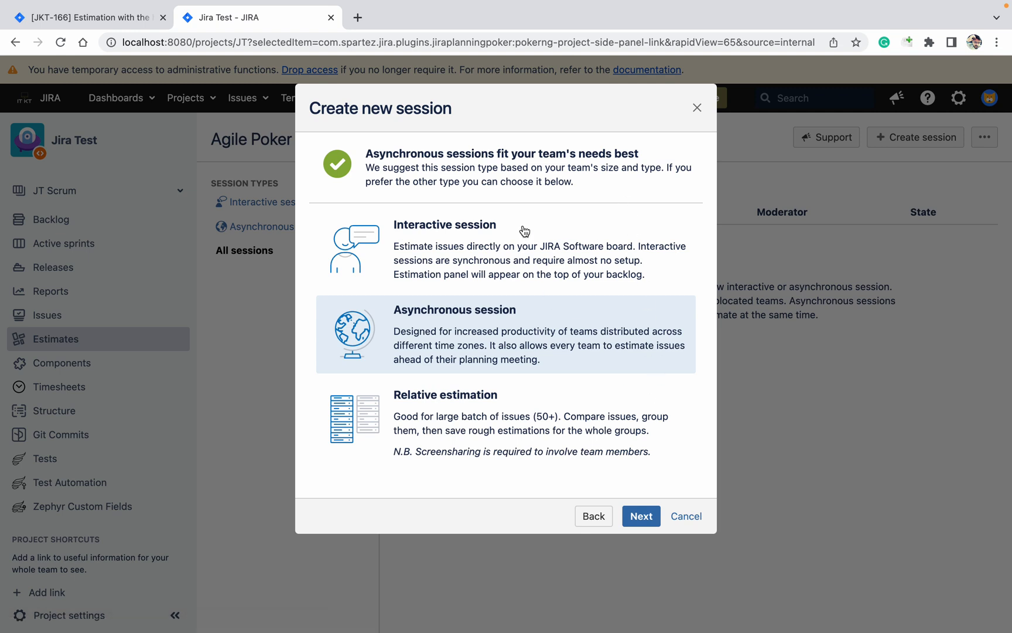
{"action": "mouse_move", "coordinate": [562, 287]}
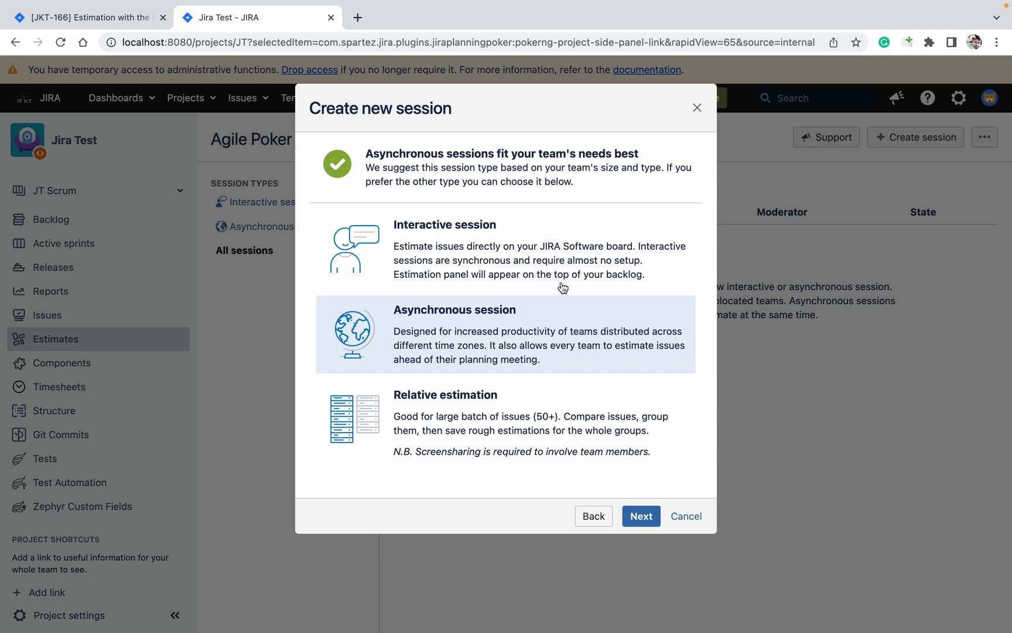
{"action": "mouse_move", "coordinate": [549, 439]}
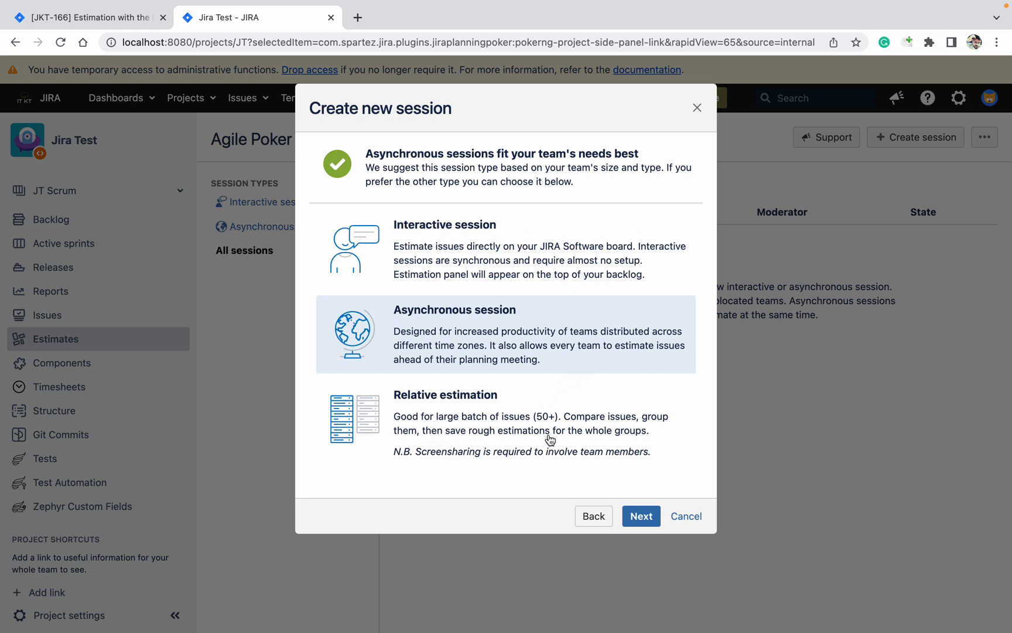
{"action": "mouse_move", "coordinate": [544, 323]}
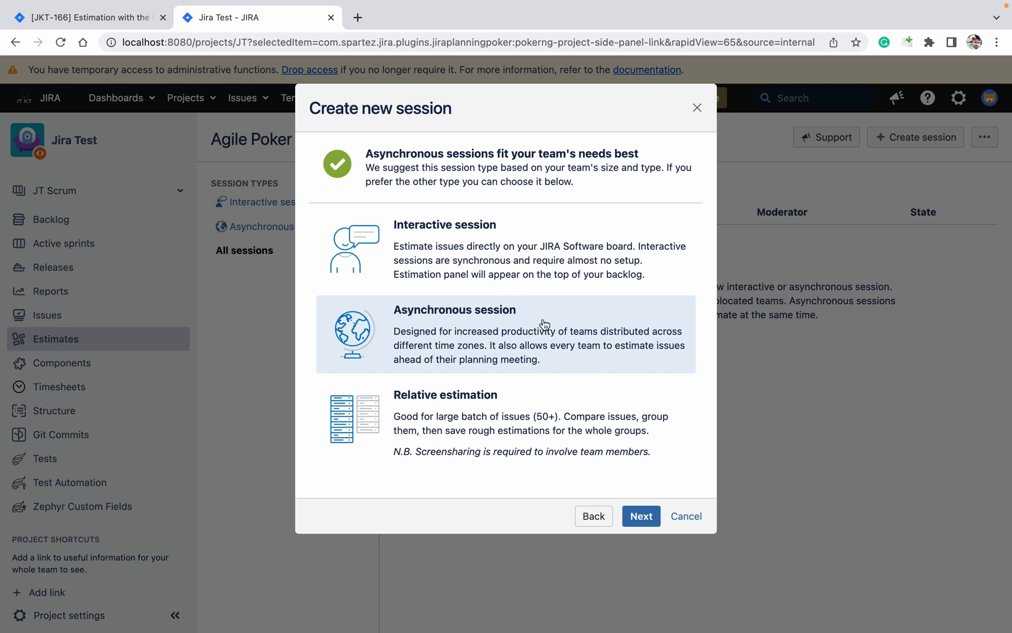
{"action": "mouse_move", "coordinate": [593, 516]}
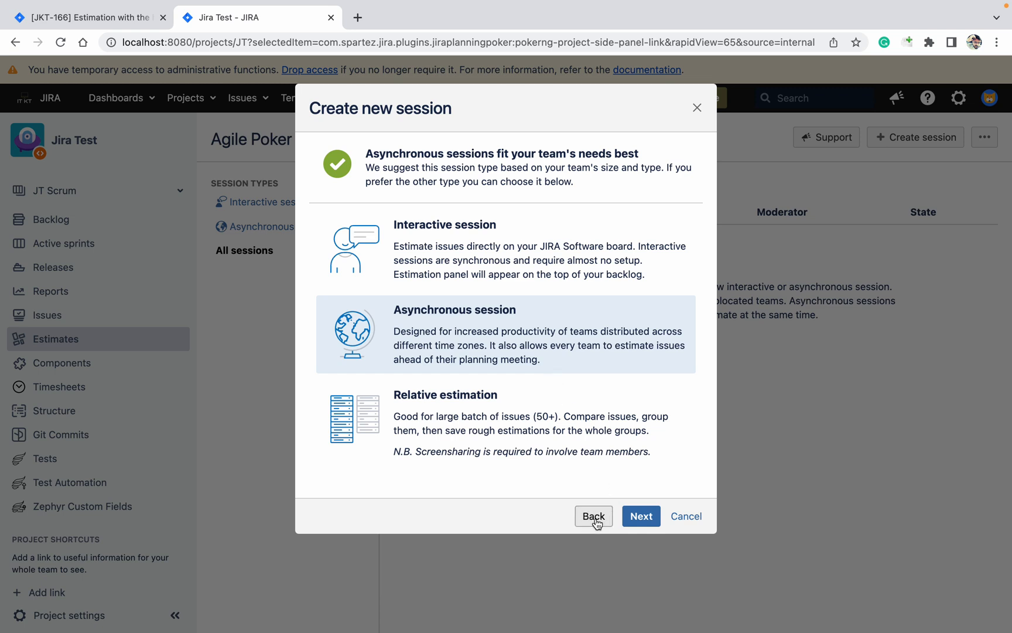
{"action": "left_click", "coordinate": [593, 516]}
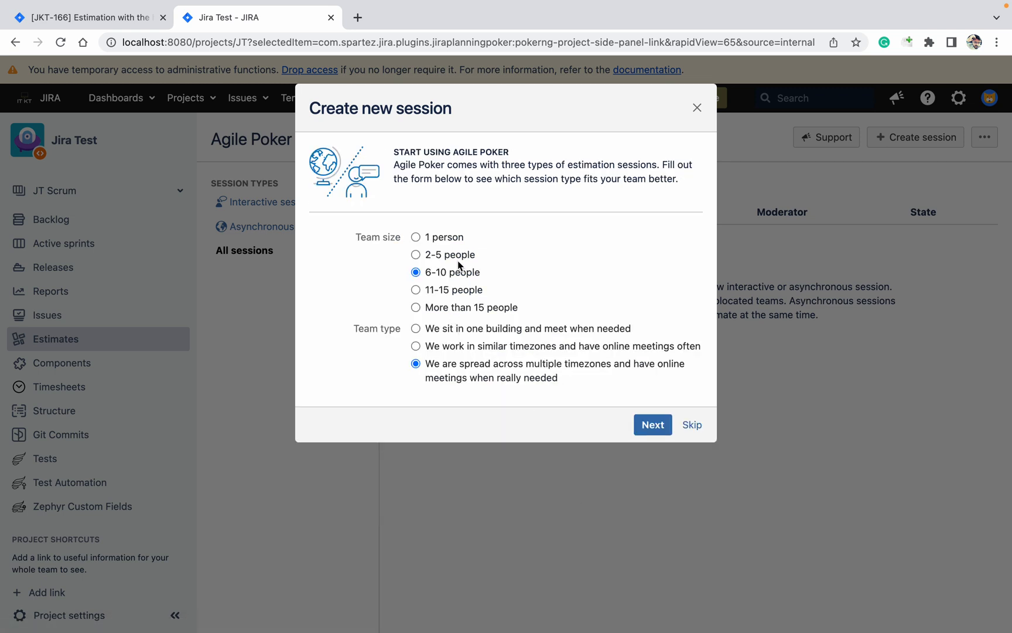
{"action": "left_click", "coordinate": [416, 328]}
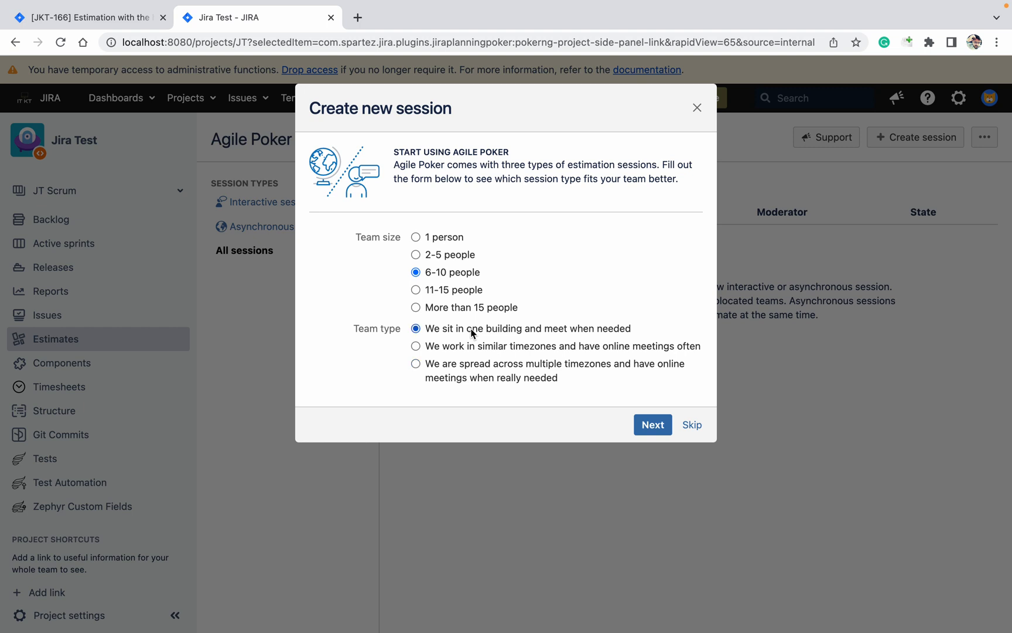
{"action": "left_click", "coordinate": [652, 424]}
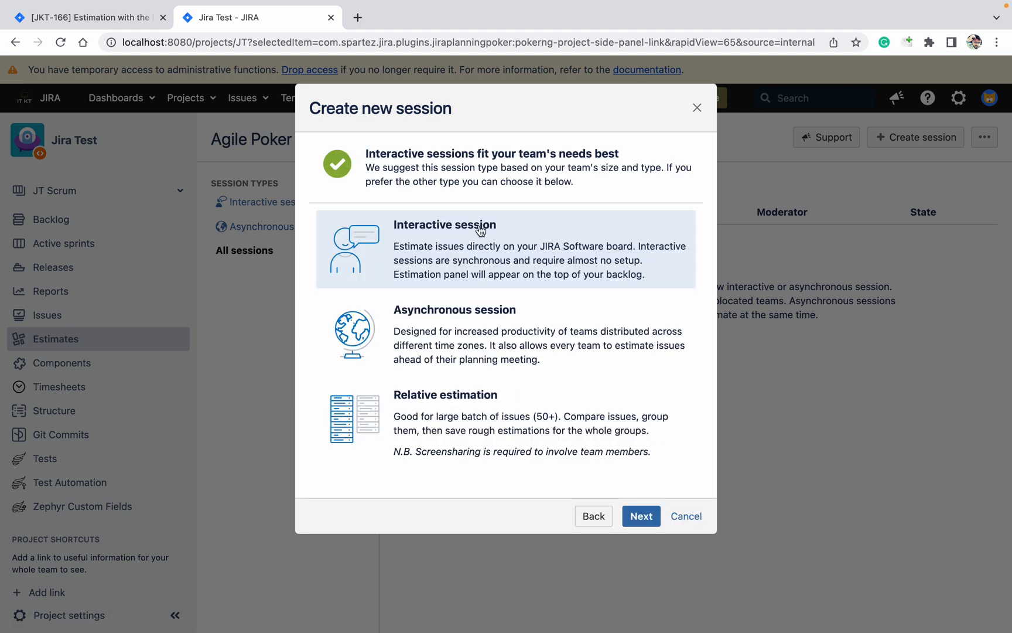
{"action": "mouse_move", "coordinate": [499, 230]}
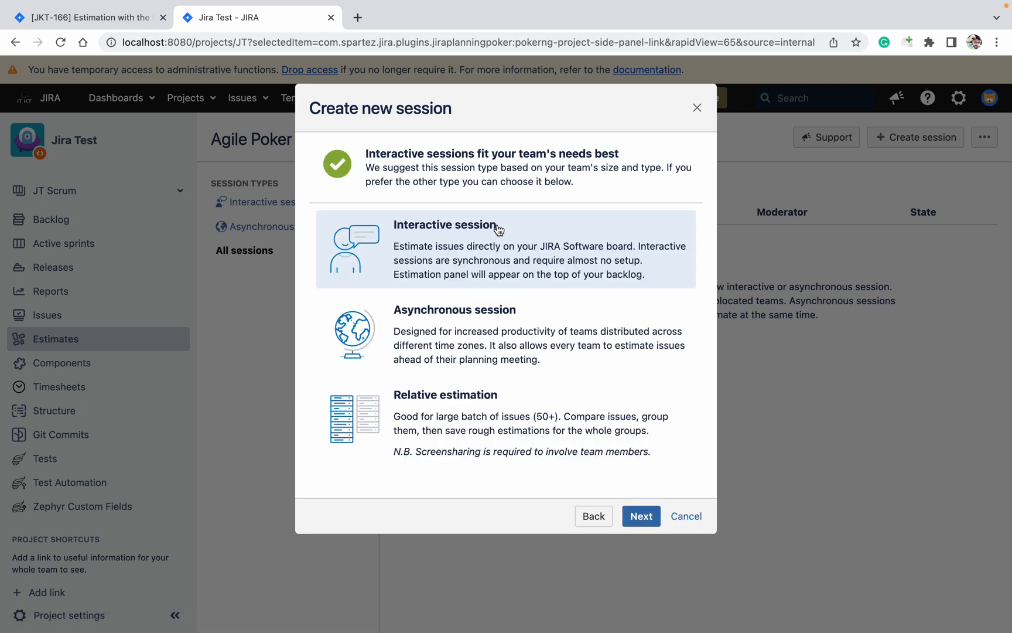
{"action": "mouse_move", "coordinate": [574, 423]}
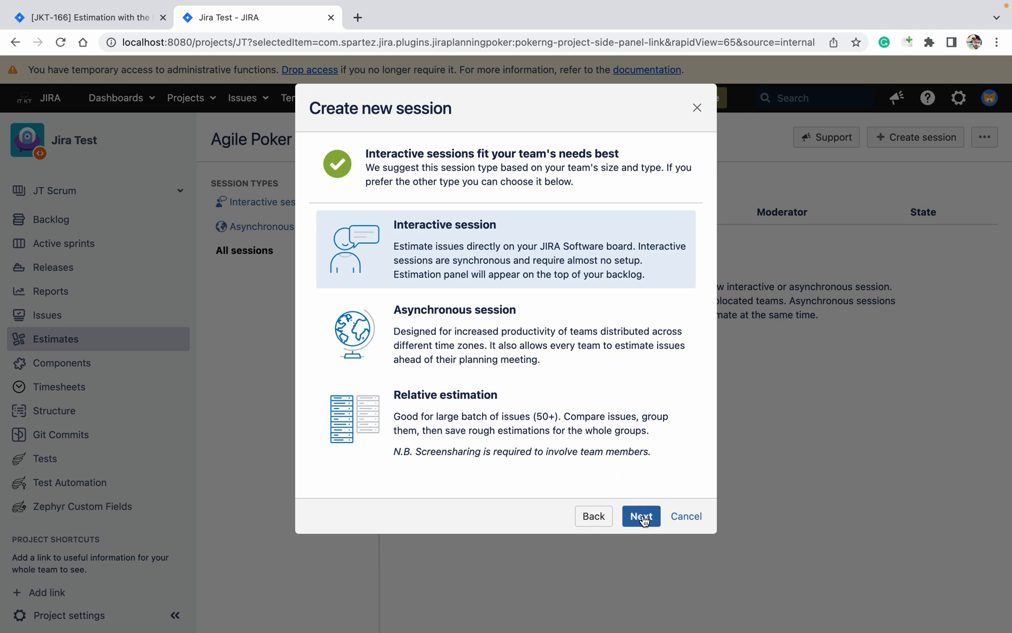
Step: Create the interactive session Jira SME's session using the T-Shirt Size deck
{"action": "left_click", "coordinate": [640, 516]}
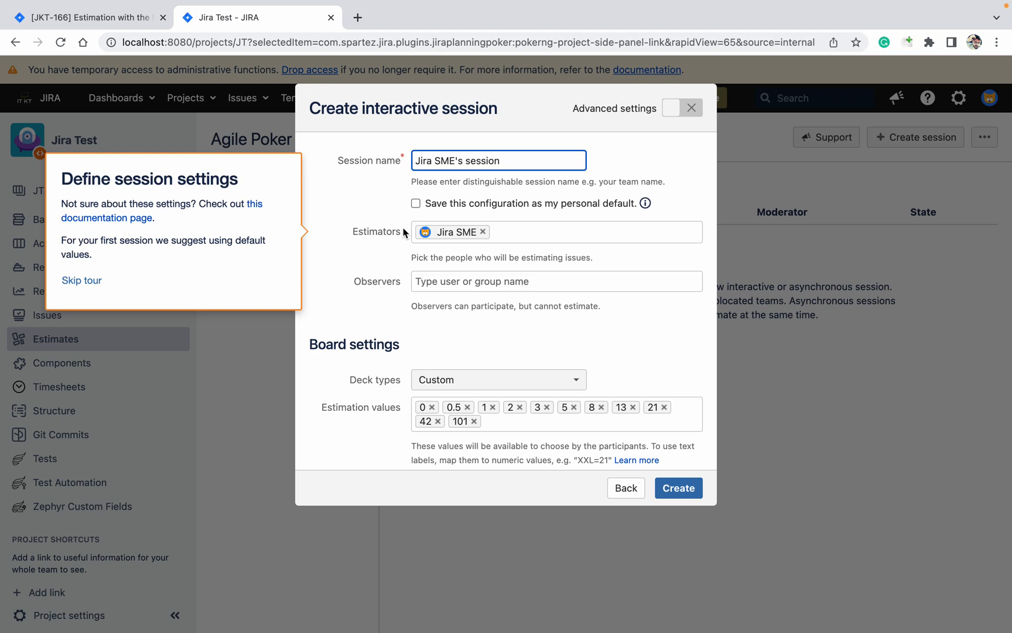
{"action": "mouse_move", "coordinate": [506, 254]}
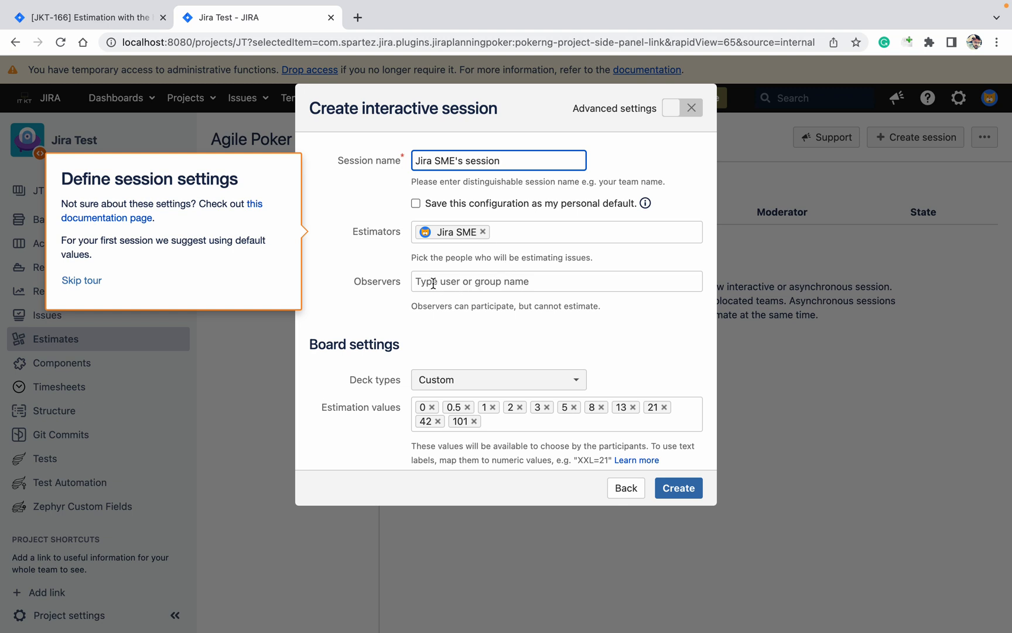
{"action": "left_click", "coordinate": [555, 281]}
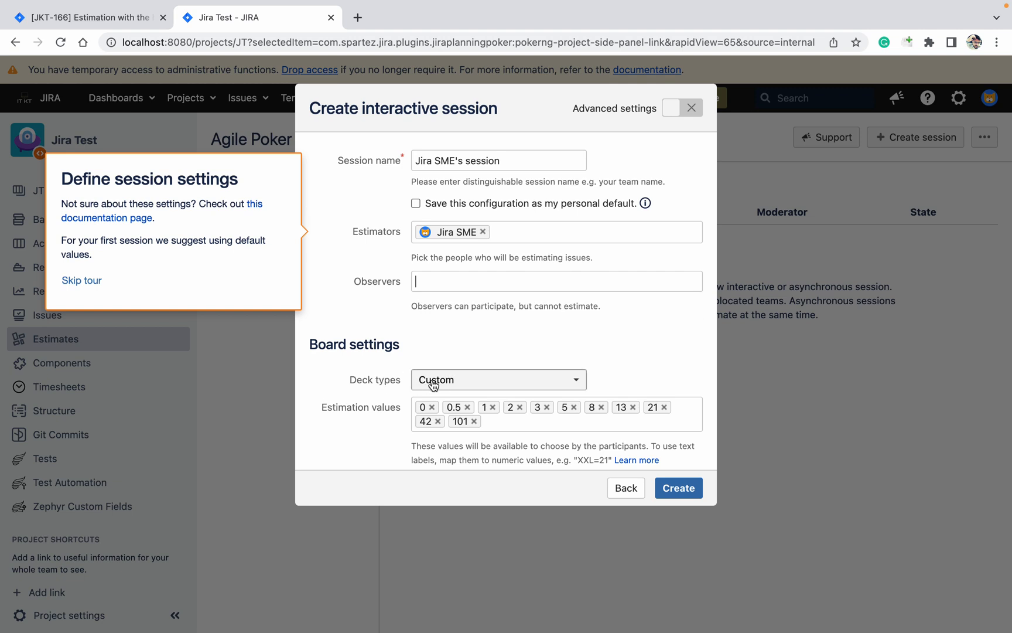
{"action": "left_click", "coordinate": [498, 379]}
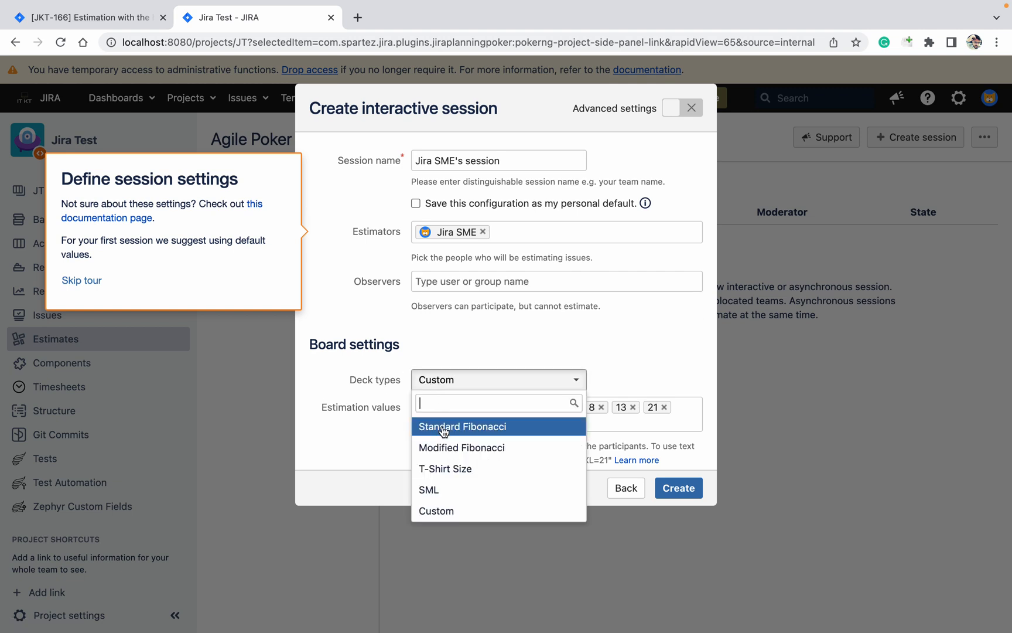
{"action": "mouse_move", "coordinate": [449, 468]}
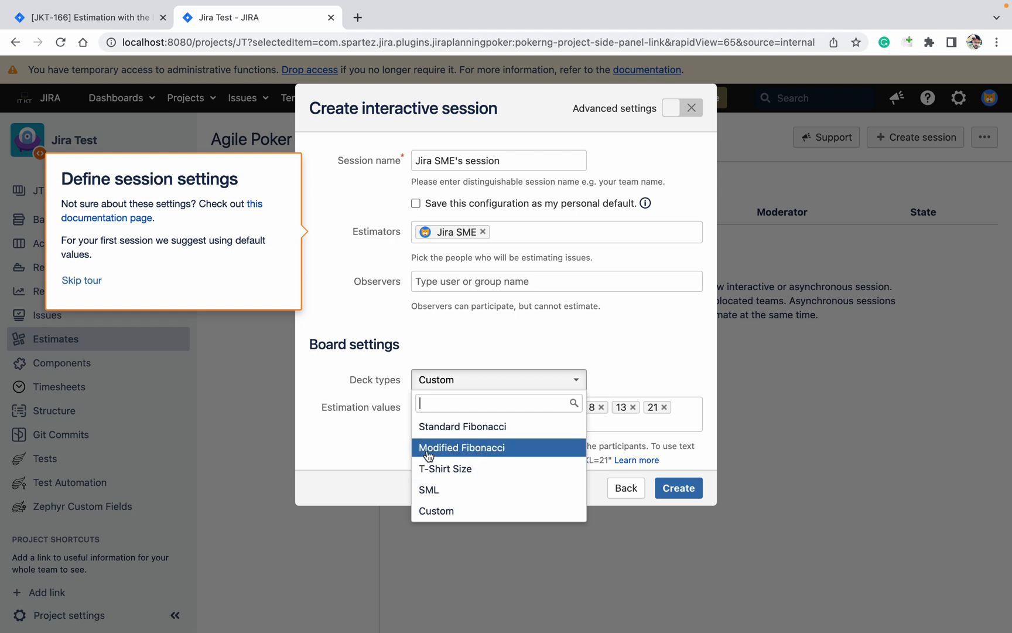
{"action": "mouse_move", "coordinate": [468, 514]}
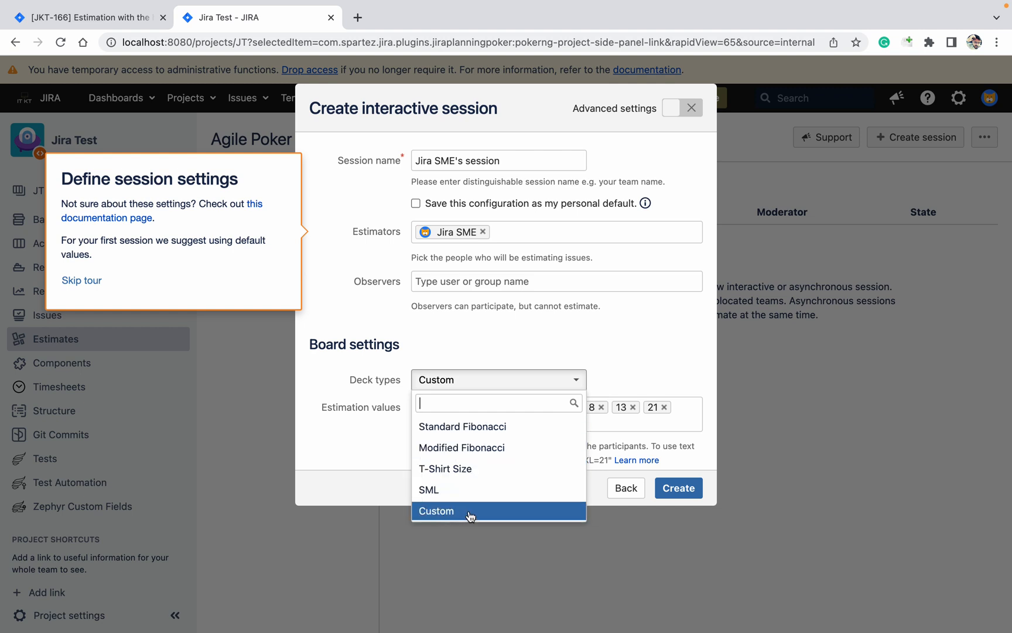
{"action": "left_click", "coordinate": [444, 468]}
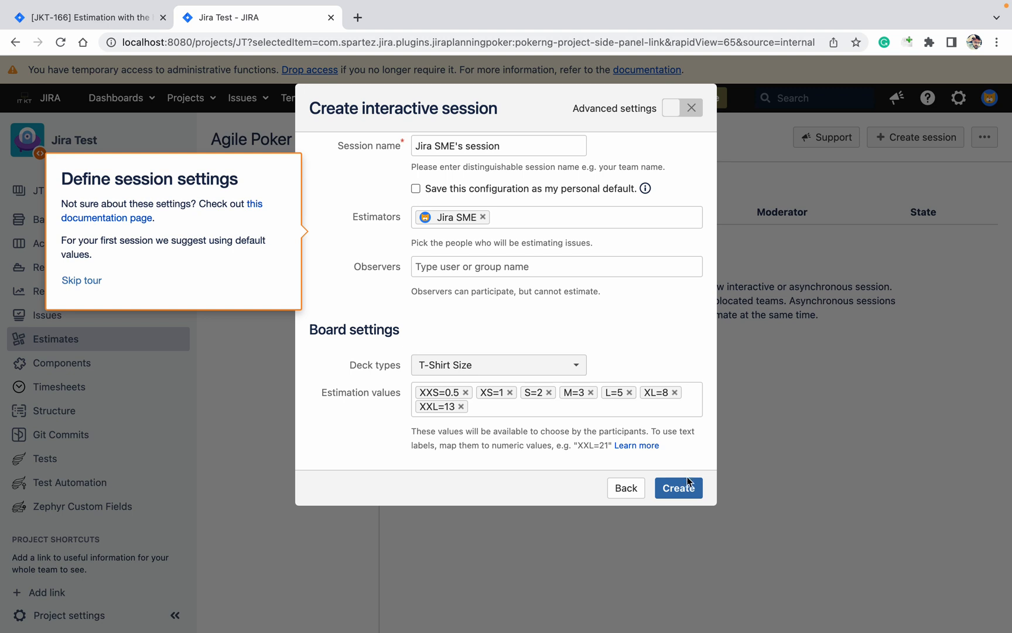
{"action": "left_click", "coordinate": [678, 487]}
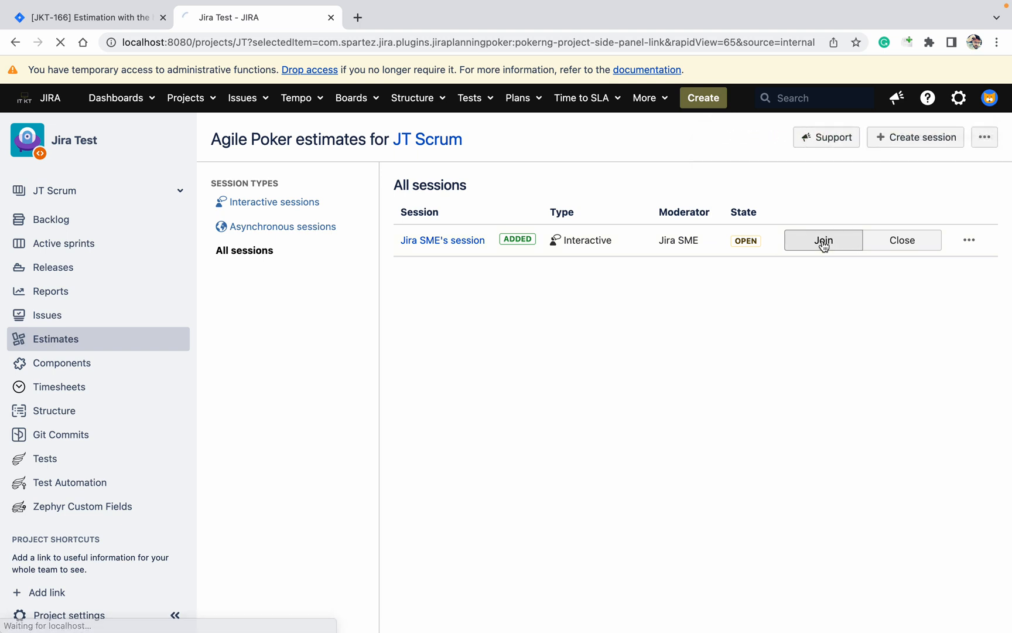
Step: Join Jira SME's session and open unestimated issue JT-3's details
{"action": "left_click", "coordinate": [822, 240]}
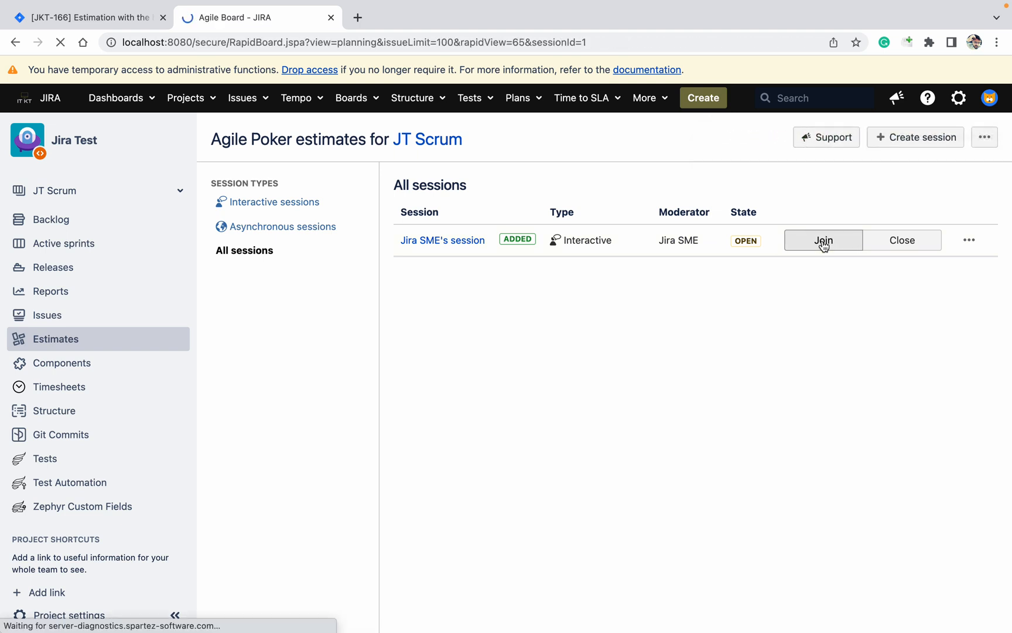
{"action": "left_click", "coordinate": [823, 240]}
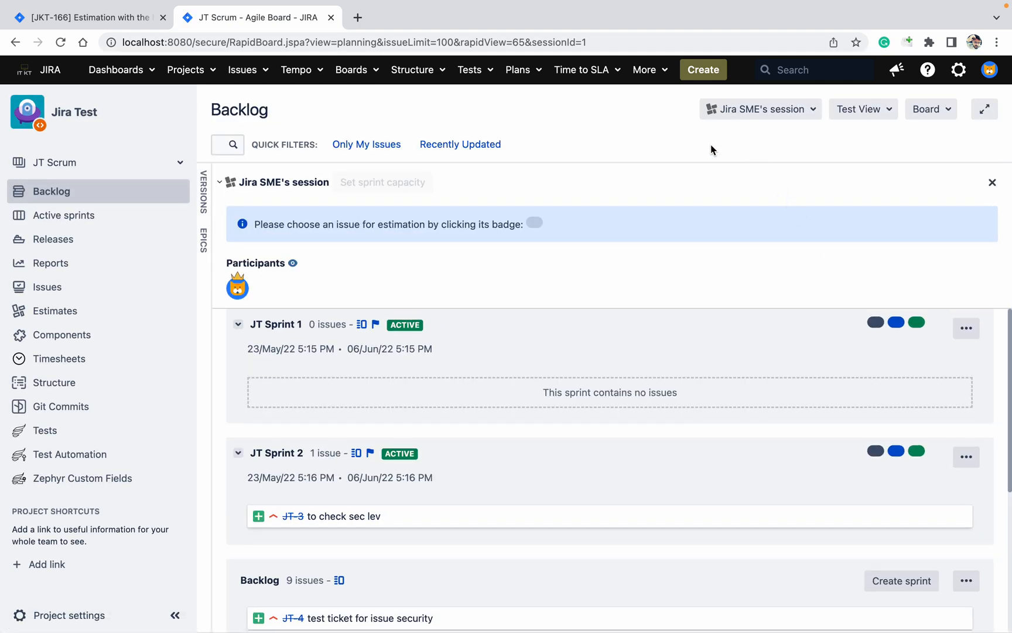
{"action": "mouse_move", "coordinate": [354, 238]}
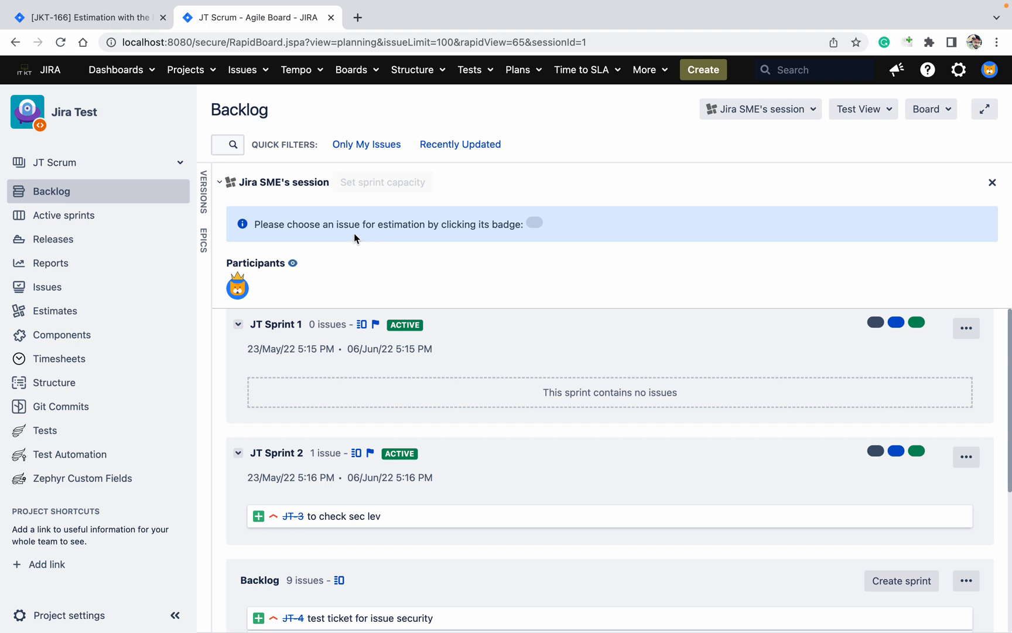
{"action": "mouse_move", "coordinate": [613, 356]}
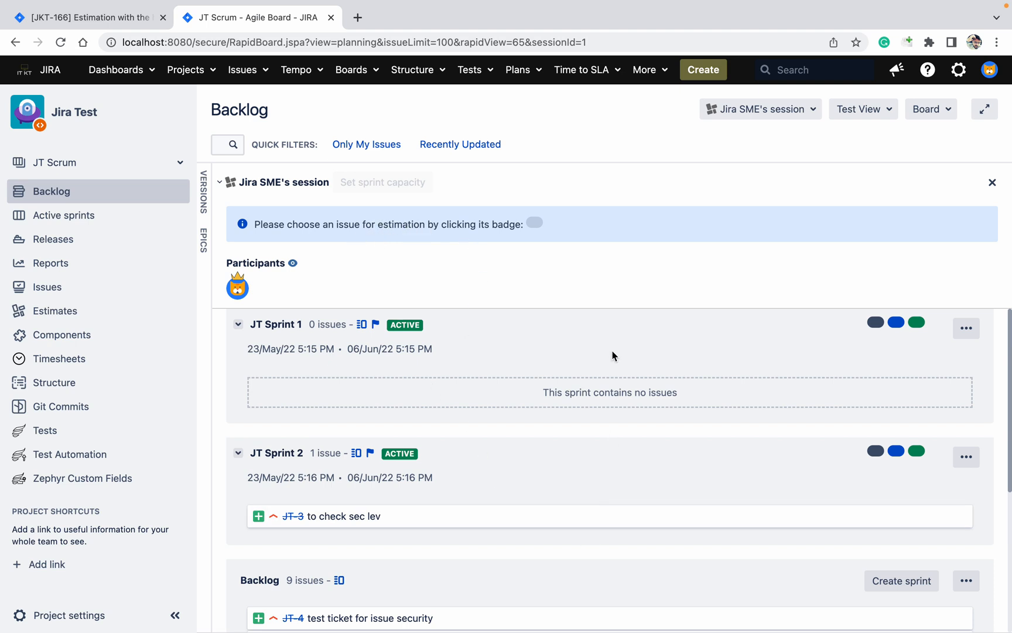
{"action": "mouse_move", "coordinate": [605, 289]}
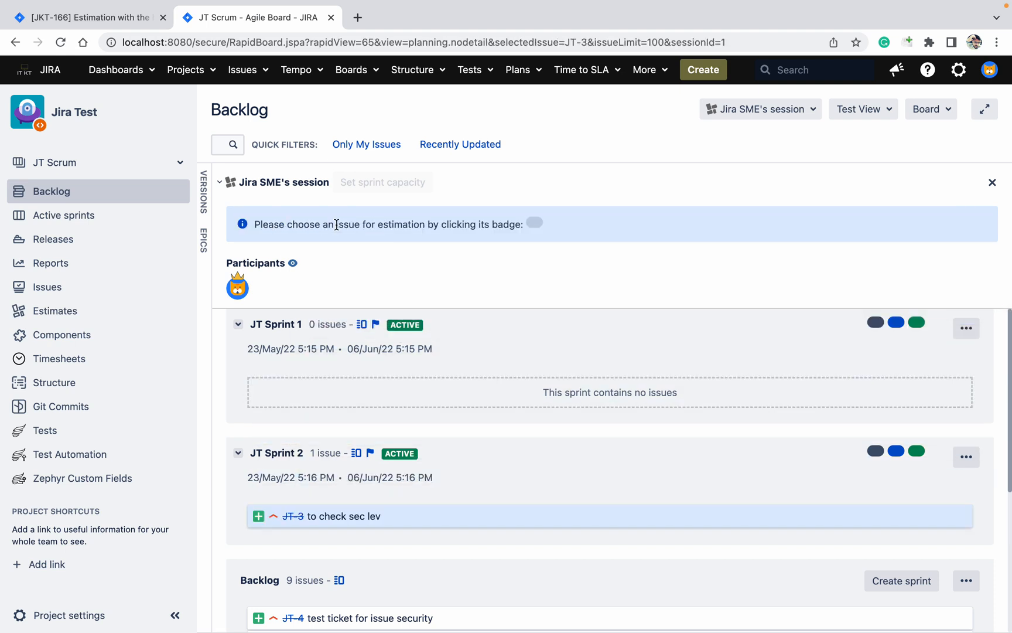
{"action": "mouse_move", "coordinate": [966, 456]}
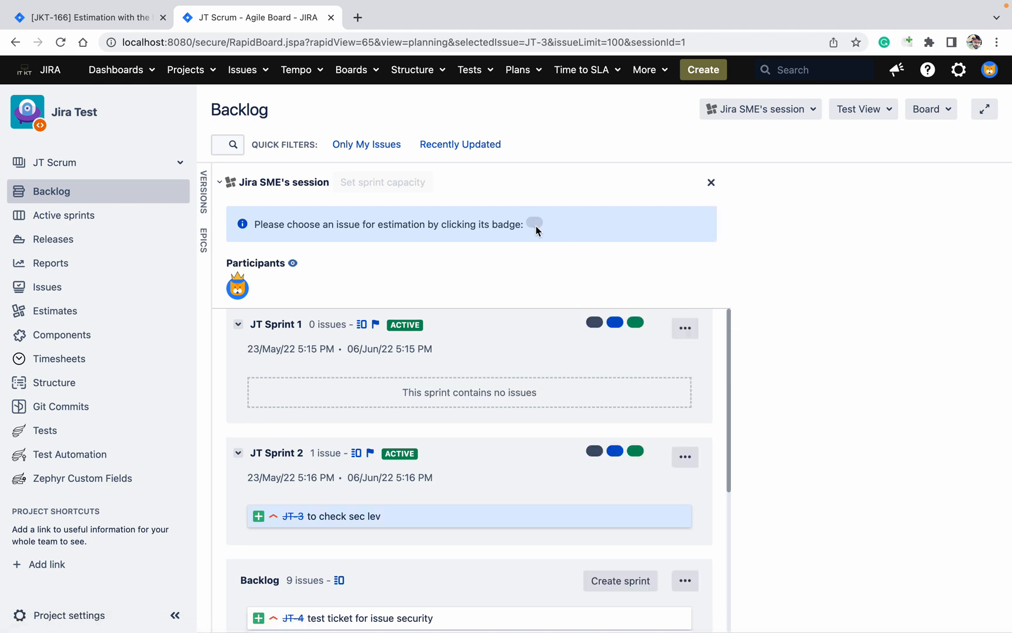
{"action": "left_click", "coordinate": [293, 516]}
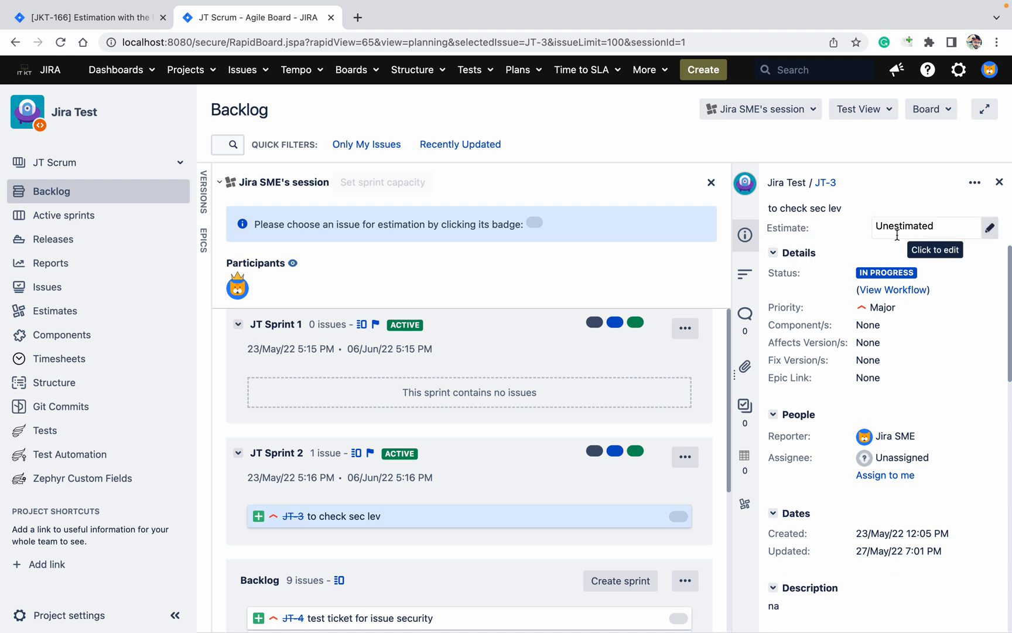
{"action": "mouse_move", "coordinate": [911, 225]}
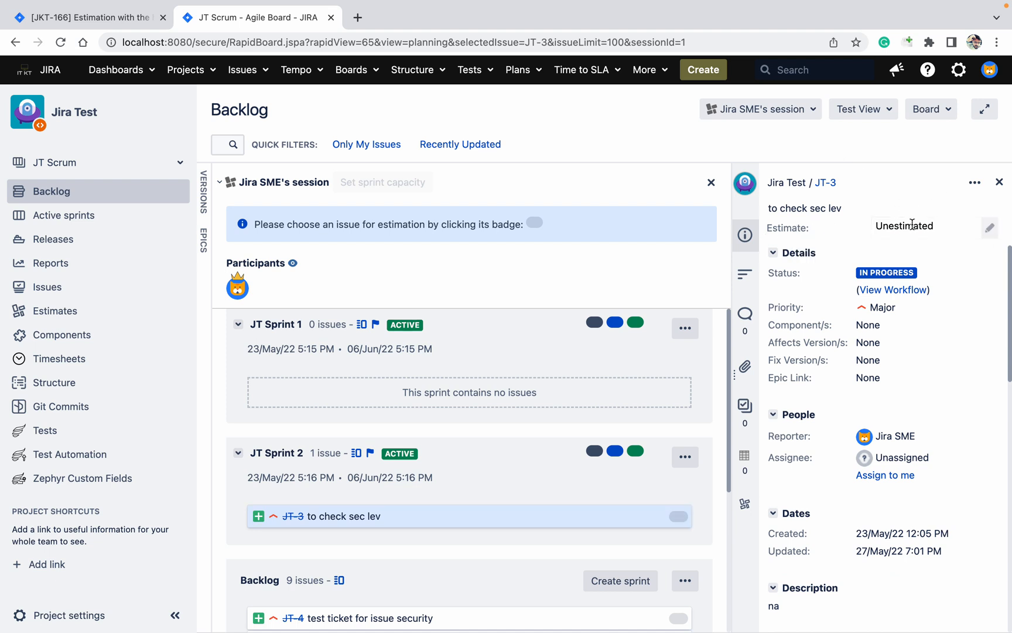
{"action": "mouse_move", "coordinate": [758, 471]}
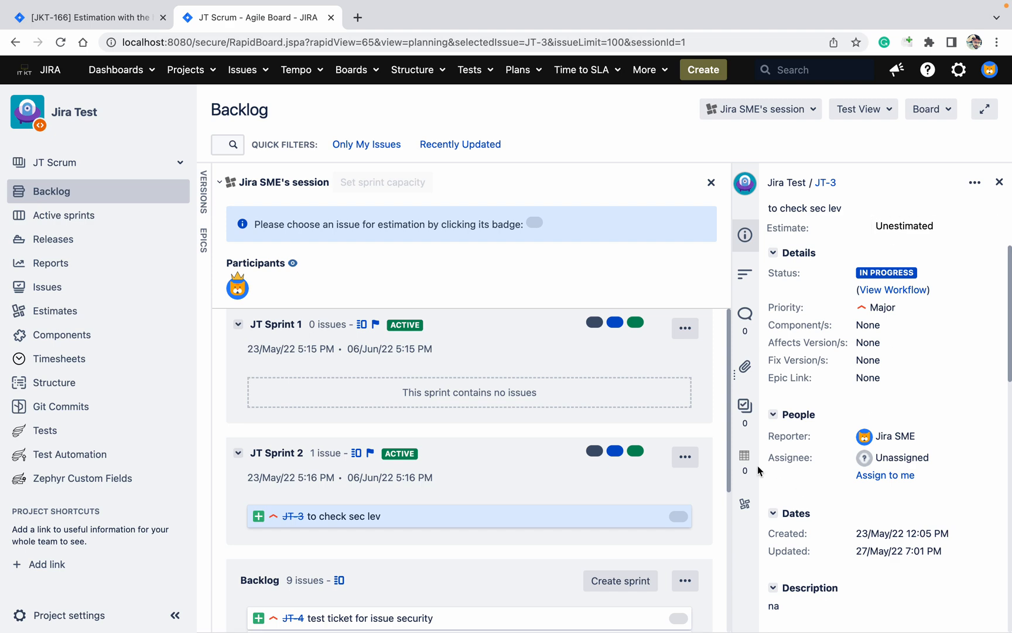
Step: Cast a size estimate for JT-3, save final estimate 3, and verify it in JT-3's details
{"action": "left_click", "coordinate": [676, 516]}
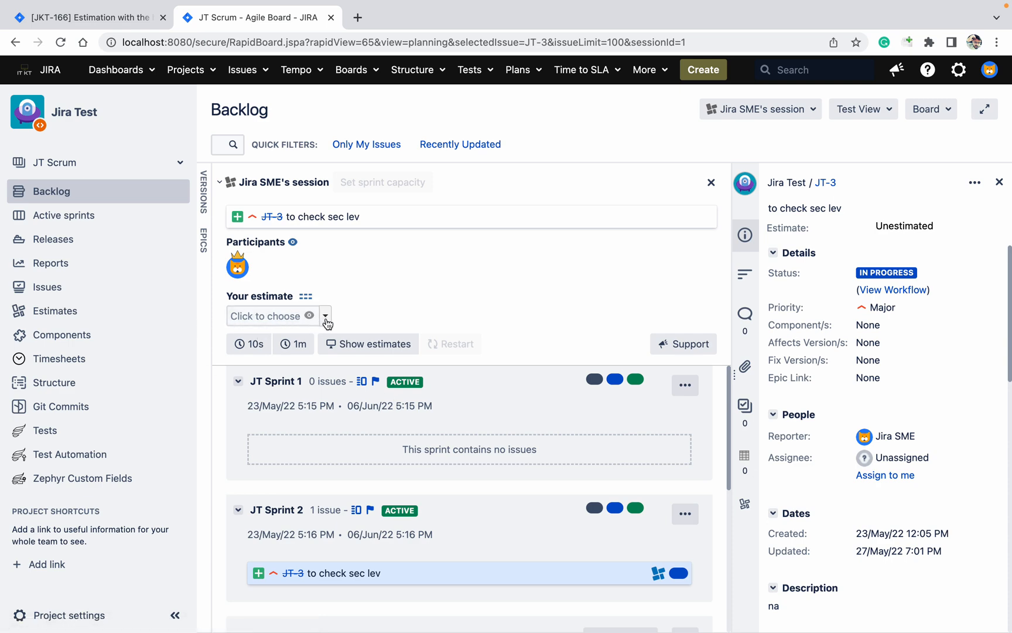
{"action": "left_click", "coordinate": [325, 316]}
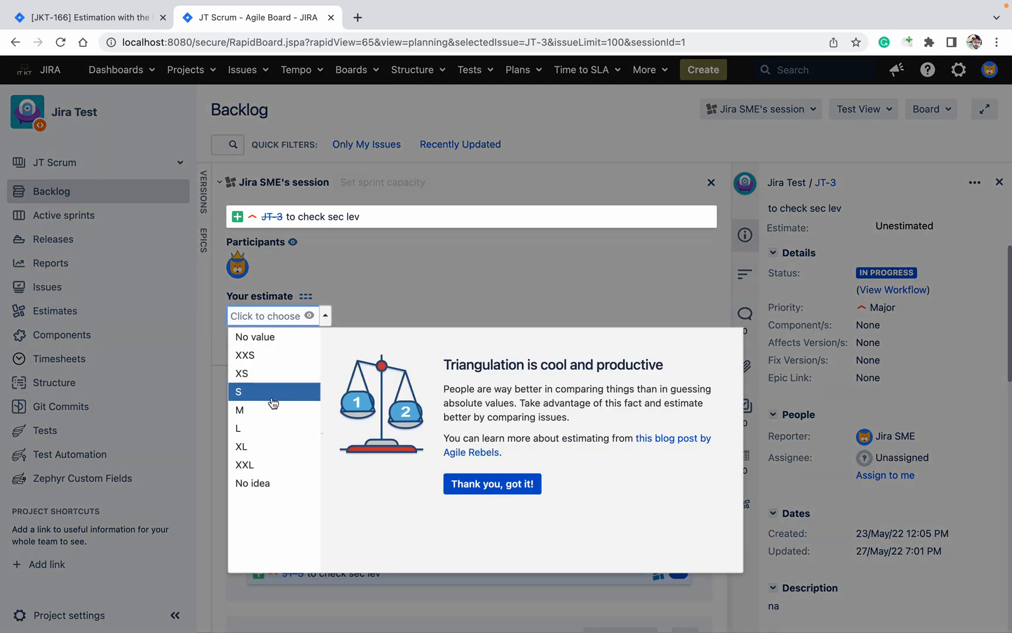
{"action": "left_click", "coordinate": [240, 410]}
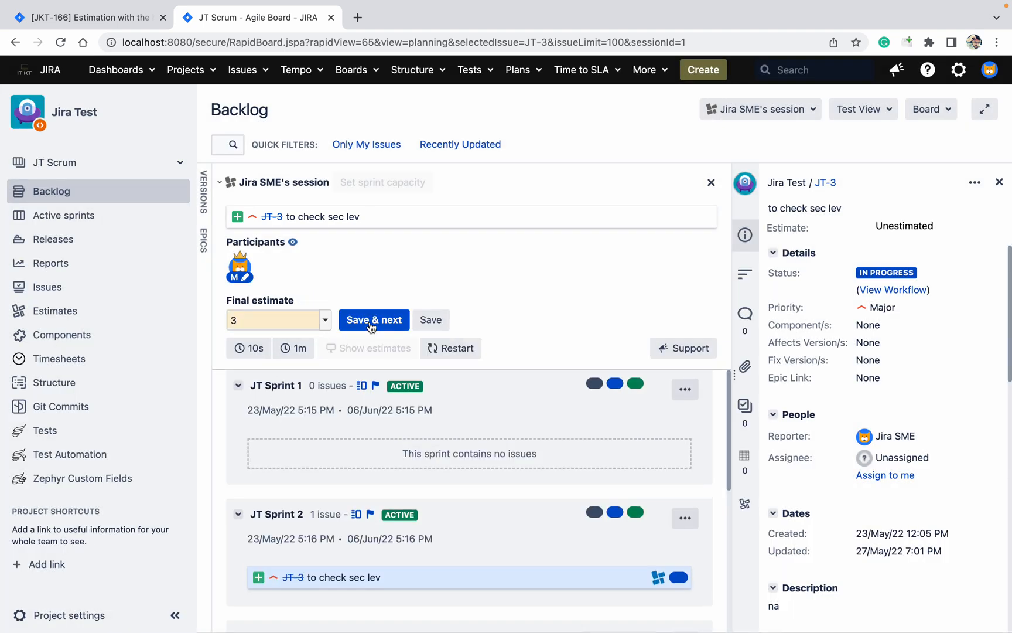
{"action": "left_click", "coordinate": [373, 320]}
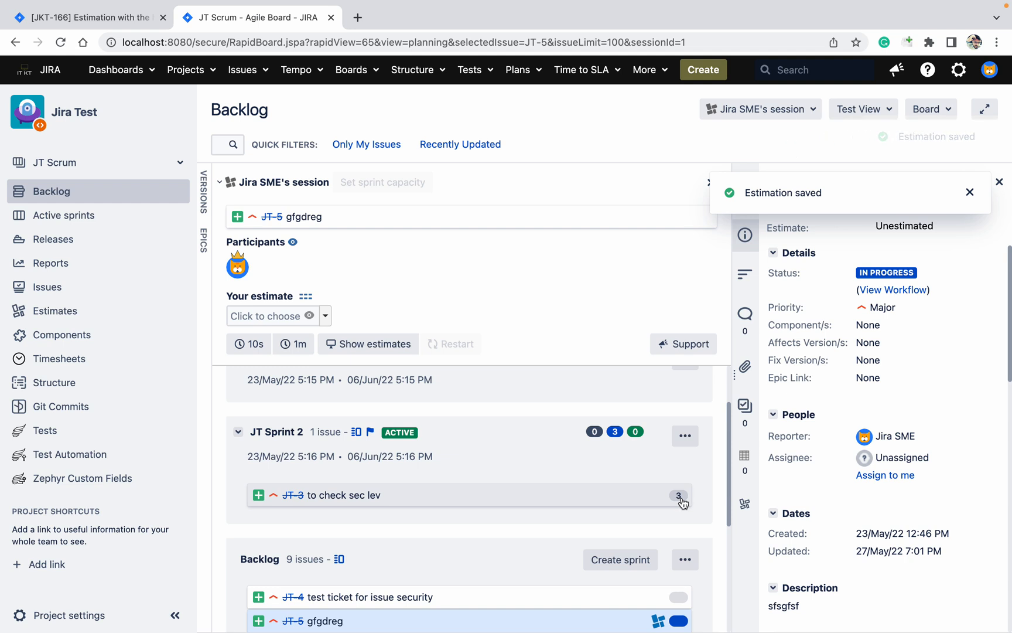
{"action": "left_click", "coordinate": [969, 192]}
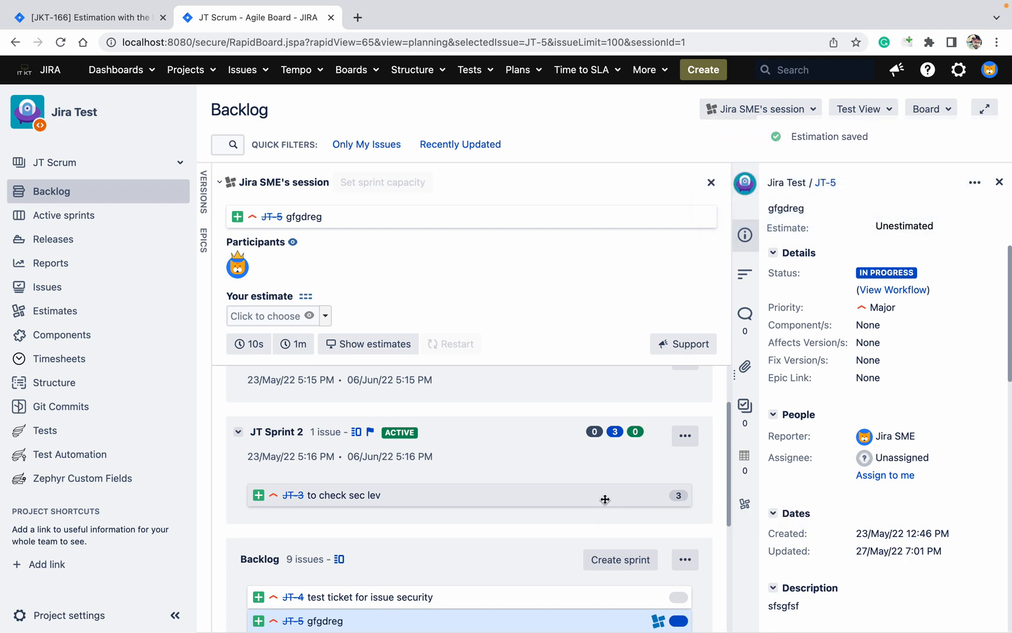
{"action": "left_click", "coordinate": [322, 495]}
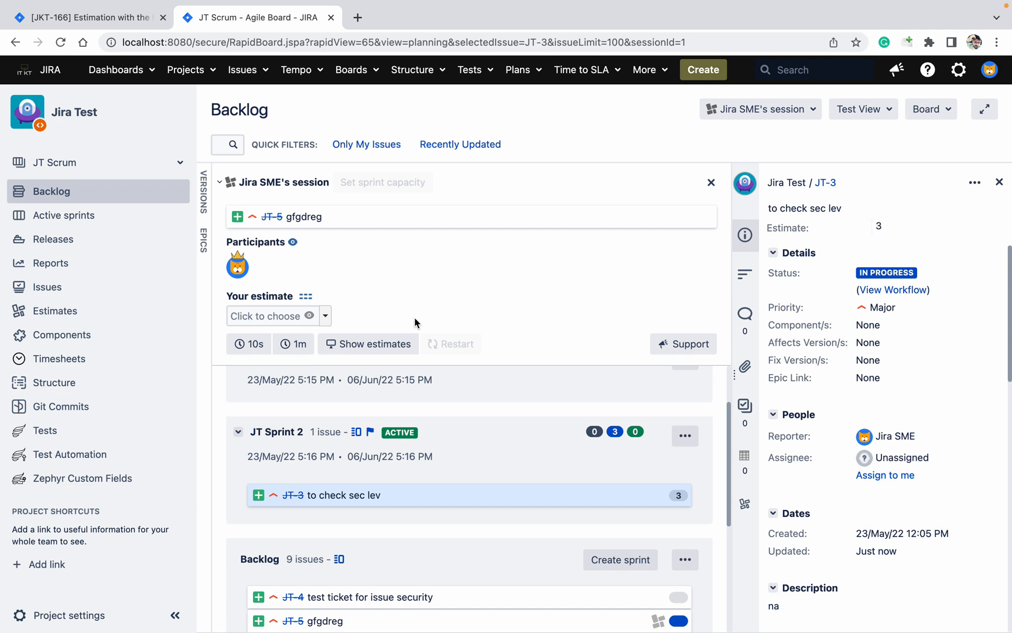
{"action": "mouse_move", "coordinate": [676, 605]}
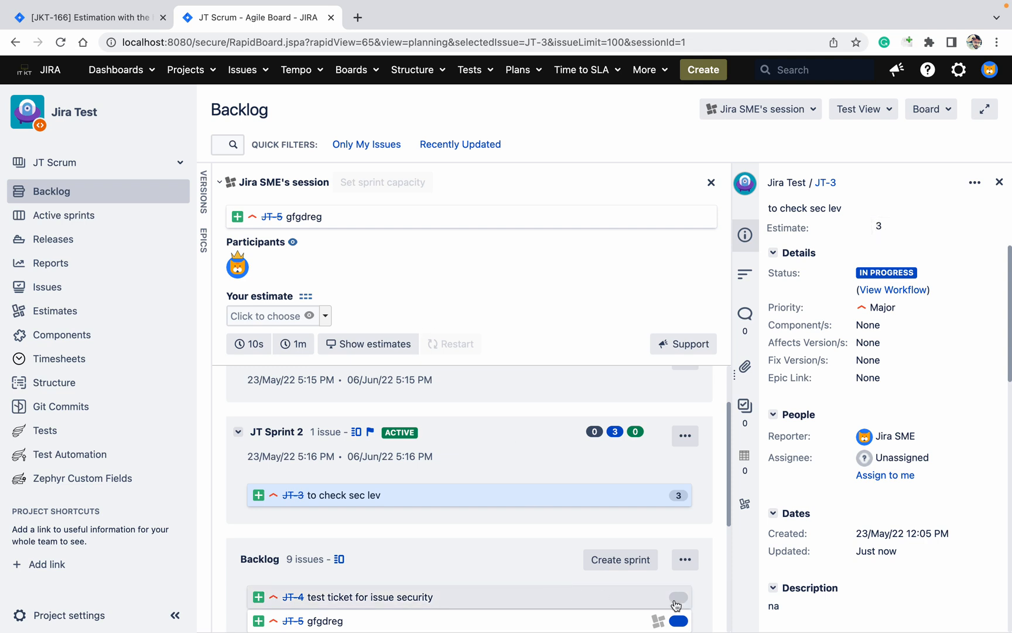
Step: Give JT-4 a final estimate of 8 and bring the session back to JT-5
{"action": "left_click", "coordinate": [369, 596]}
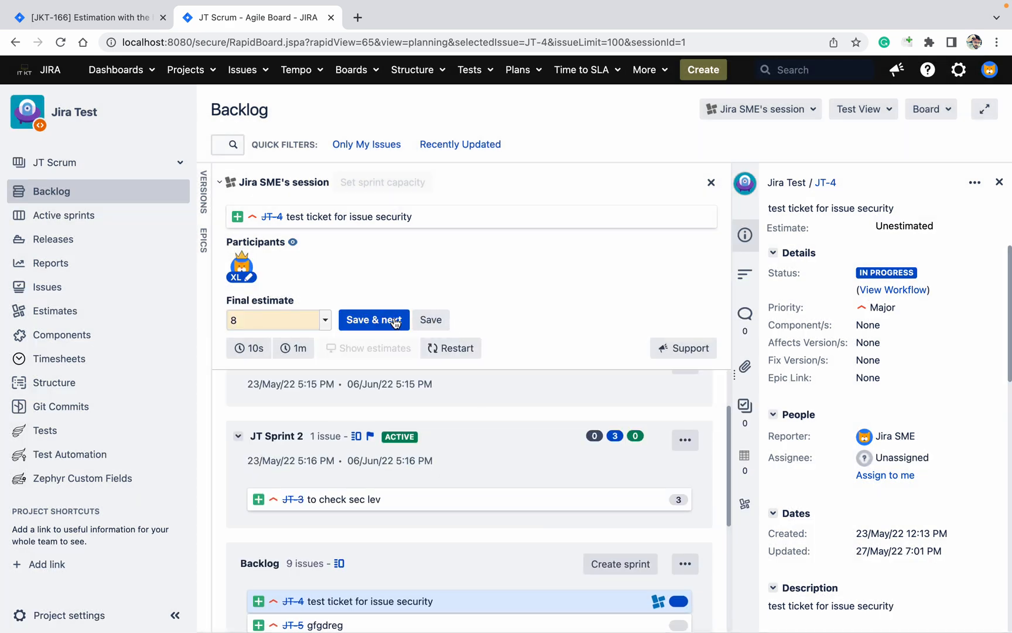
{"action": "left_click", "coordinate": [374, 320]}
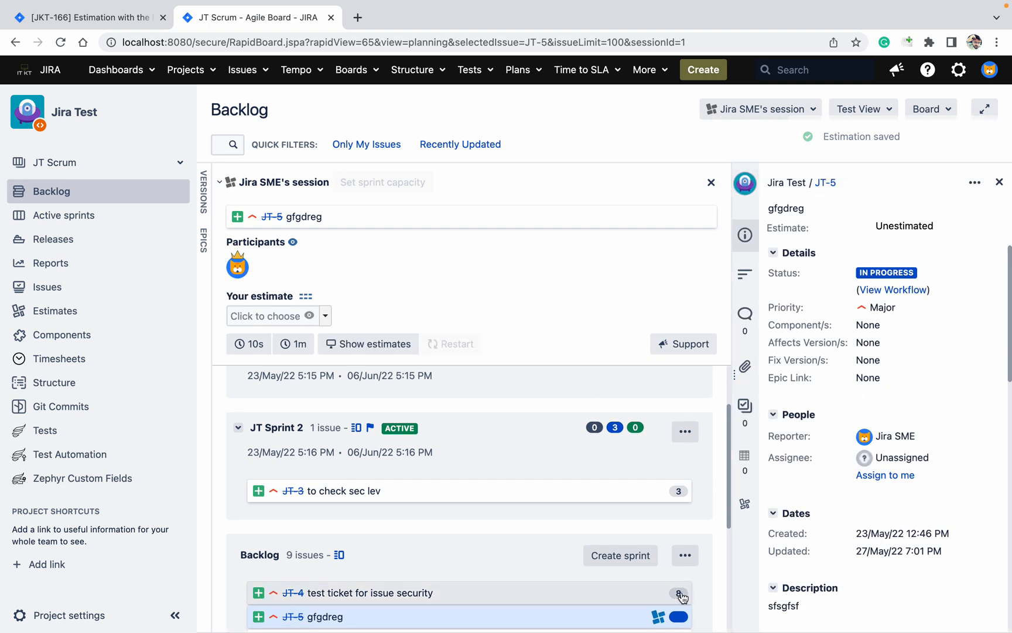
{"action": "left_click", "coordinate": [679, 593]}
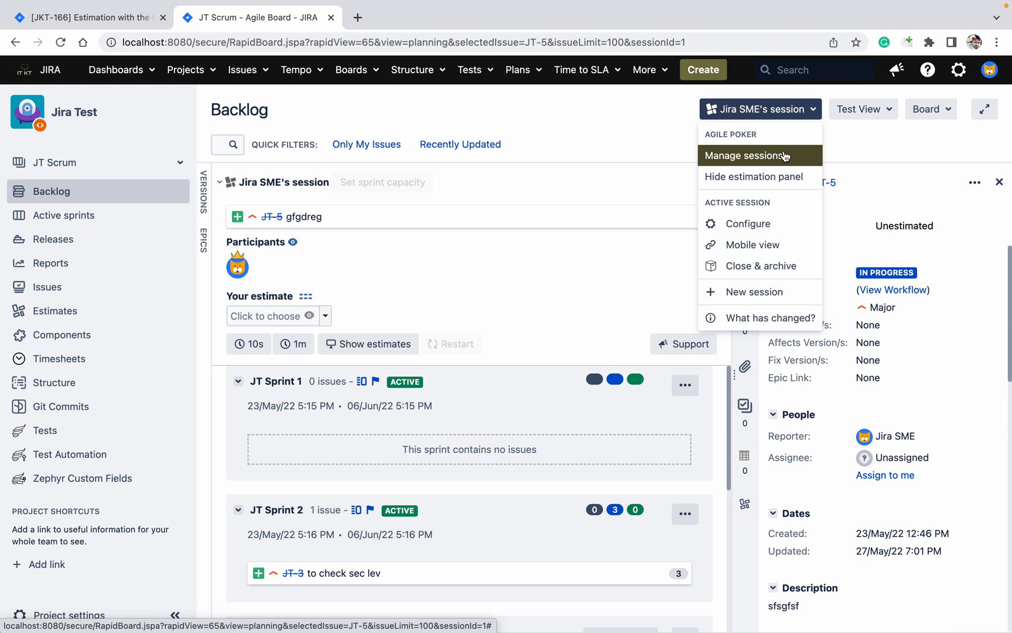
Step: Close and archive Jira SME's session, then view it as closed in All sessions
{"action": "left_click", "coordinate": [753, 176]}
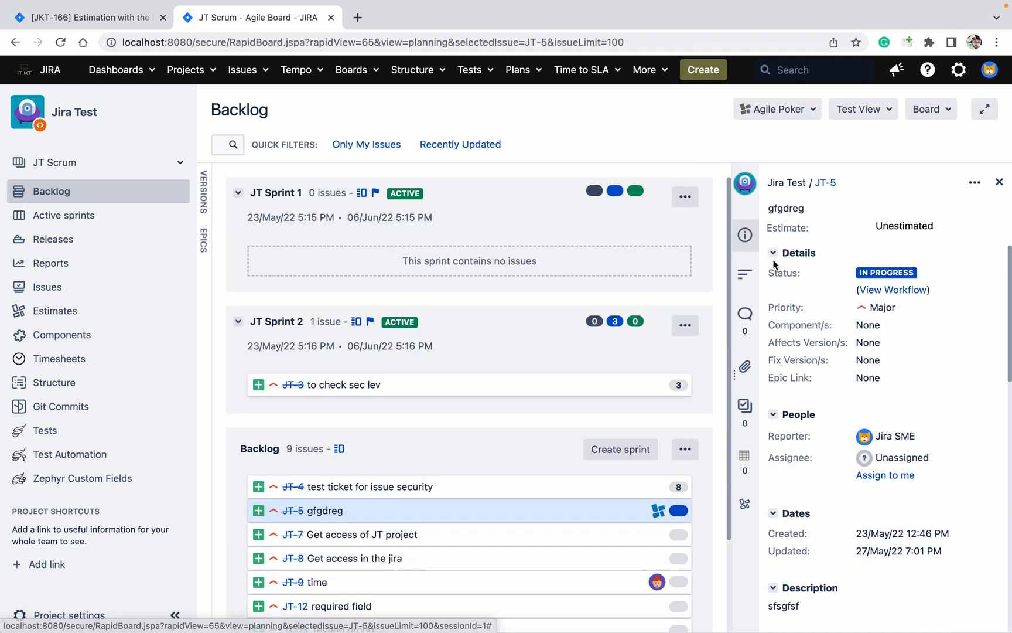
{"action": "mouse_move", "coordinate": [810, 112]}
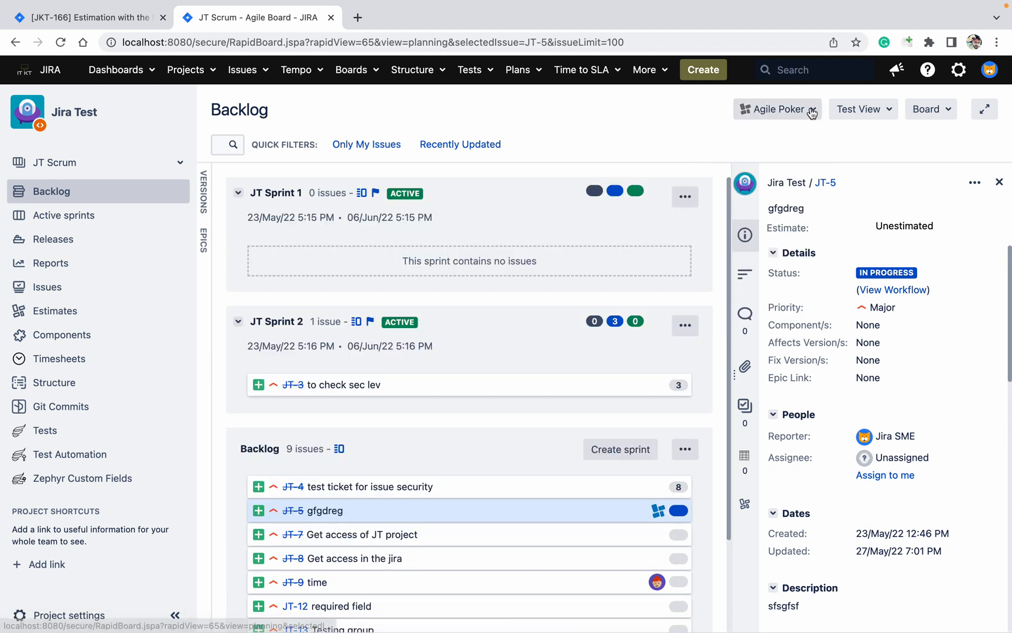
{"action": "left_click", "coordinate": [777, 109]}
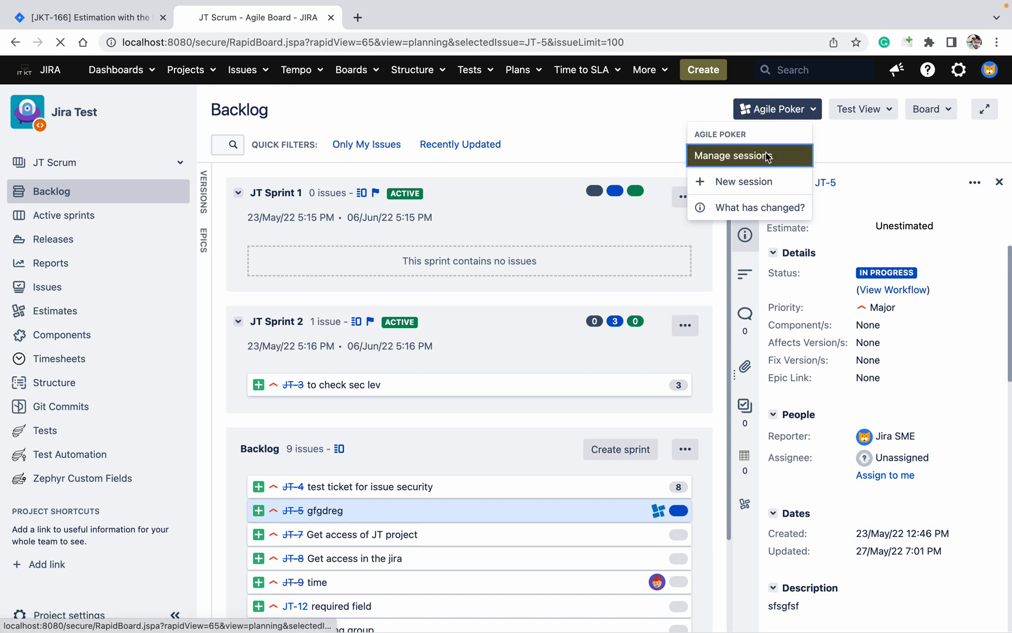
{"action": "left_click", "coordinate": [734, 154]}
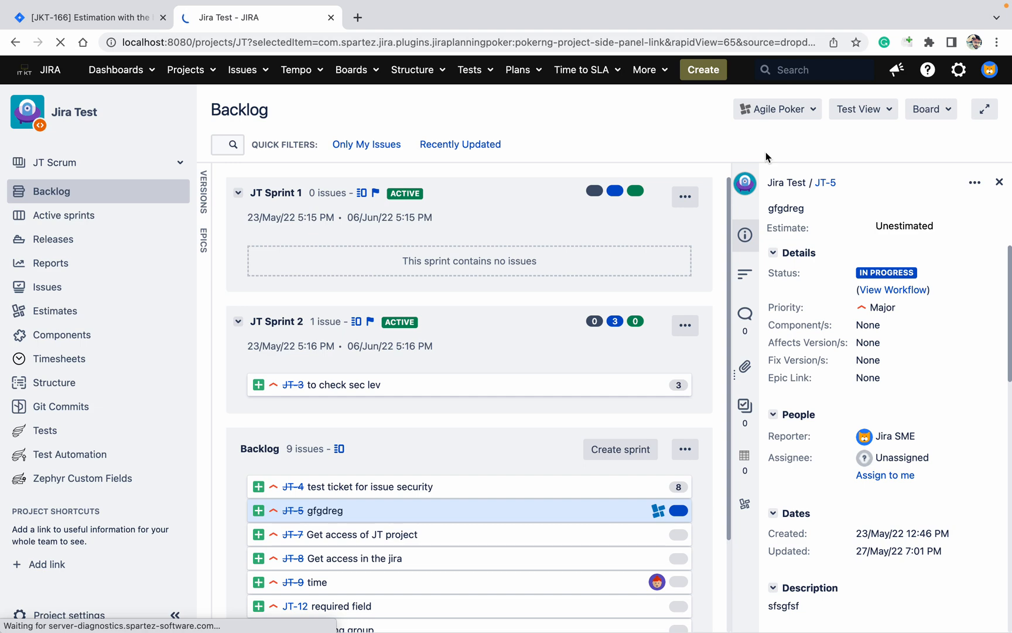
{"action": "left_click", "coordinate": [56, 311]}
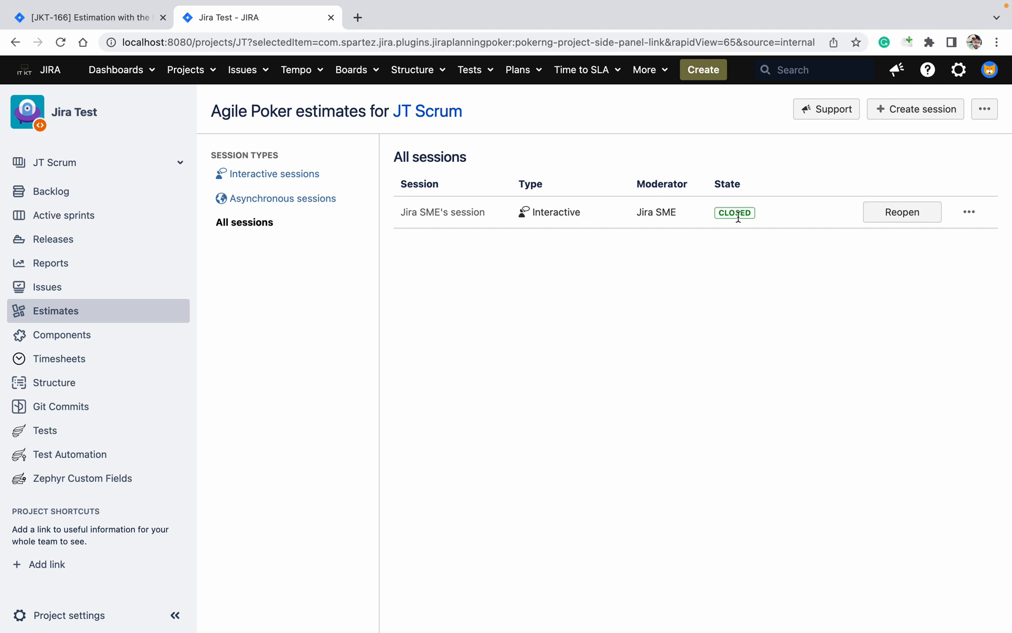
{"action": "mouse_move", "coordinate": [817, 186]}
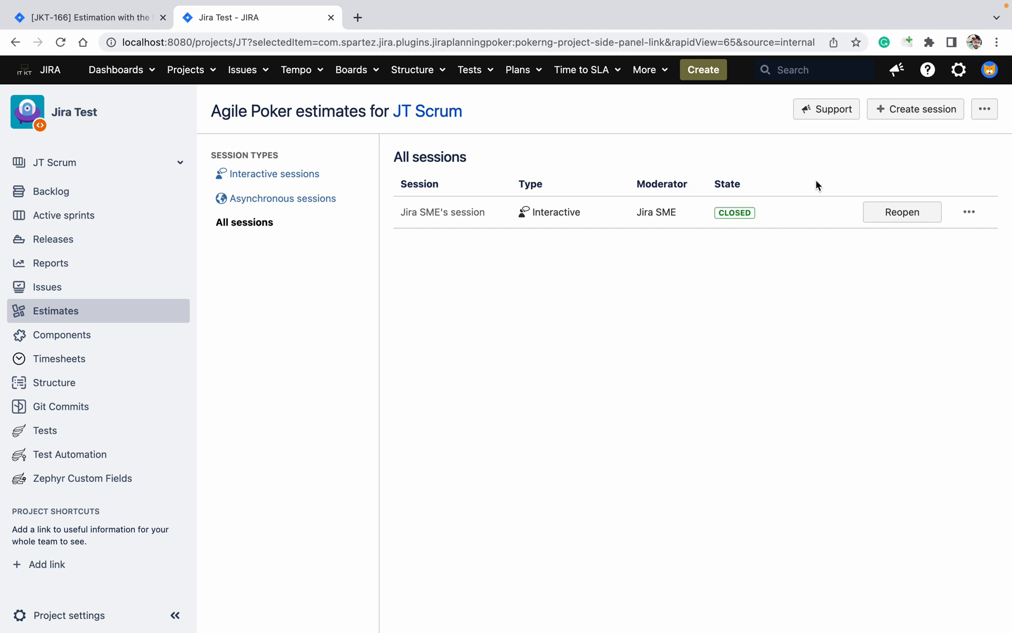
Step: Begin an asynchronous session and select all 9 Backlog issues via the Backlog checkbox
{"action": "left_click", "coordinate": [914, 109]}
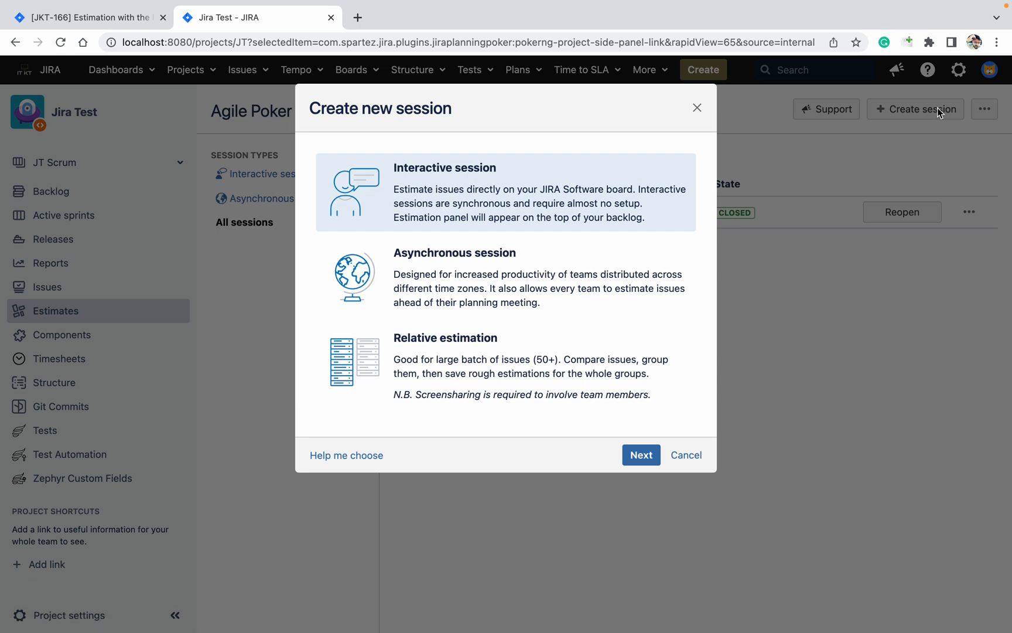
{"action": "left_click", "coordinate": [510, 277]}
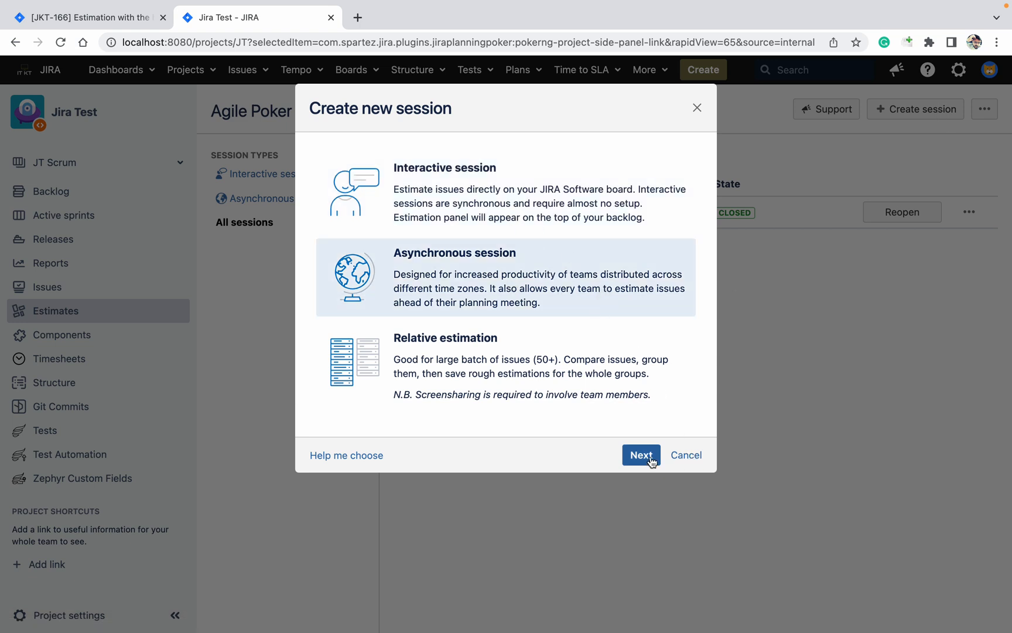
{"action": "left_click", "coordinate": [640, 455]}
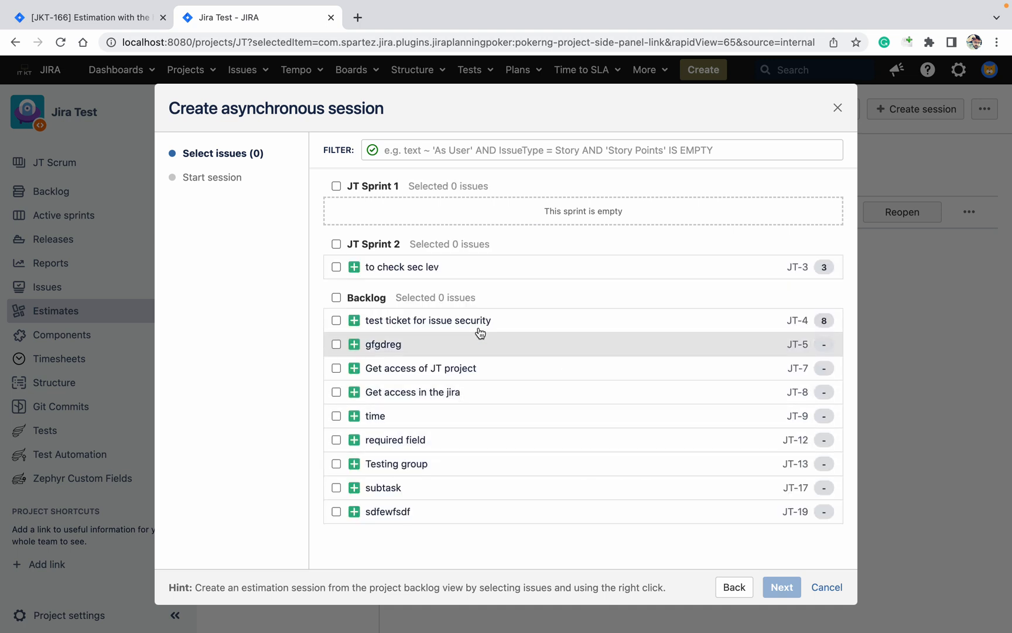
{"action": "left_click", "coordinate": [336, 297]}
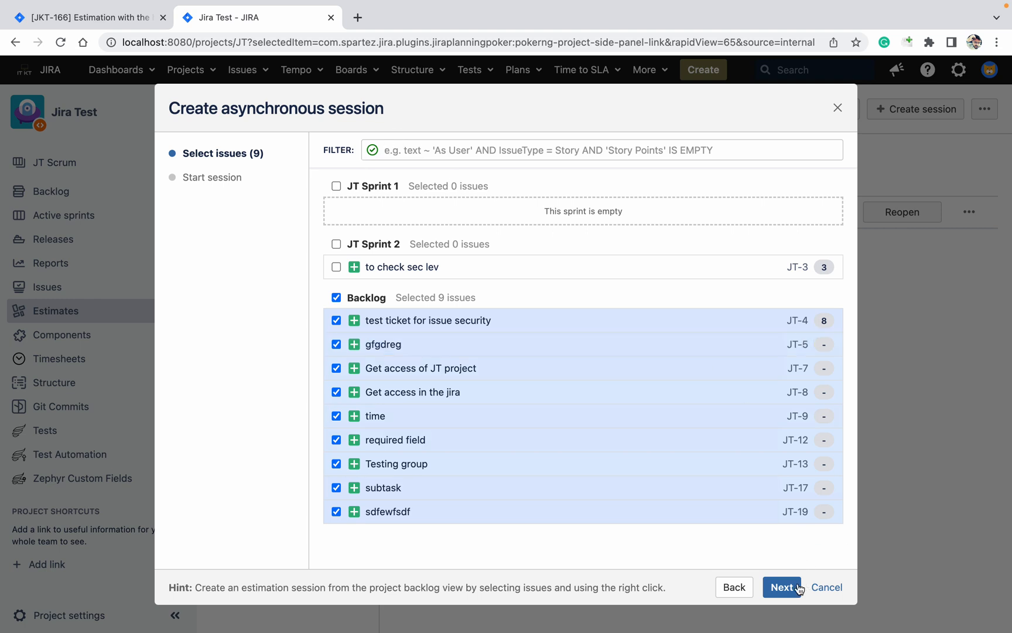
{"action": "left_click", "coordinate": [782, 587]}
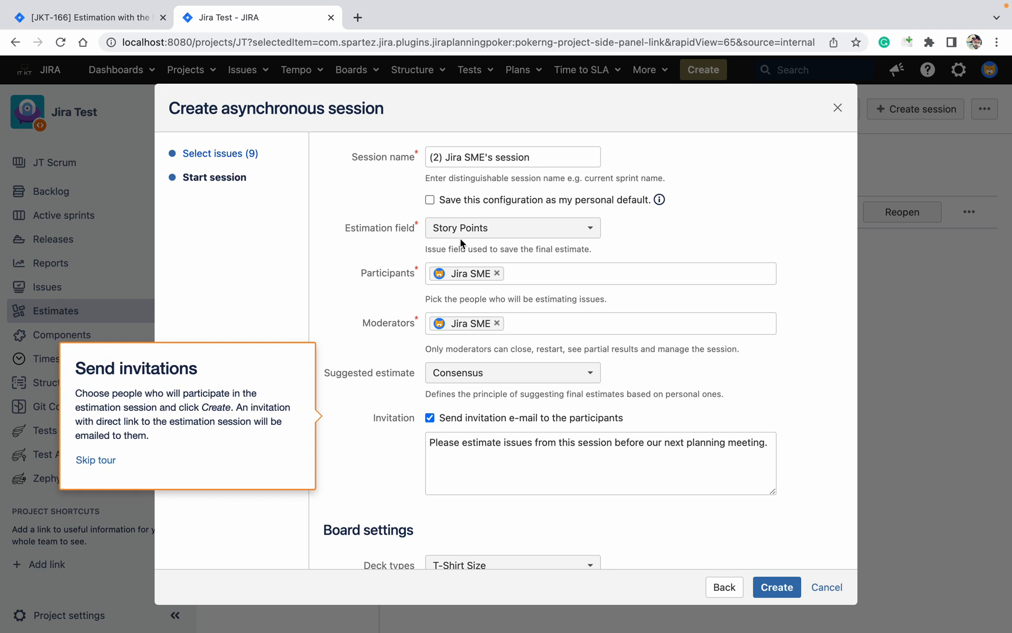
{"action": "mouse_move", "coordinate": [444, 428]}
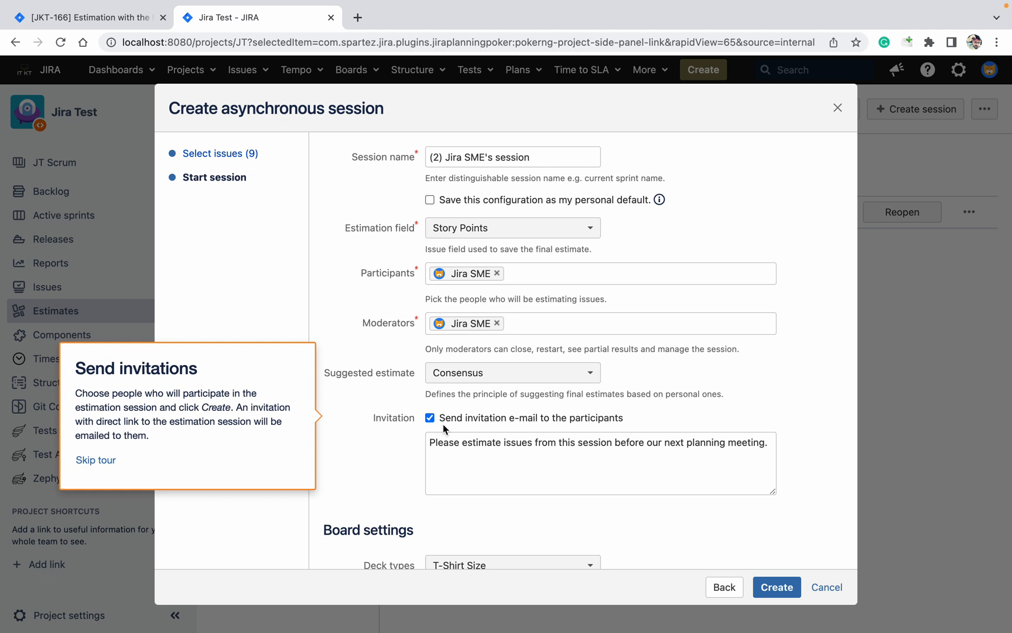
{"action": "mouse_move", "coordinate": [712, 410]}
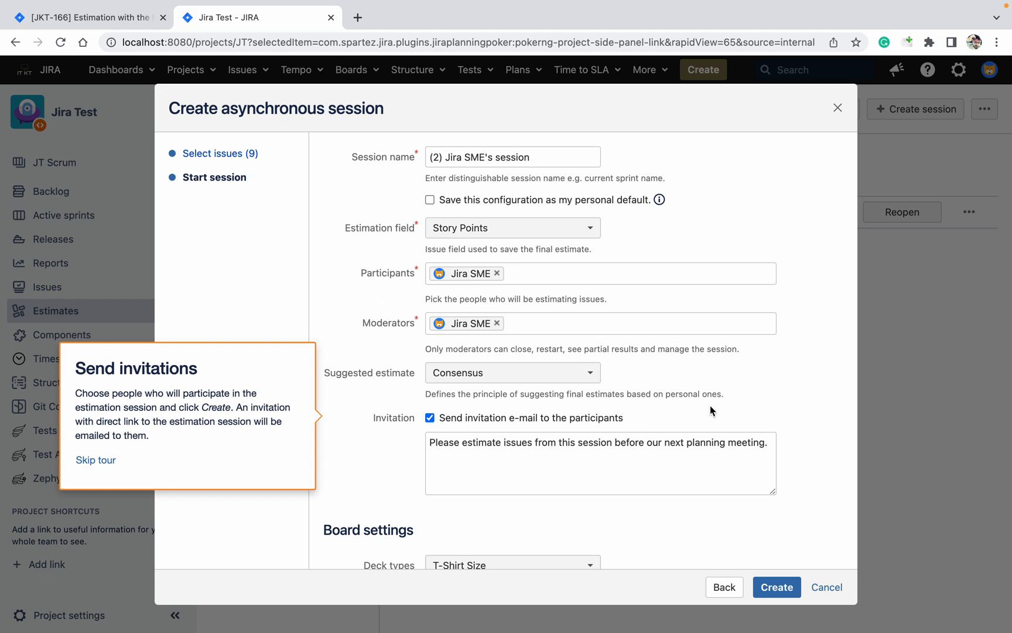
{"action": "mouse_move", "coordinate": [703, 461]}
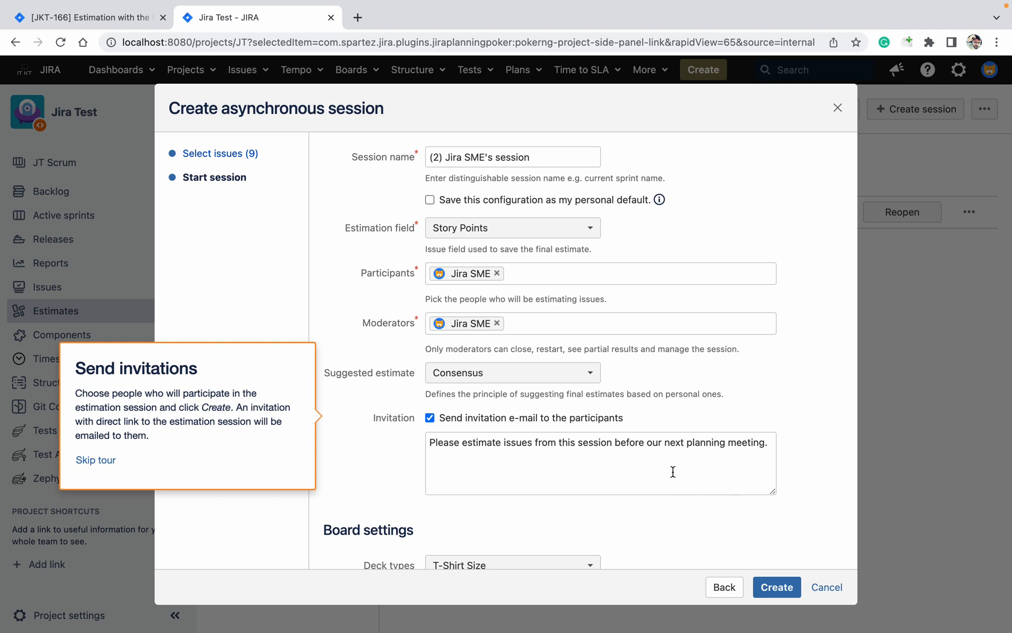
{"action": "mouse_move", "coordinate": [704, 491]}
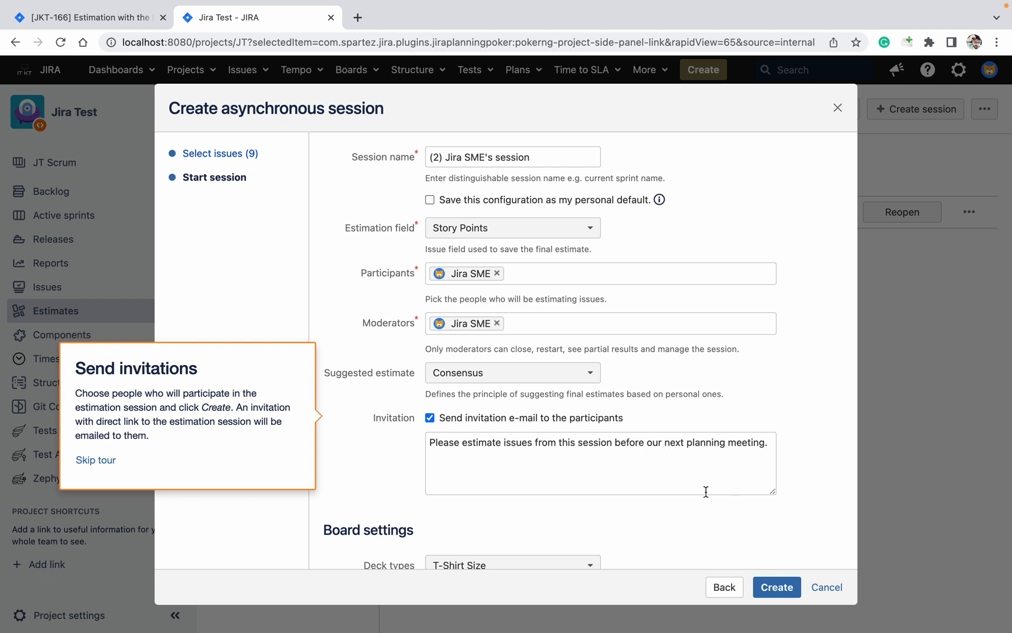
{"action": "mouse_move", "coordinate": [721, 519]}
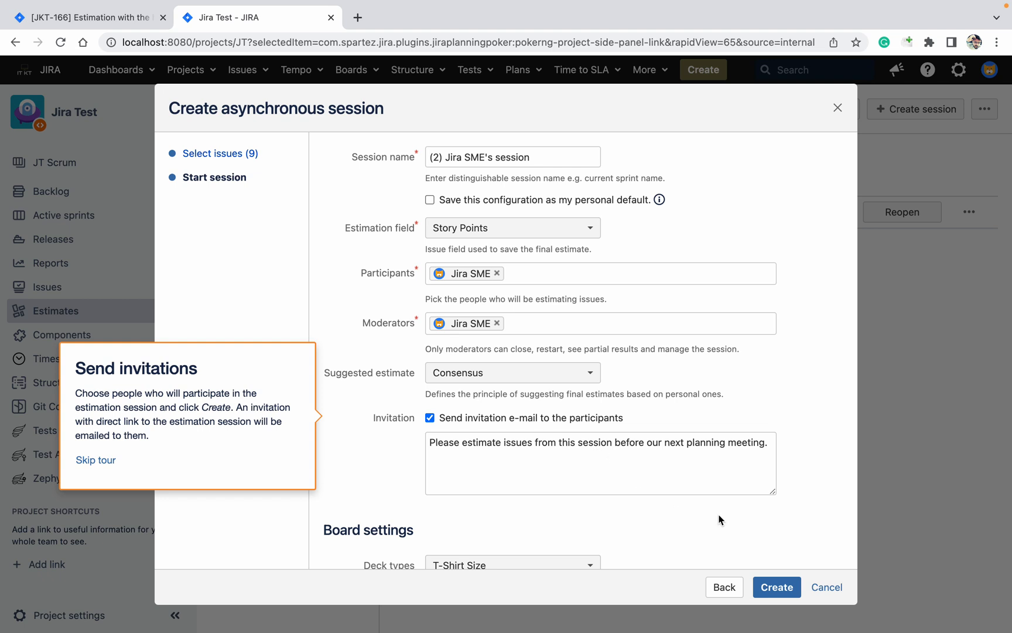
{"action": "scroll", "scroll_direction": "down", "scroll_amount": 3}
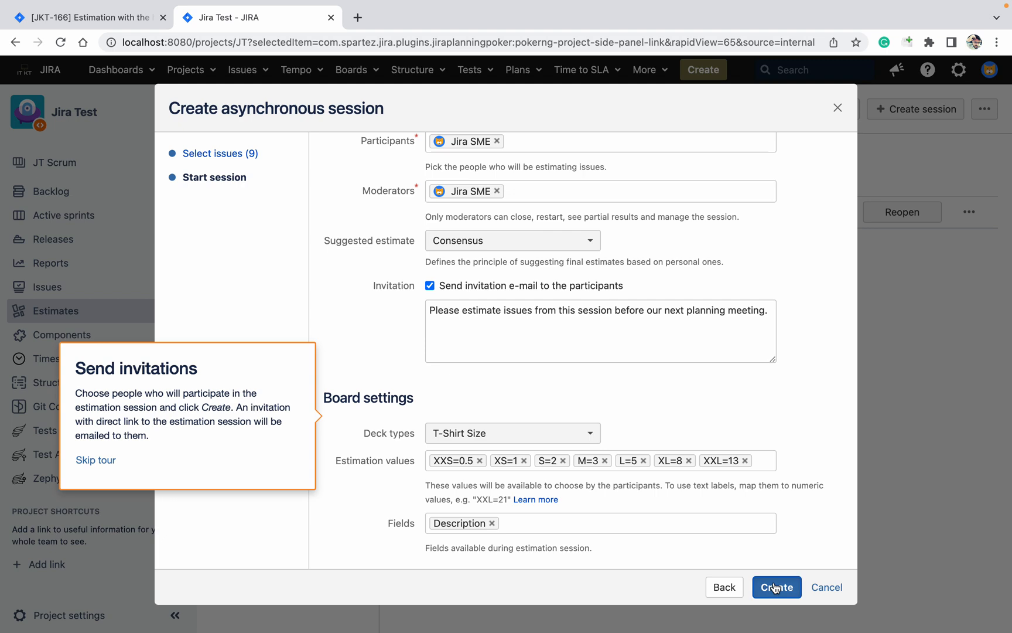
Step: Create the asynchronous session and save estimates JT-4 M, JT-5 XL and JT-7 S
{"action": "left_click", "coordinate": [777, 586]}
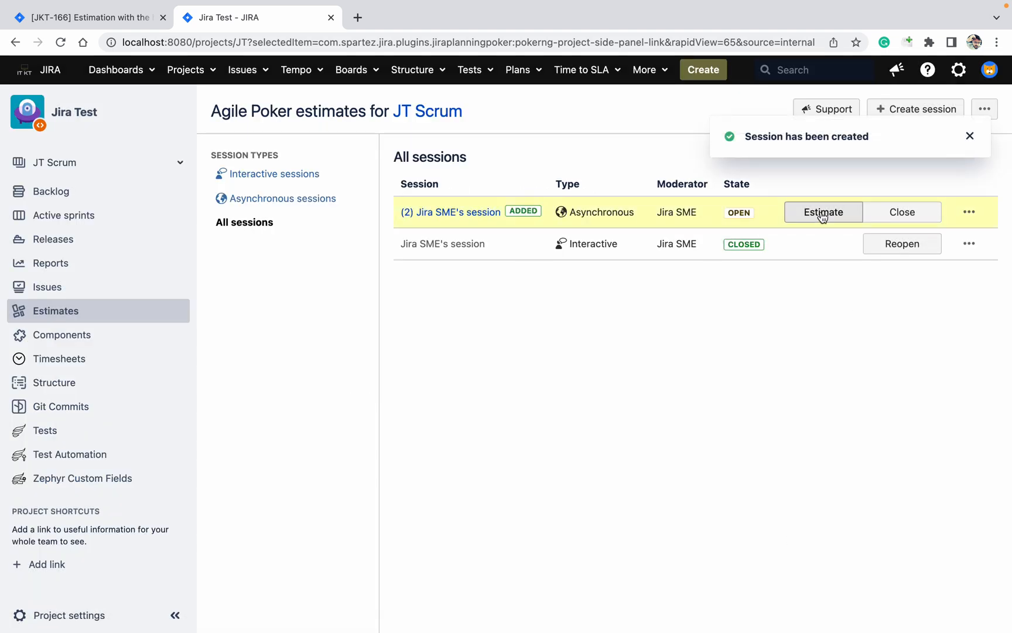
{"action": "left_click", "coordinate": [822, 211]}
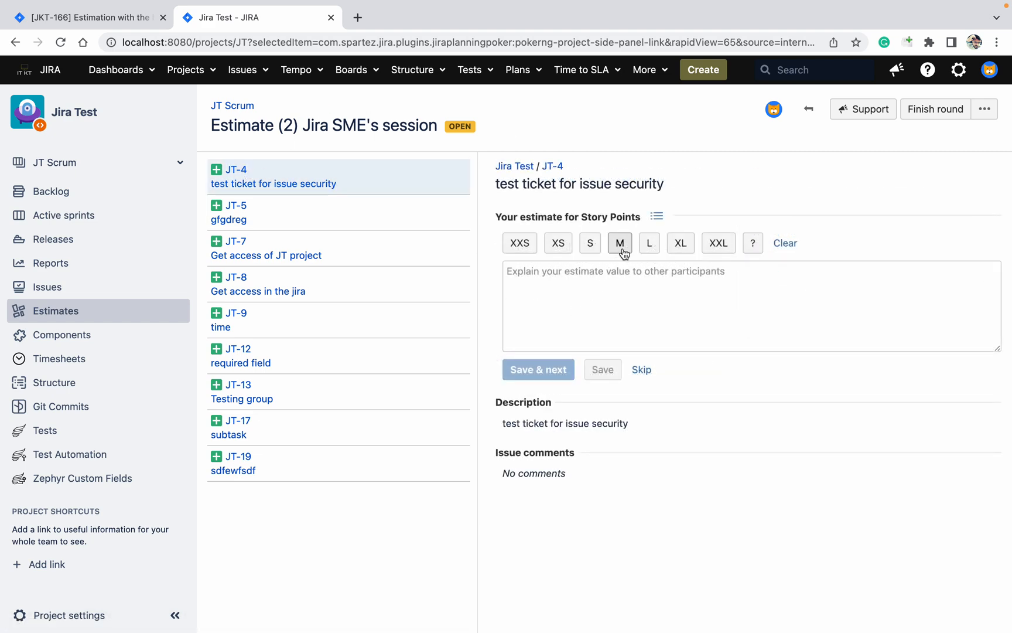
{"action": "left_click", "coordinate": [620, 243]}
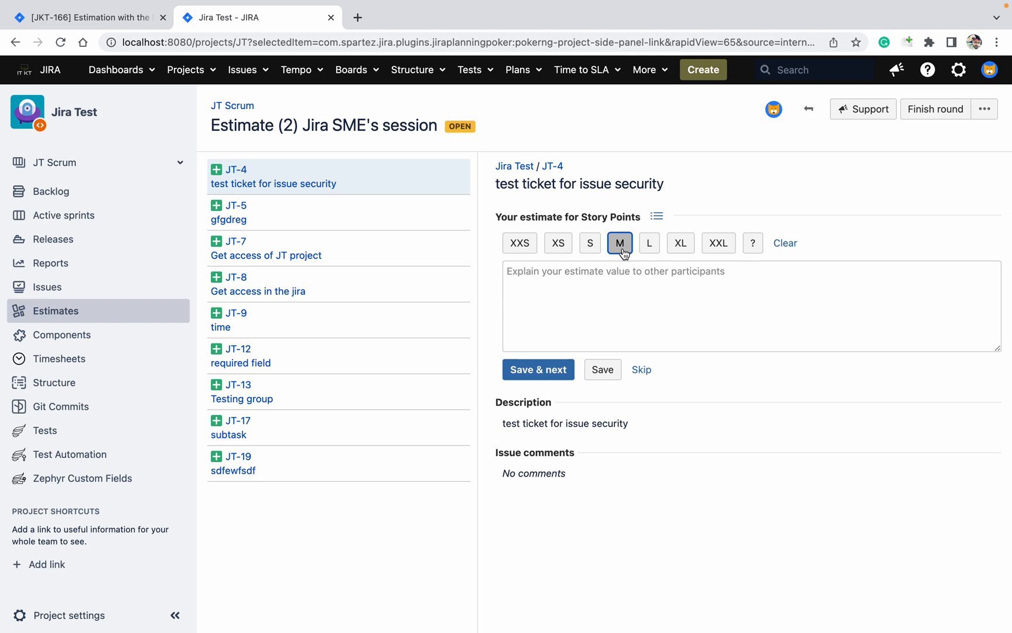
{"action": "left_click", "coordinate": [538, 369]}
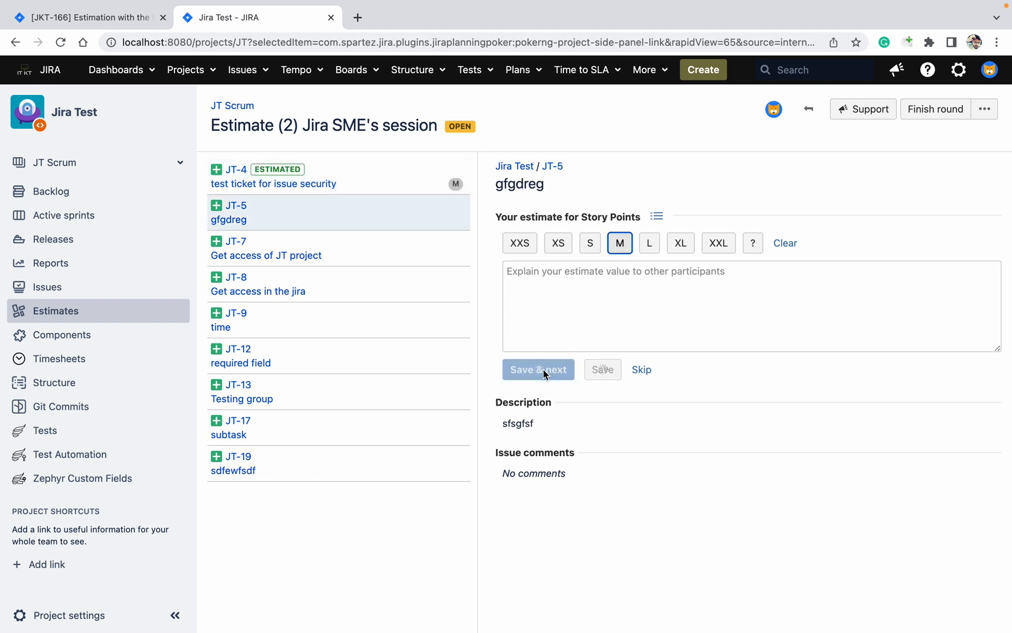
{"action": "mouse_move", "coordinate": [265, 235]}
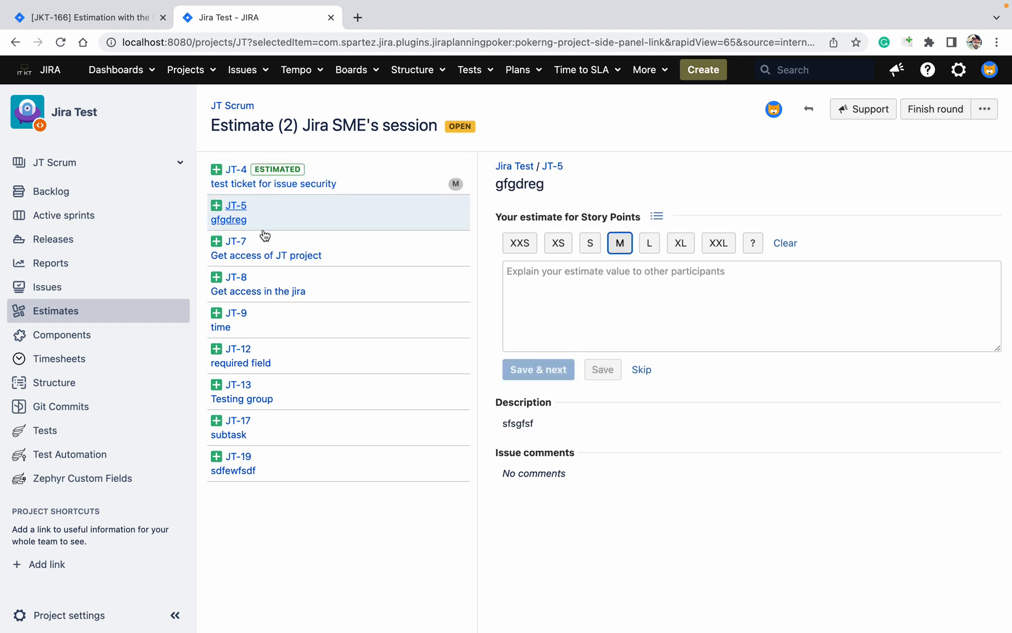
{"action": "left_click", "coordinate": [680, 243]}
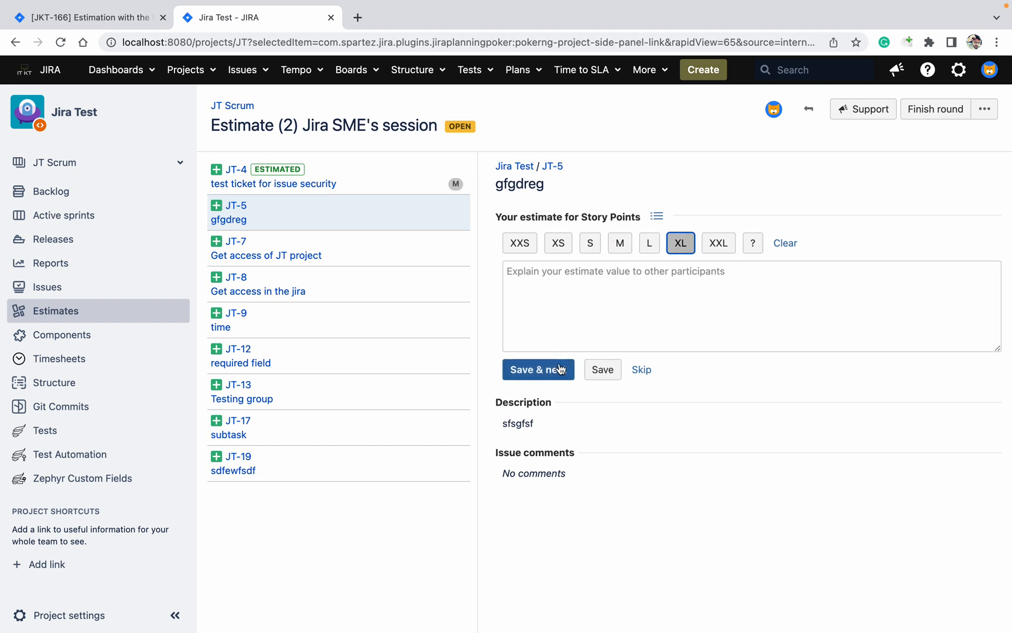
{"action": "left_click", "coordinate": [538, 369]}
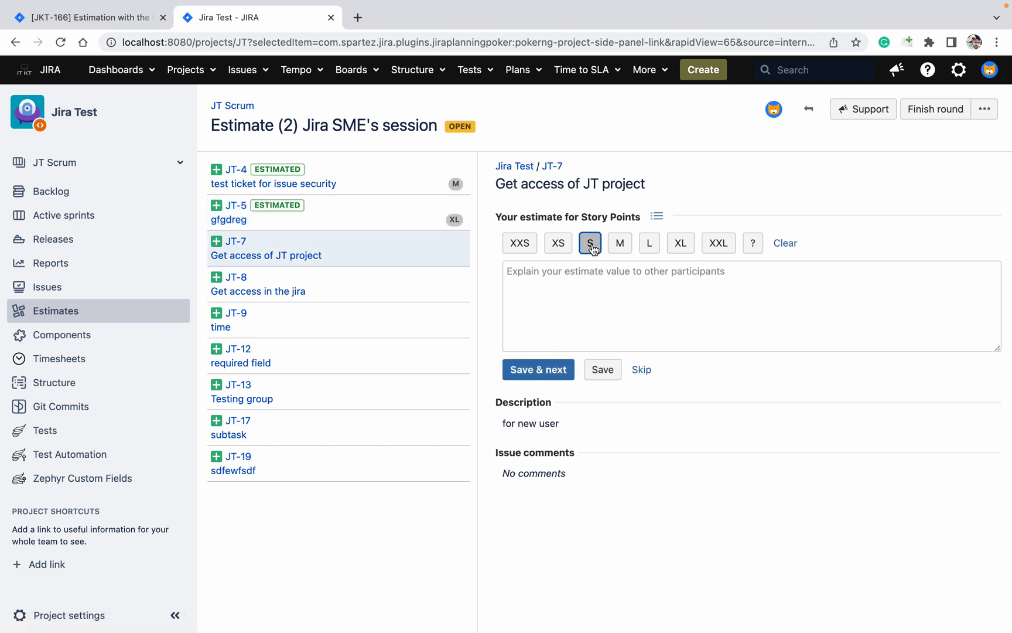
{"action": "left_click", "coordinate": [538, 369]}
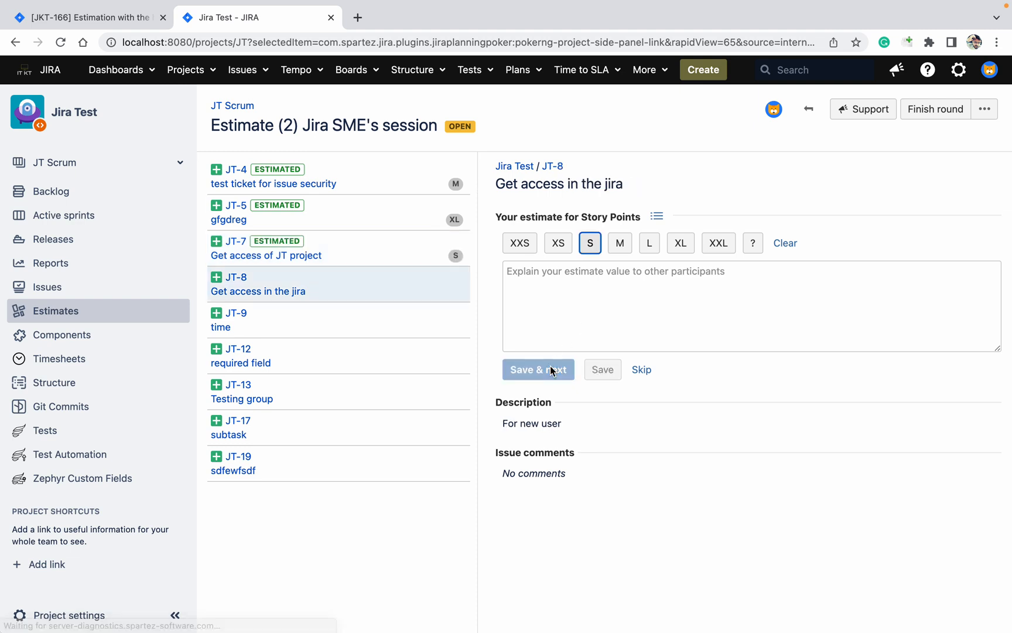
{"action": "mouse_move", "coordinate": [505, 331]}
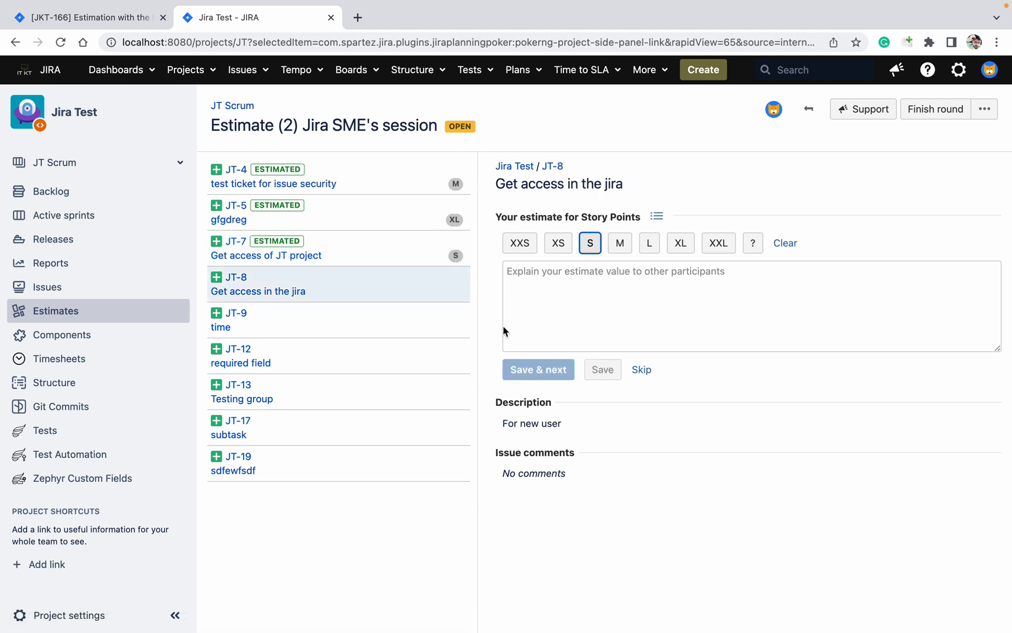
{"action": "mouse_move", "coordinate": [920, 129]}
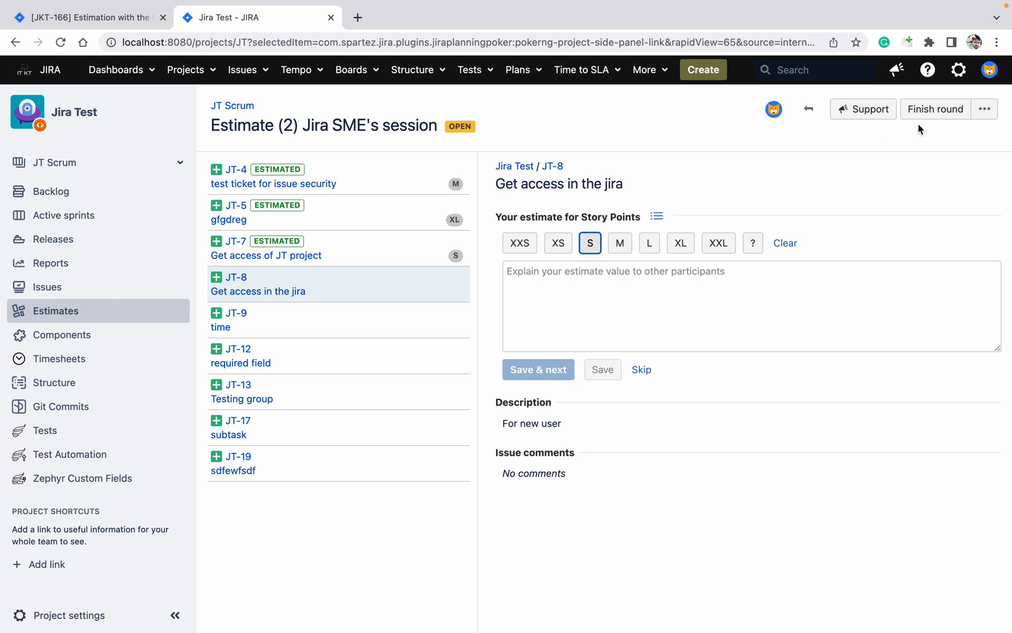
Step: Finish the estimation round, confirm closing the session, and dismiss the notification
{"action": "left_click", "coordinate": [935, 108]}
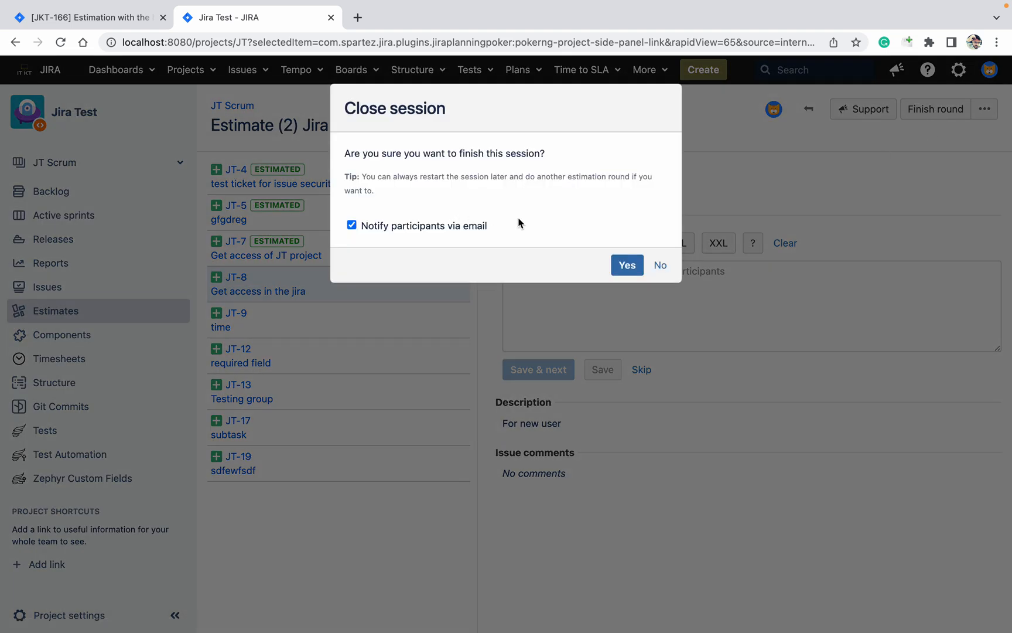
{"action": "mouse_move", "coordinate": [619, 257]}
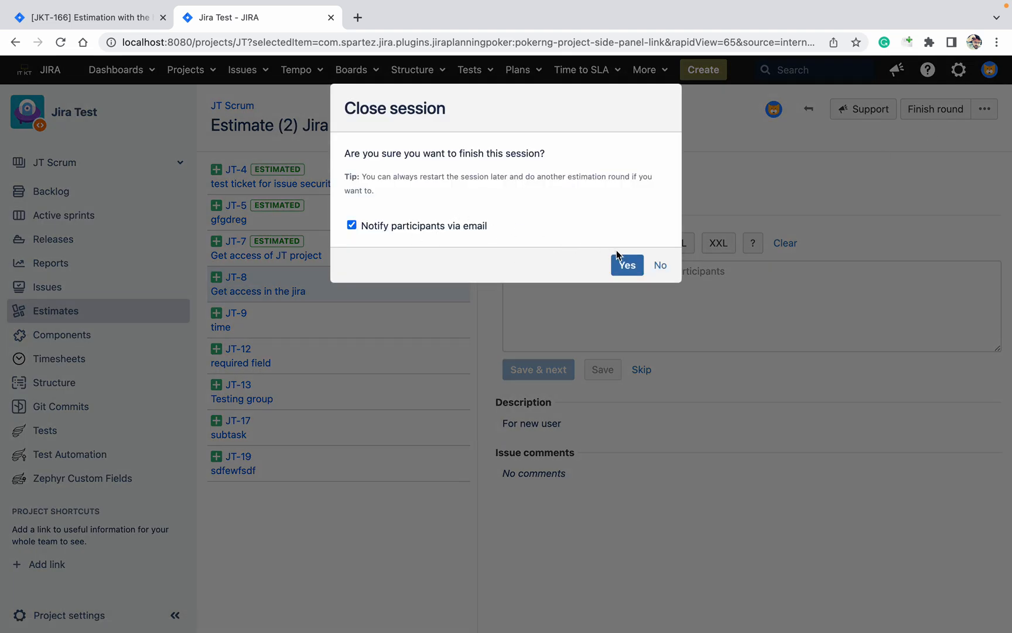
{"action": "left_click", "coordinate": [625, 264]}
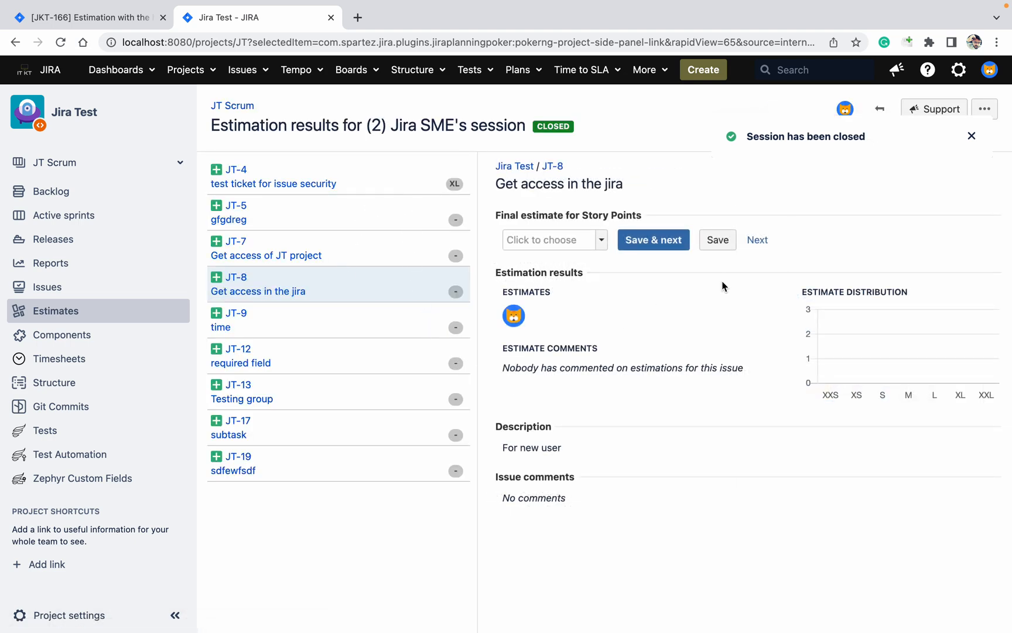
{"action": "left_click", "coordinate": [971, 137]}
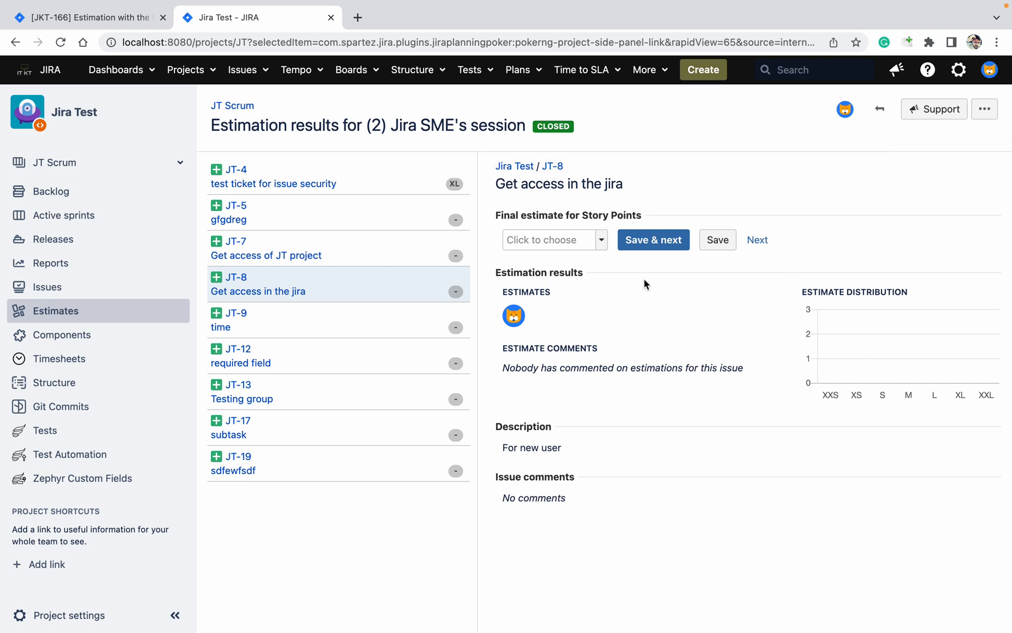
{"action": "mouse_move", "coordinate": [653, 239]}
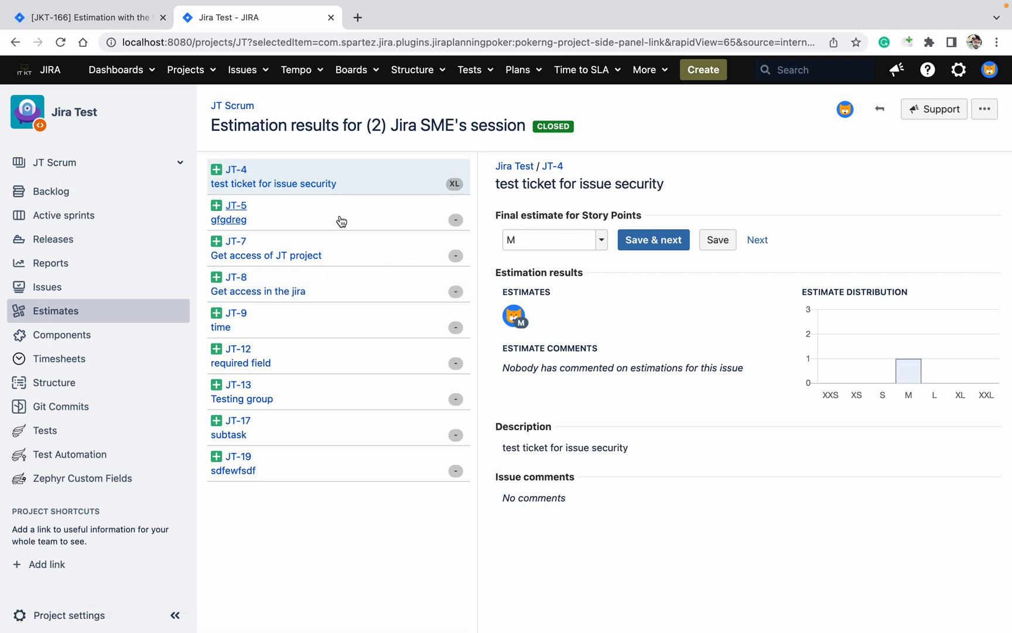
Step: Review results for JT-5, JT-7 and JT-9, then return to All sessions
{"action": "left_click", "coordinate": [228, 213]}
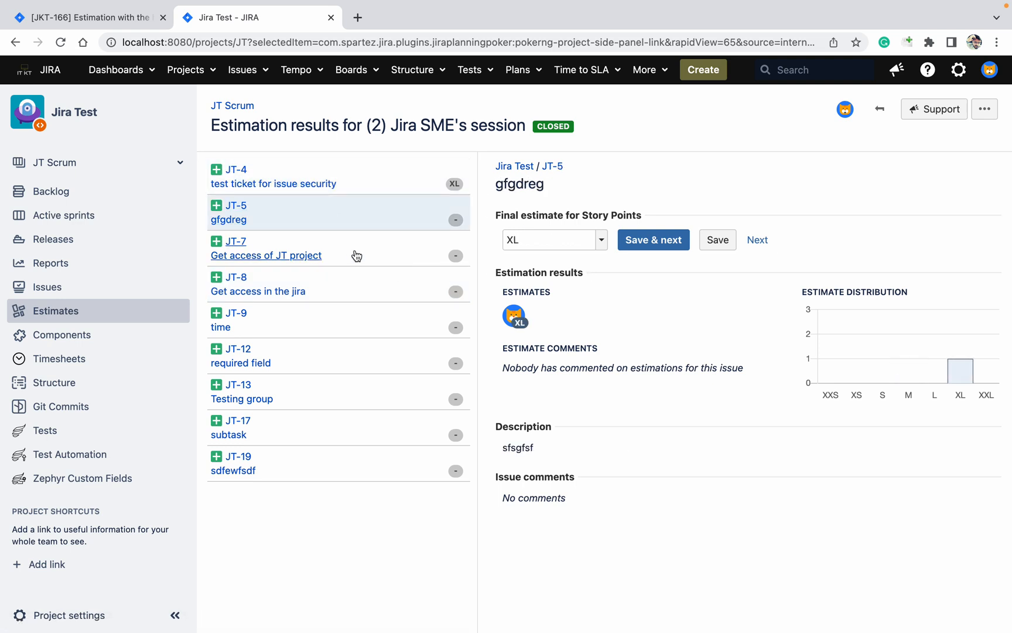
{"action": "left_click", "coordinate": [265, 248]}
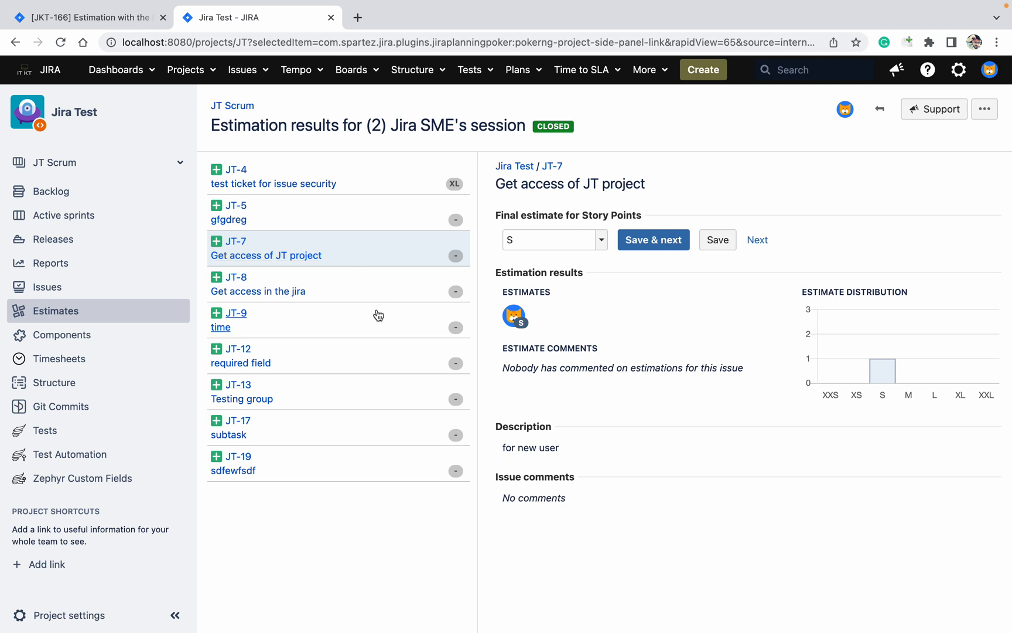
{"action": "left_click", "coordinate": [220, 327]}
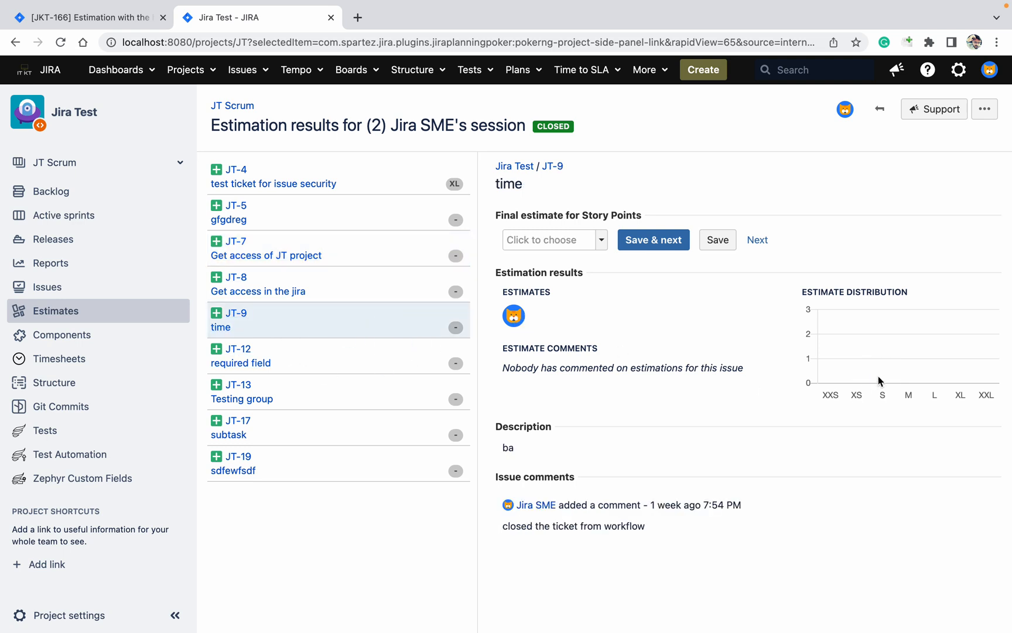
{"action": "mouse_move", "coordinate": [893, 141]}
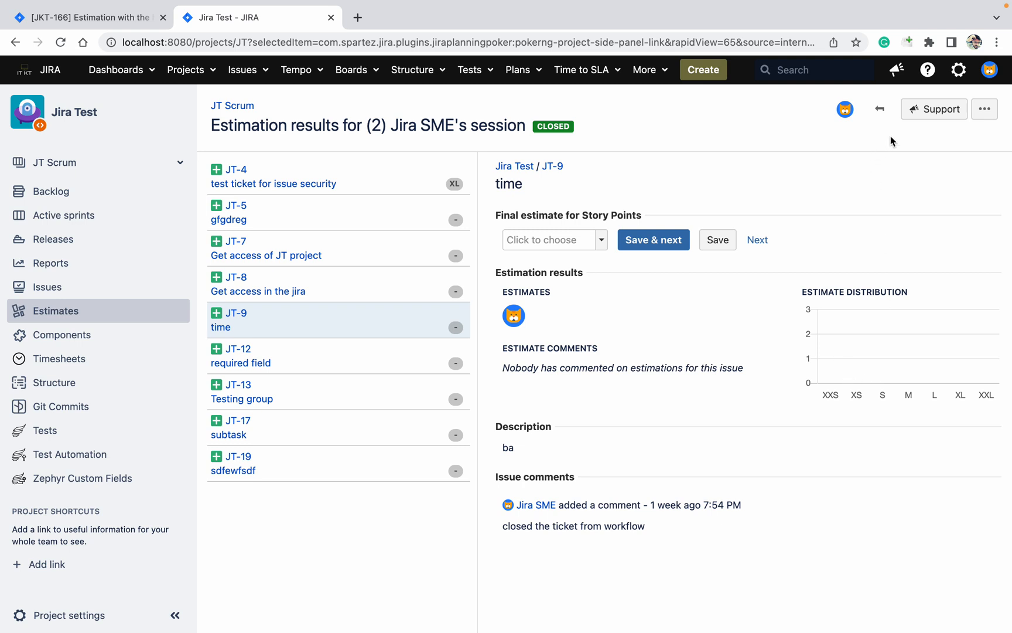
{"action": "mouse_move", "coordinate": [910, 109]}
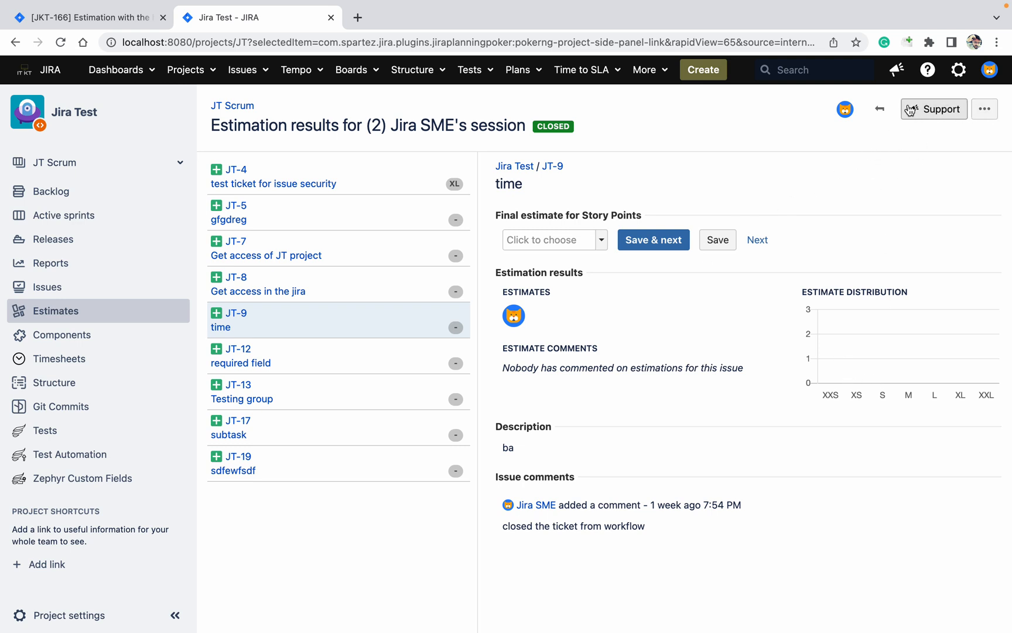
{"action": "left_click", "coordinate": [878, 109]}
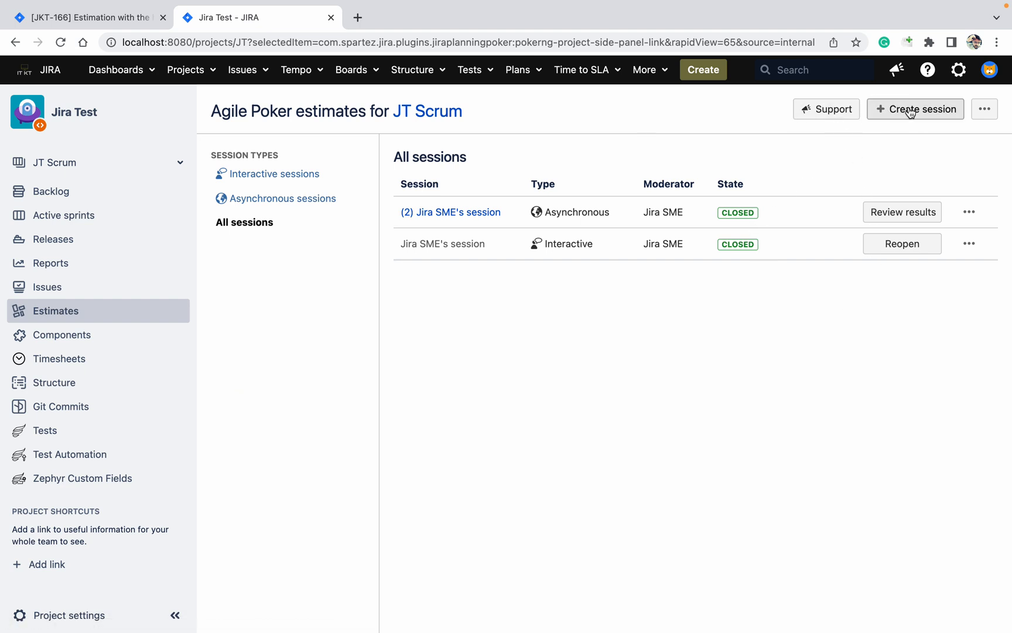
Step: Reopen the closed asynchronous session, review JT-5 and JT-9 results, and go back
{"action": "left_click", "coordinate": [902, 211]}
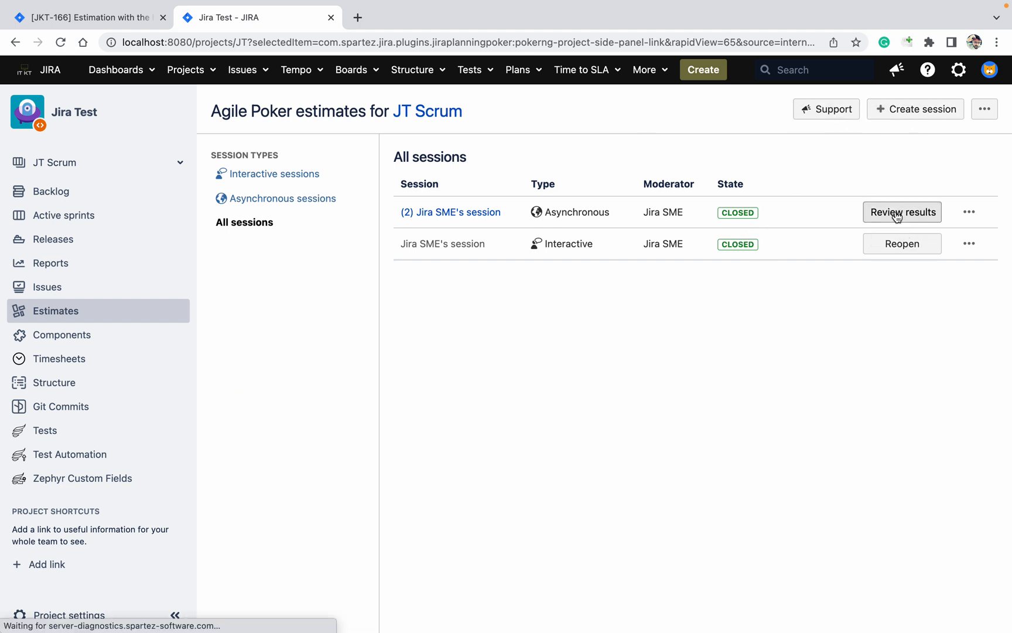
{"action": "left_click", "coordinate": [901, 211]}
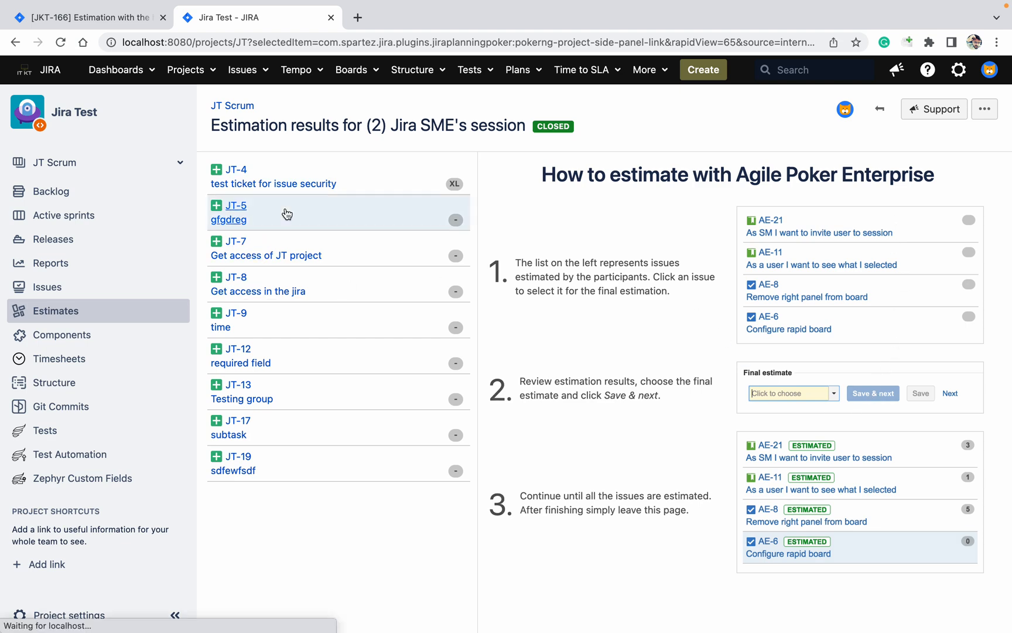
{"action": "left_click", "coordinate": [236, 204]}
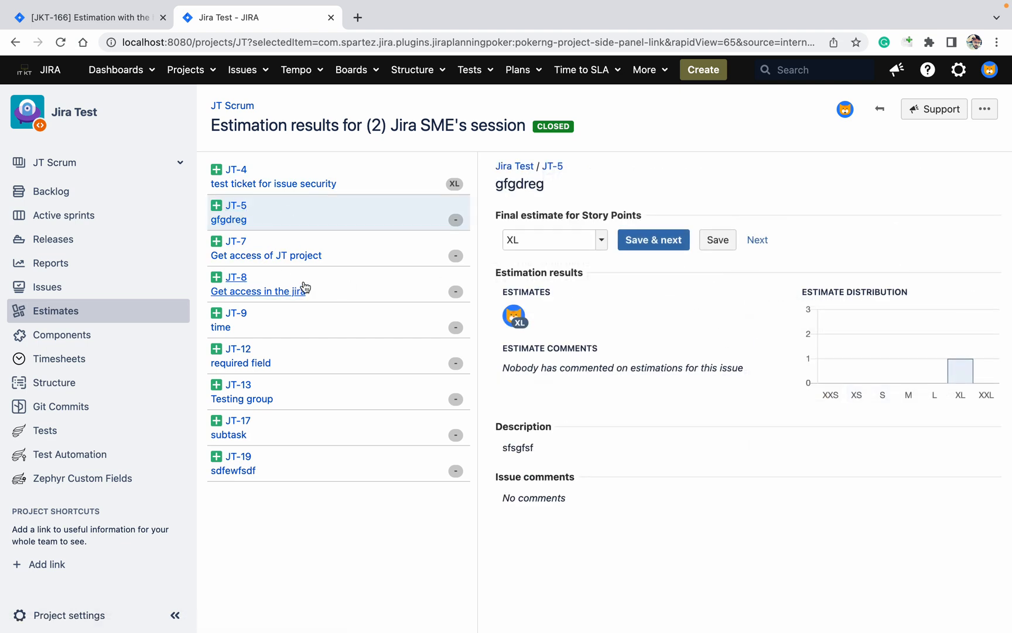
{"action": "left_click", "coordinate": [236, 312]}
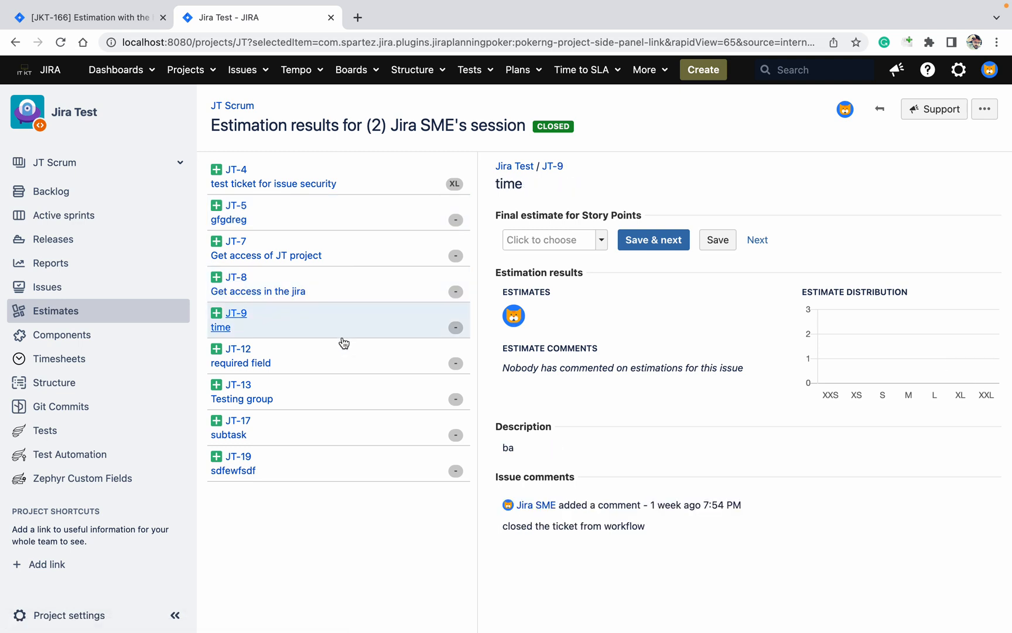
{"action": "mouse_move", "coordinate": [879, 109]}
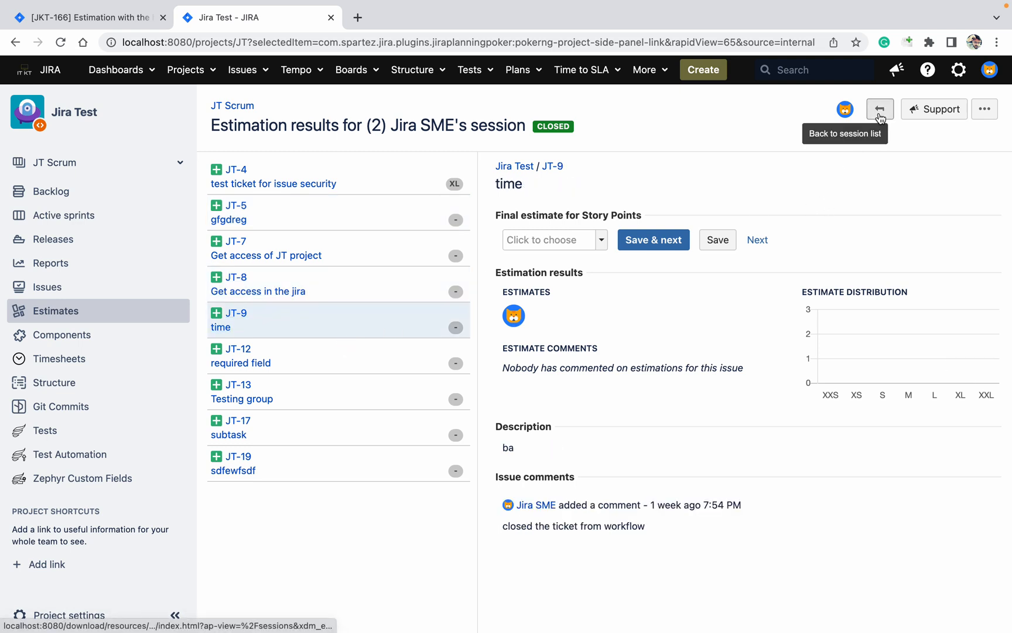
{"action": "left_click", "coordinate": [880, 109]}
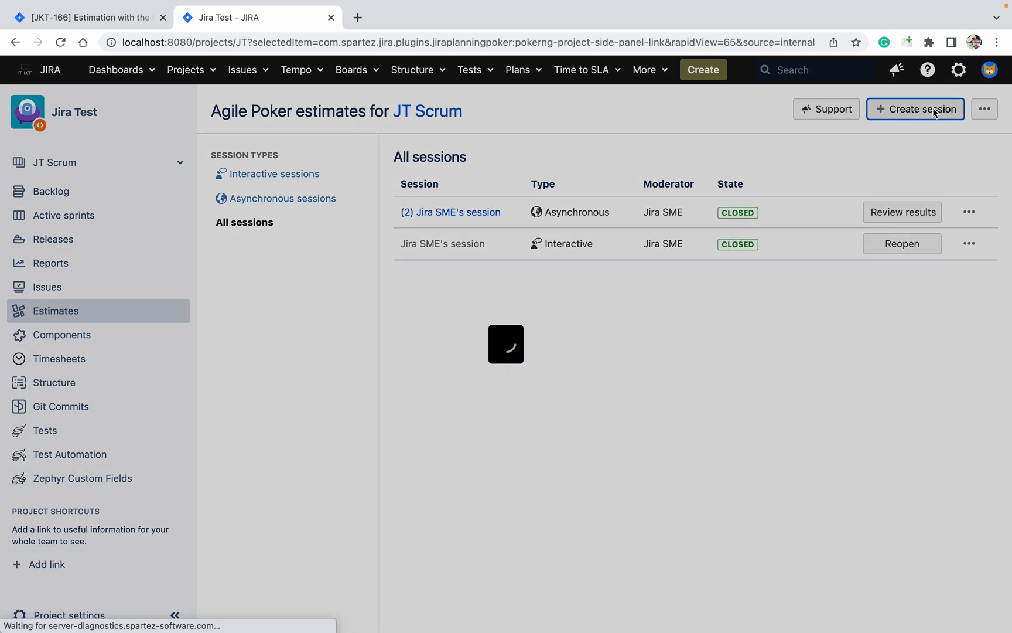
Step: Create a relative estimation session with all Backlog issues in scope
{"action": "left_click", "coordinate": [915, 108]}
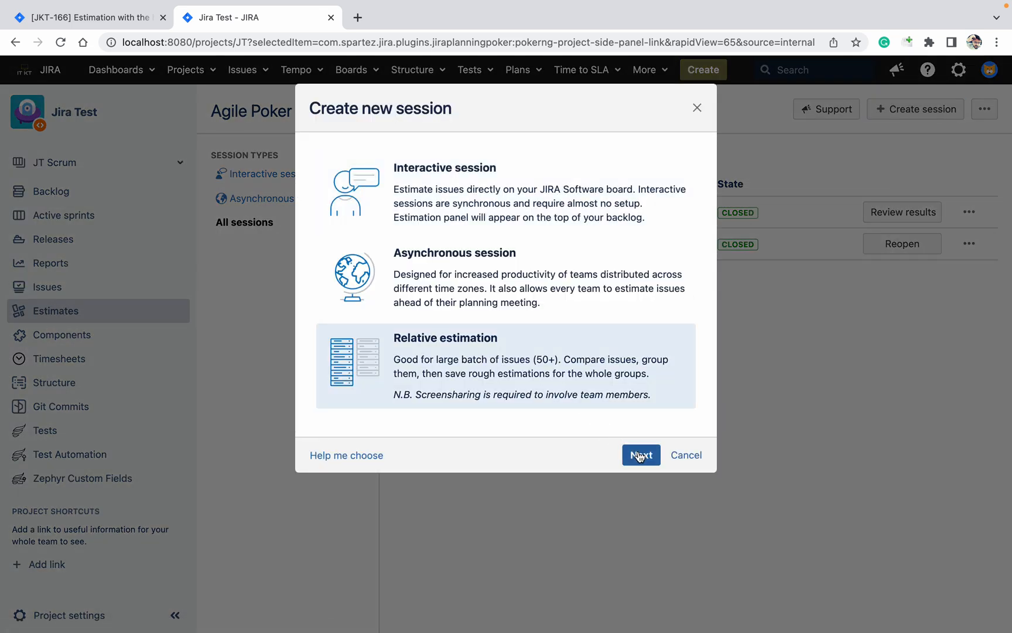
{"action": "left_click", "coordinate": [640, 455]}
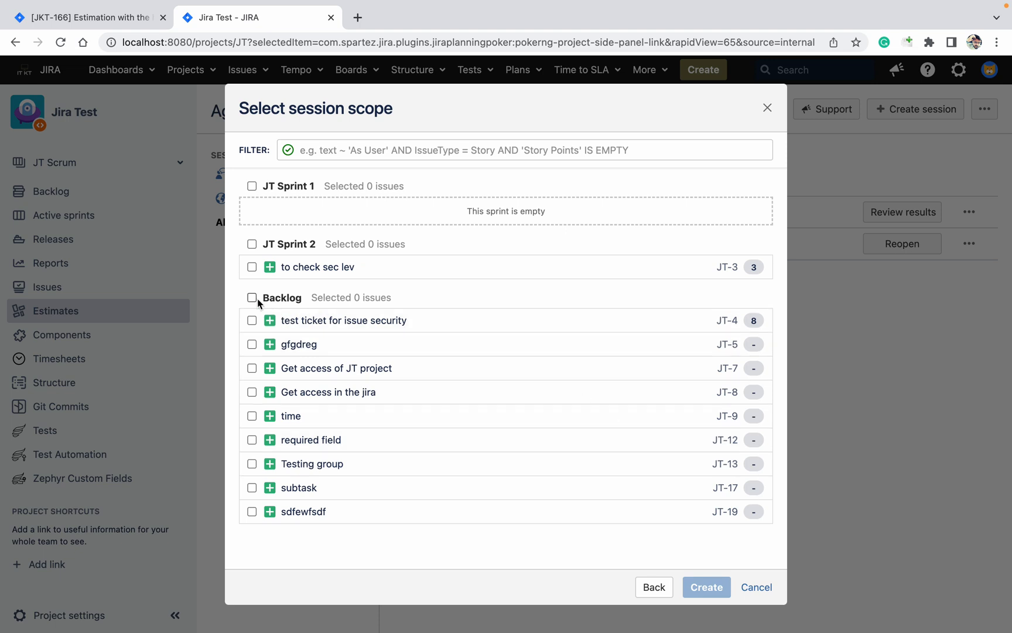
{"action": "left_click", "coordinate": [252, 297]}
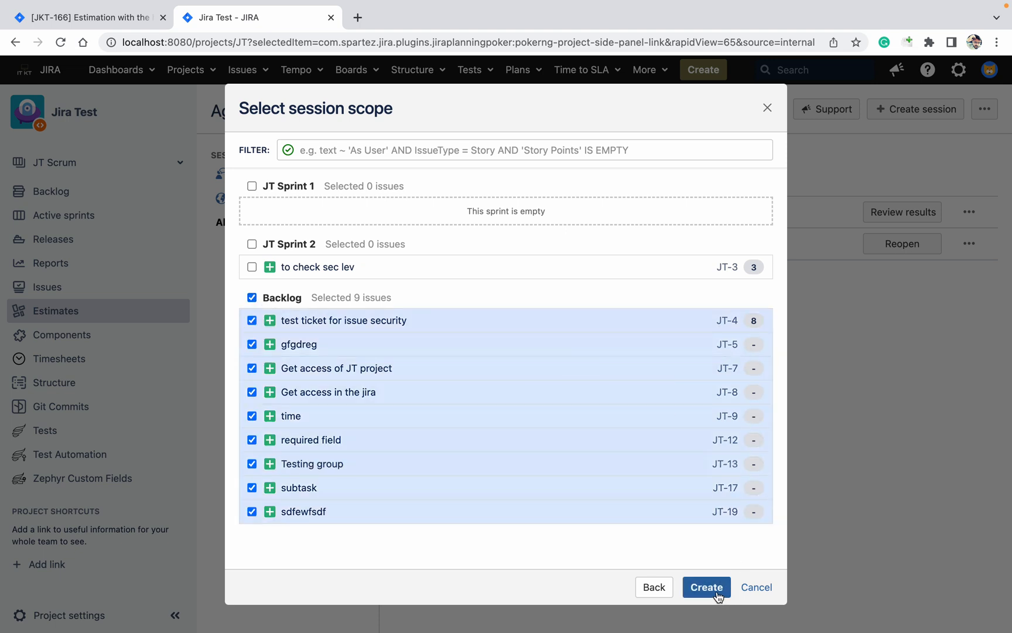
{"action": "left_click", "coordinate": [705, 587]}
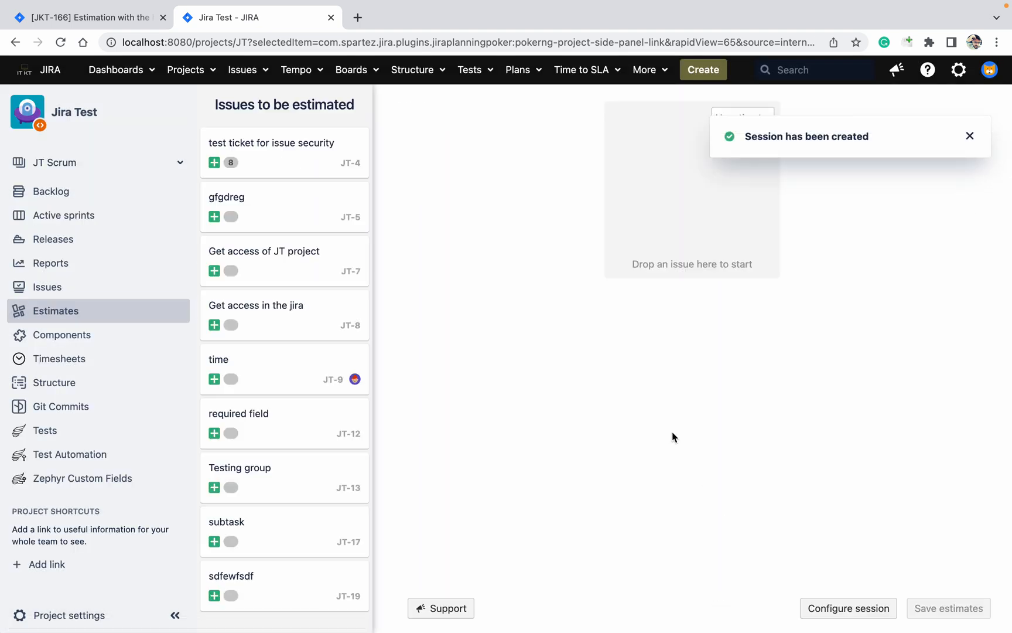
{"action": "mouse_move", "coordinate": [391, 330]}
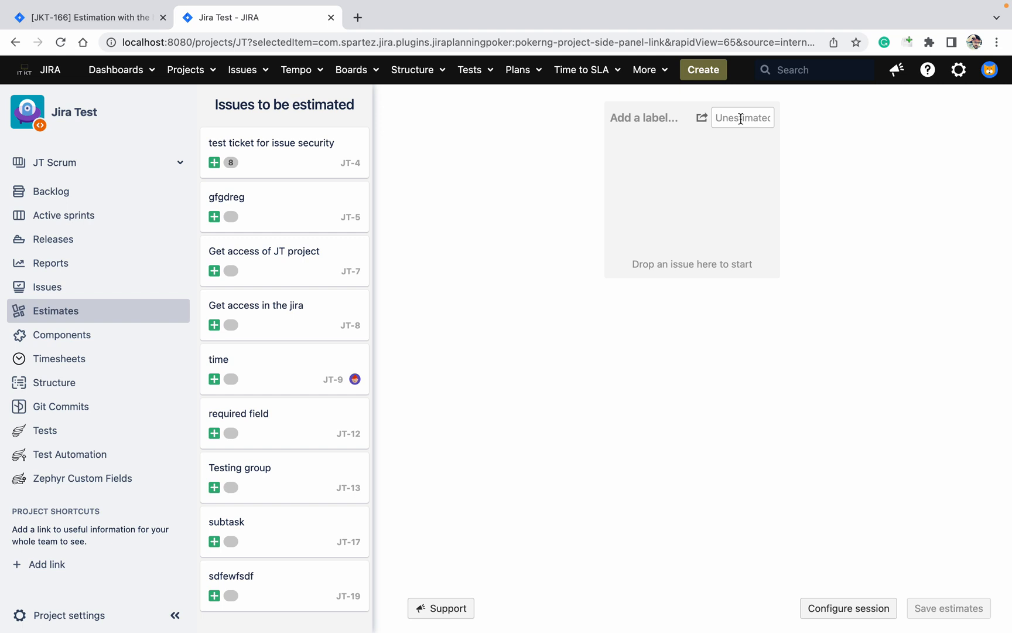
Step: Label the first column M and review the session's issue scope without changes
{"action": "left_click", "coordinate": [742, 118]}
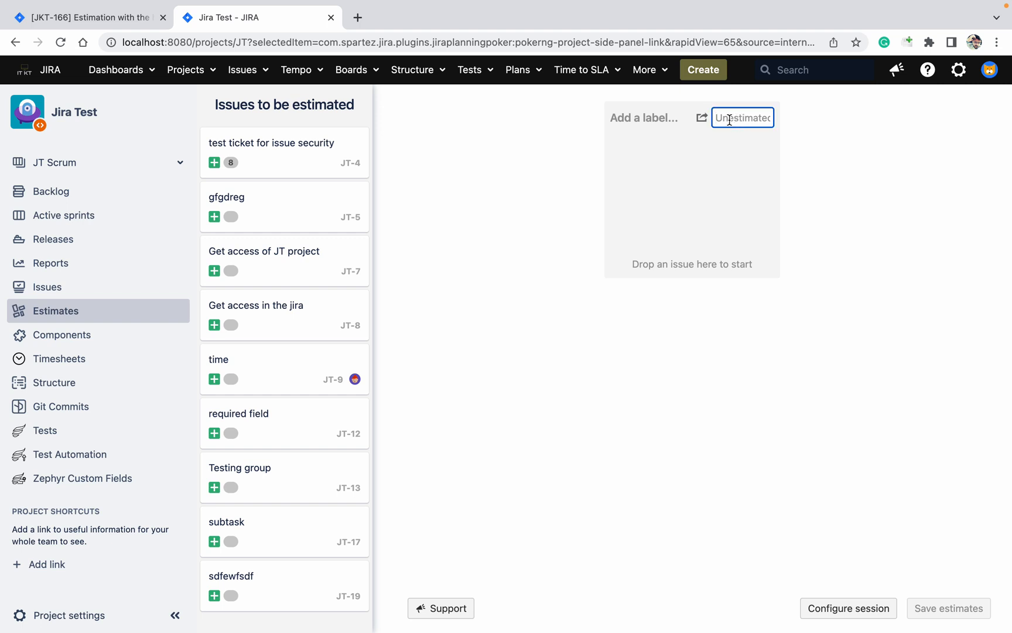
{"action": "type", "text": "M"}
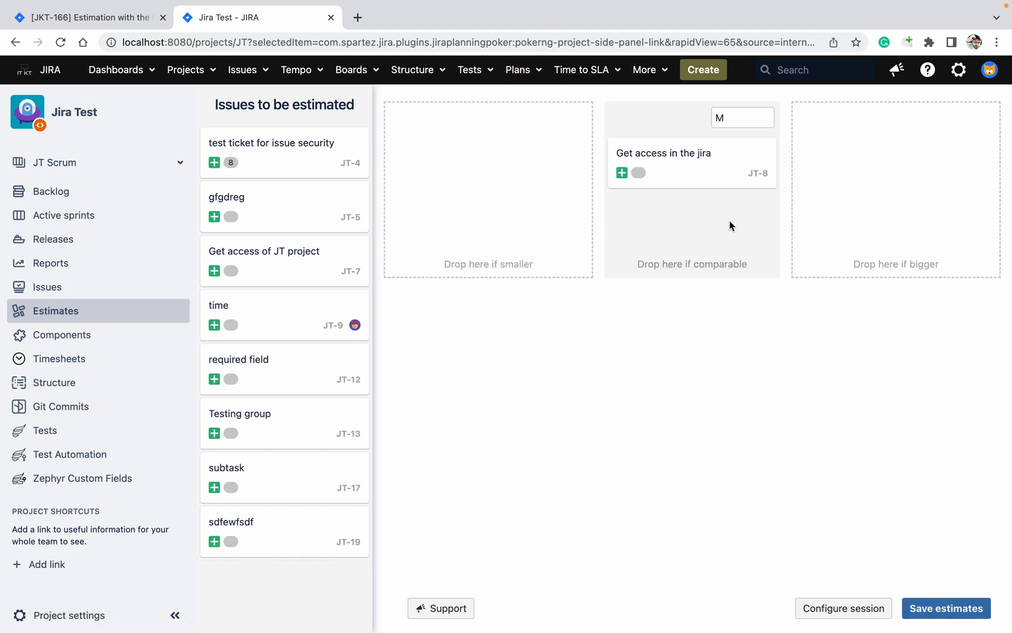
{"action": "mouse_move", "coordinate": [712, 234]}
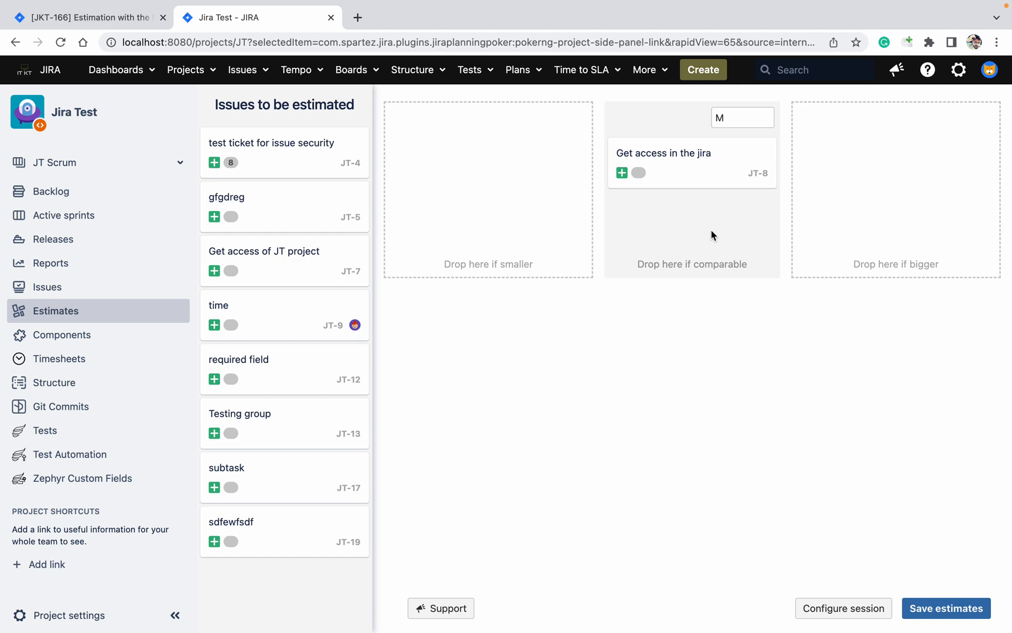
{"action": "left_click", "coordinate": [843, 608]}
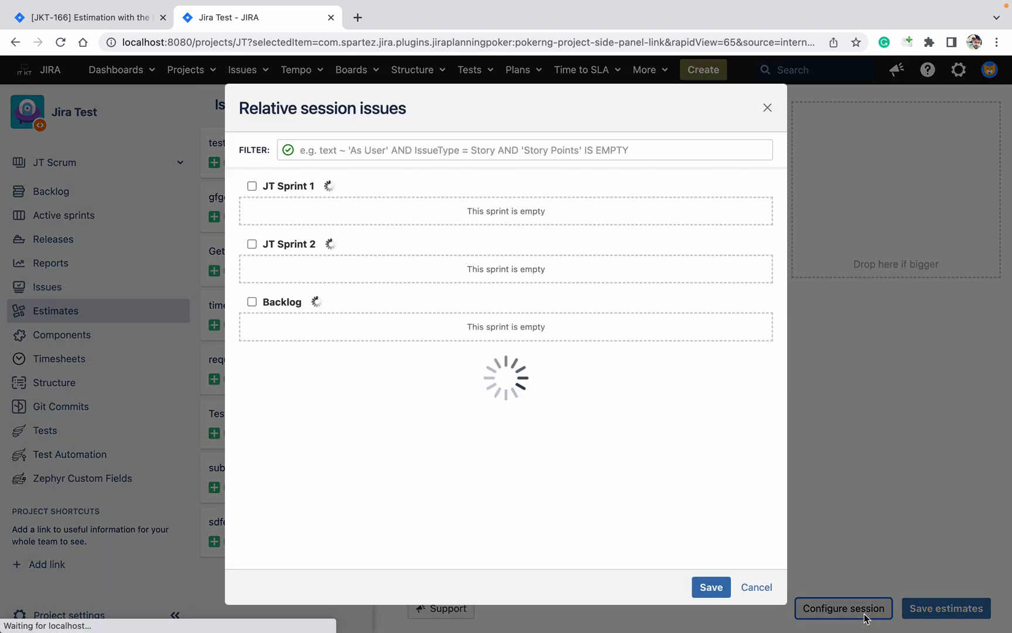
{"action": "left_click", "coordinate": [755, 586]}
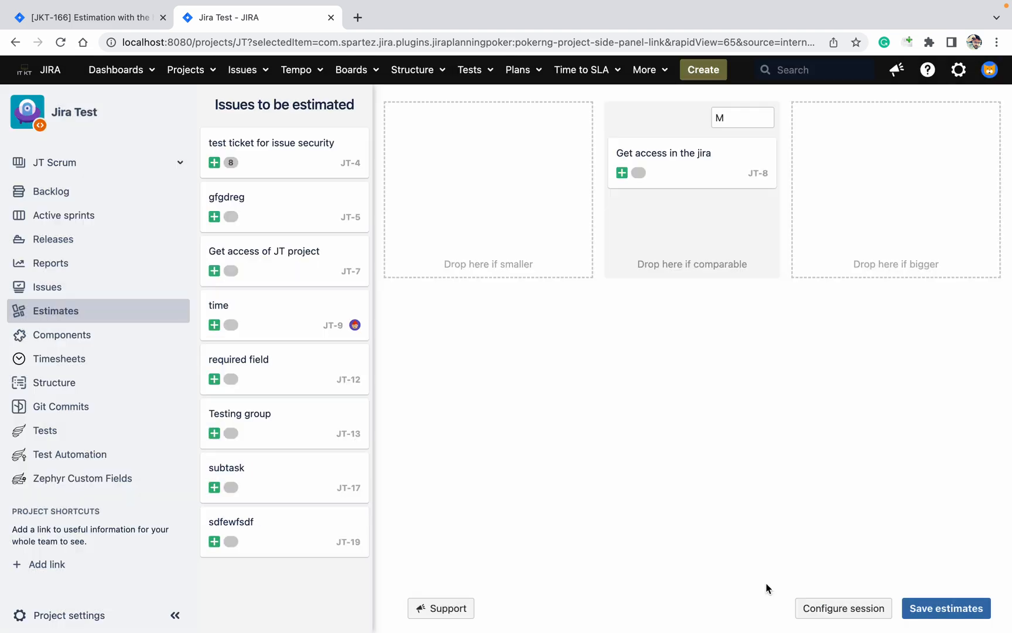
{"action": "mouse_move", "coordinate": [303, 184]}
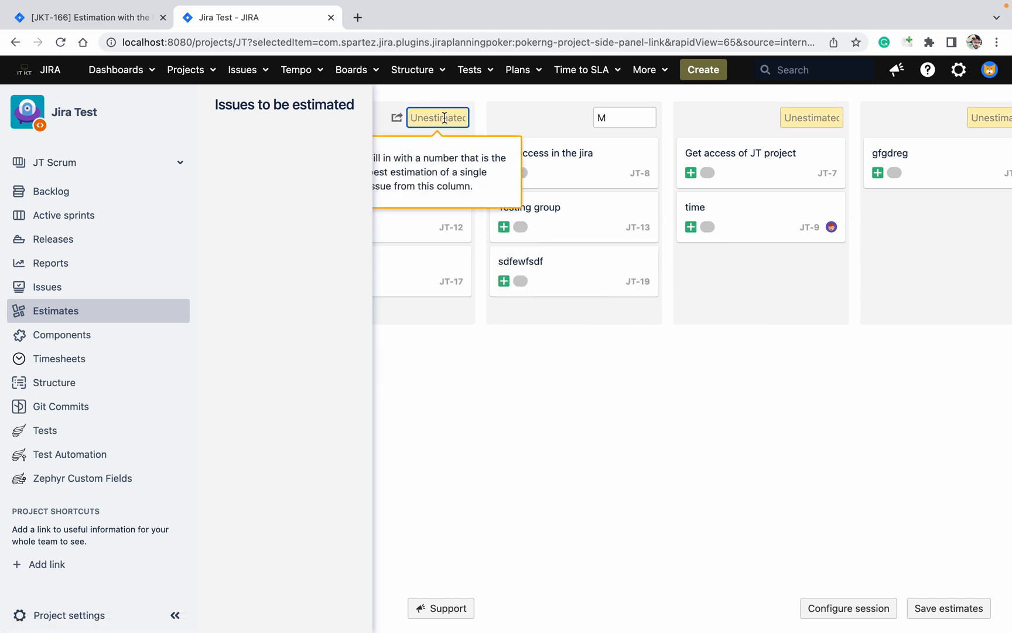
Step: Label the remaining columns S and XL
{"action": "type", "text": "S"}
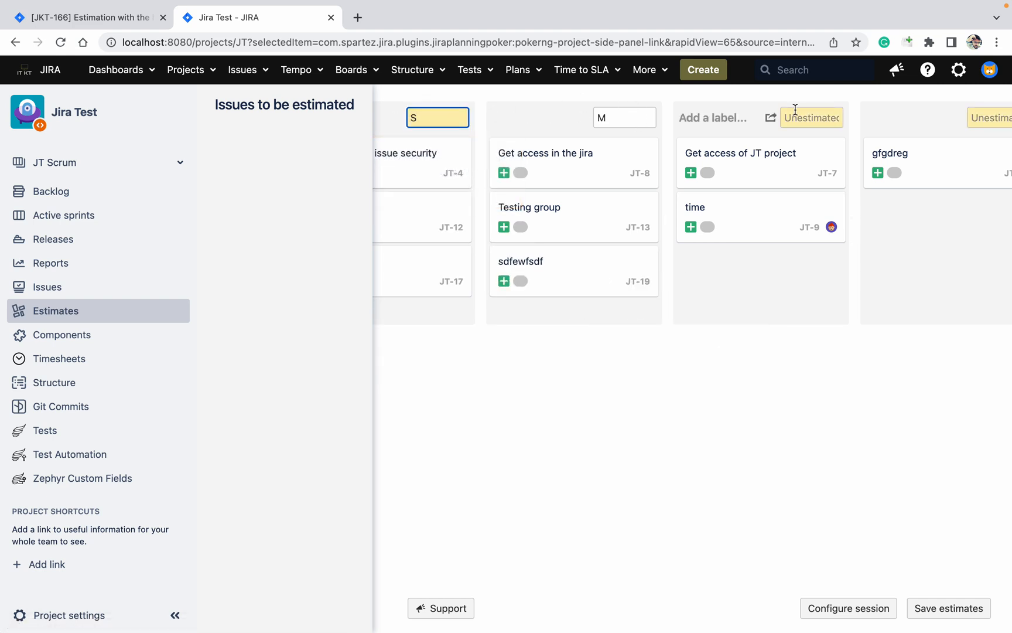
{"action": "left_click", "coordinate": [811, 117]}
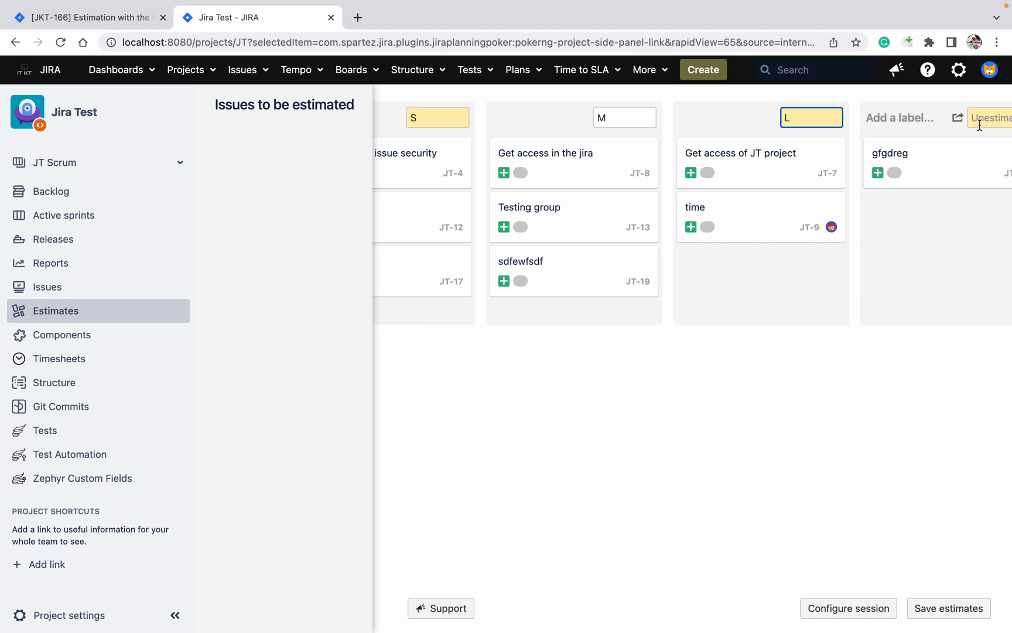
{"action": "type", "text": "XL"}
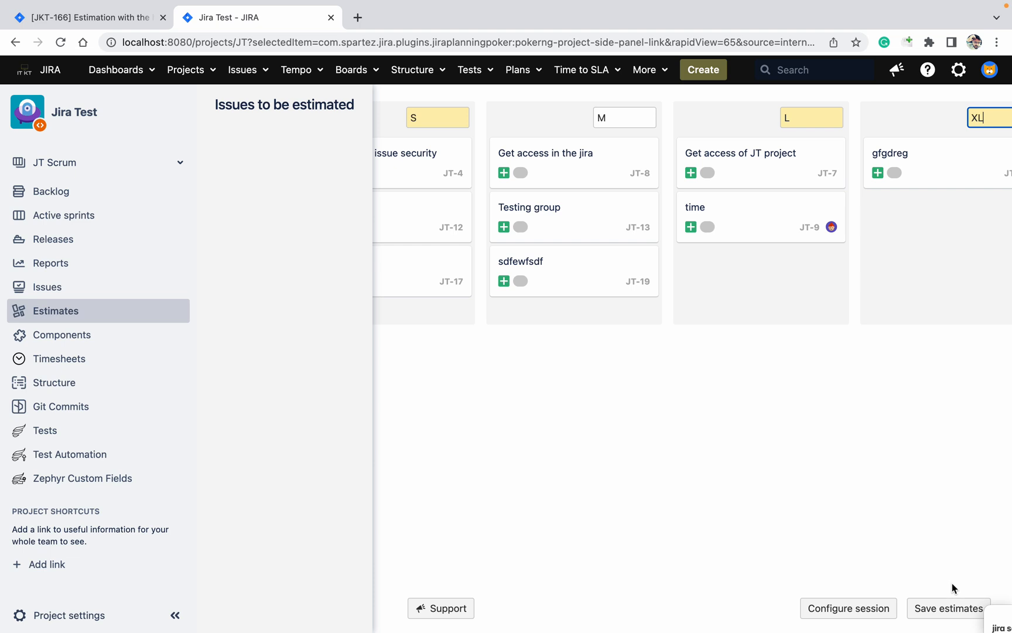
Step: Save the column estimates into Story Points and exit to the JT Scrum backlog
{"action": "left_click", "coordinate": [947, 607]}
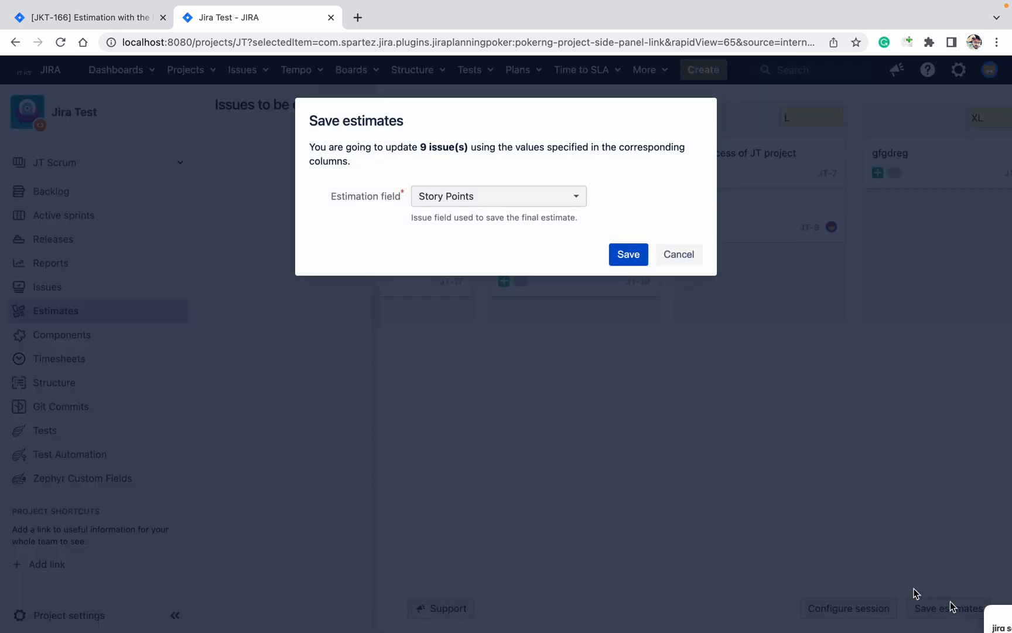
{"action": "left_click", "coordinate": [627, 254]}
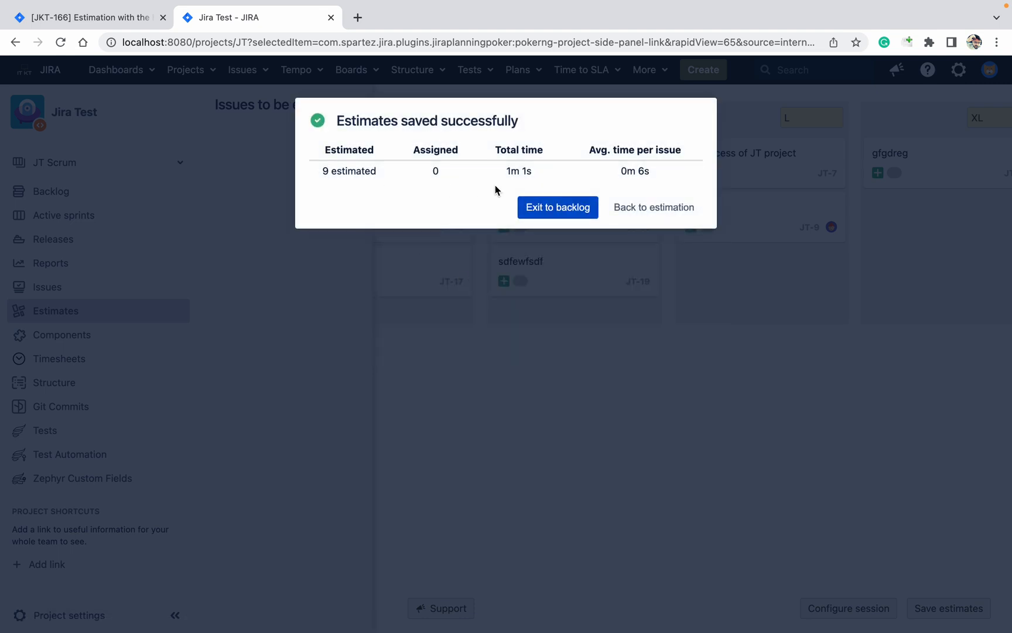
{"action": "mouse_move", "coordinate": [397, 187]}
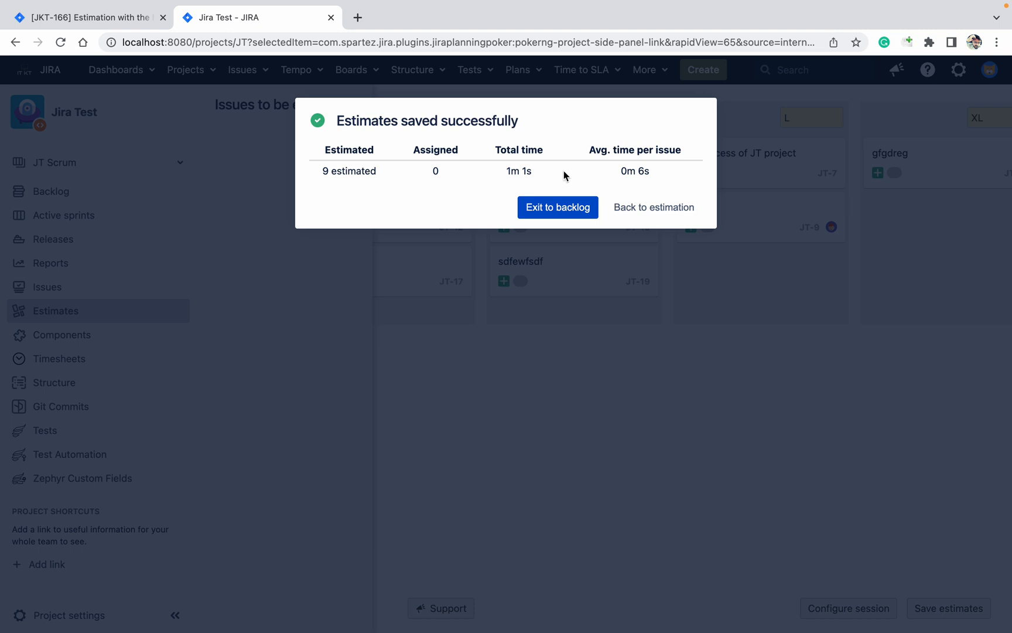
{"action": "mouse_move", "coordinate": [653, 208]}
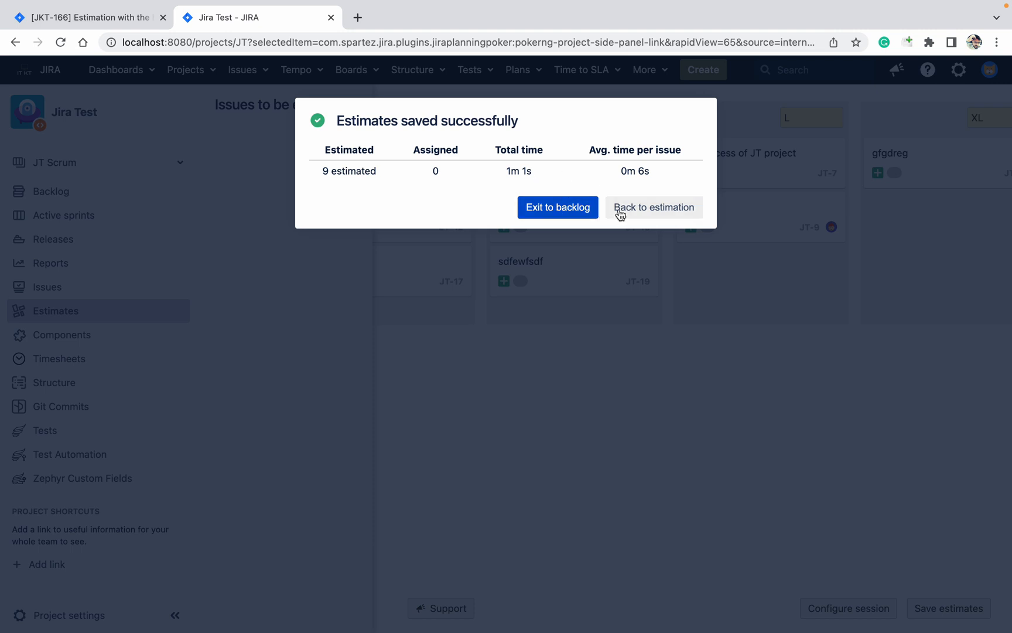
{"action": "left_click", "coordinate": [557, 207]}
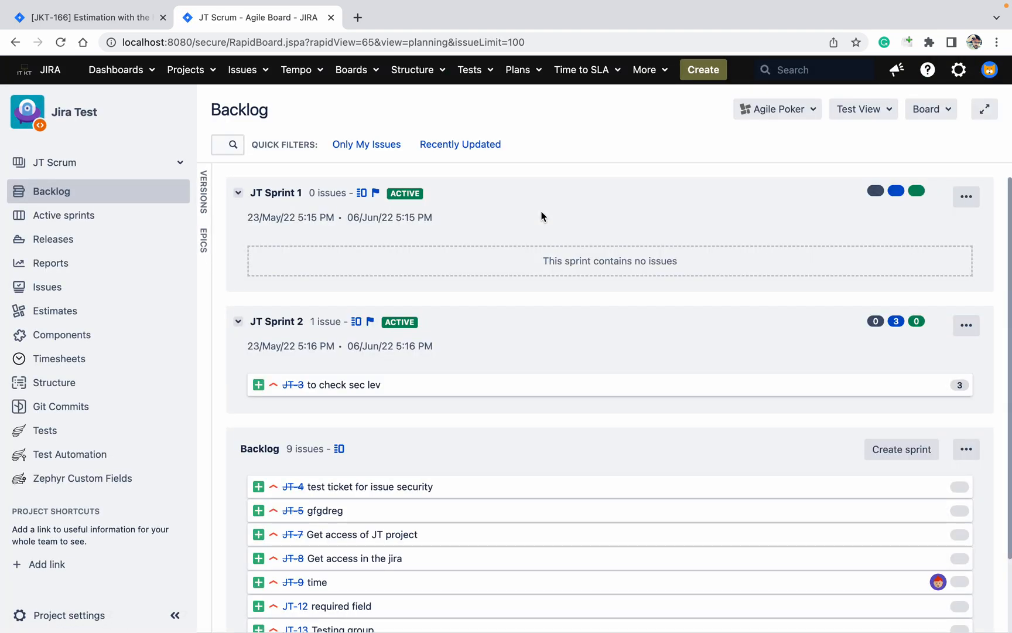
{"action": "mouse_move", "coordinate": [802, 444]}
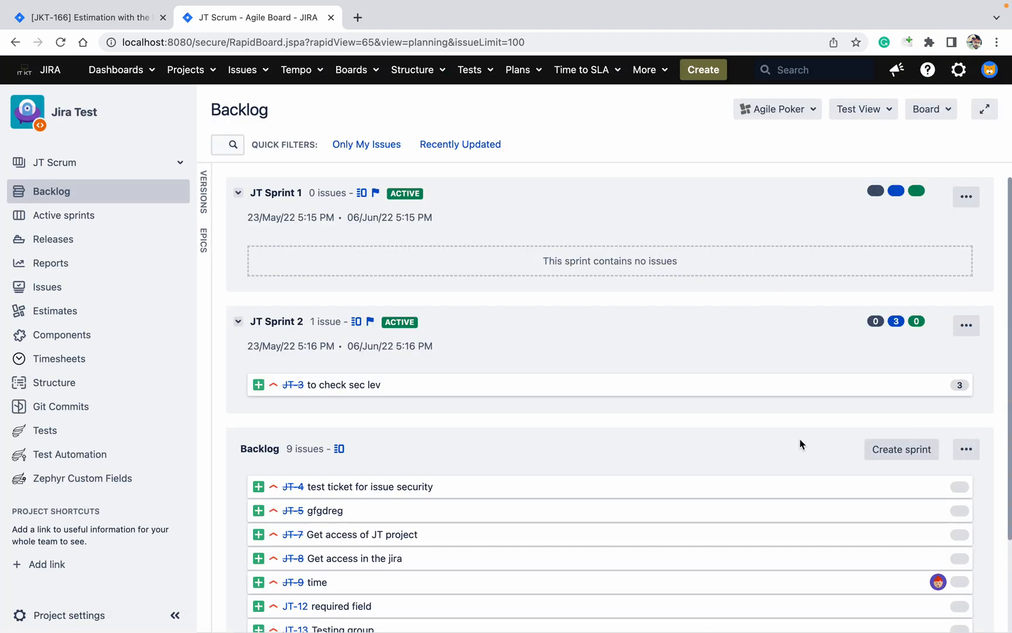